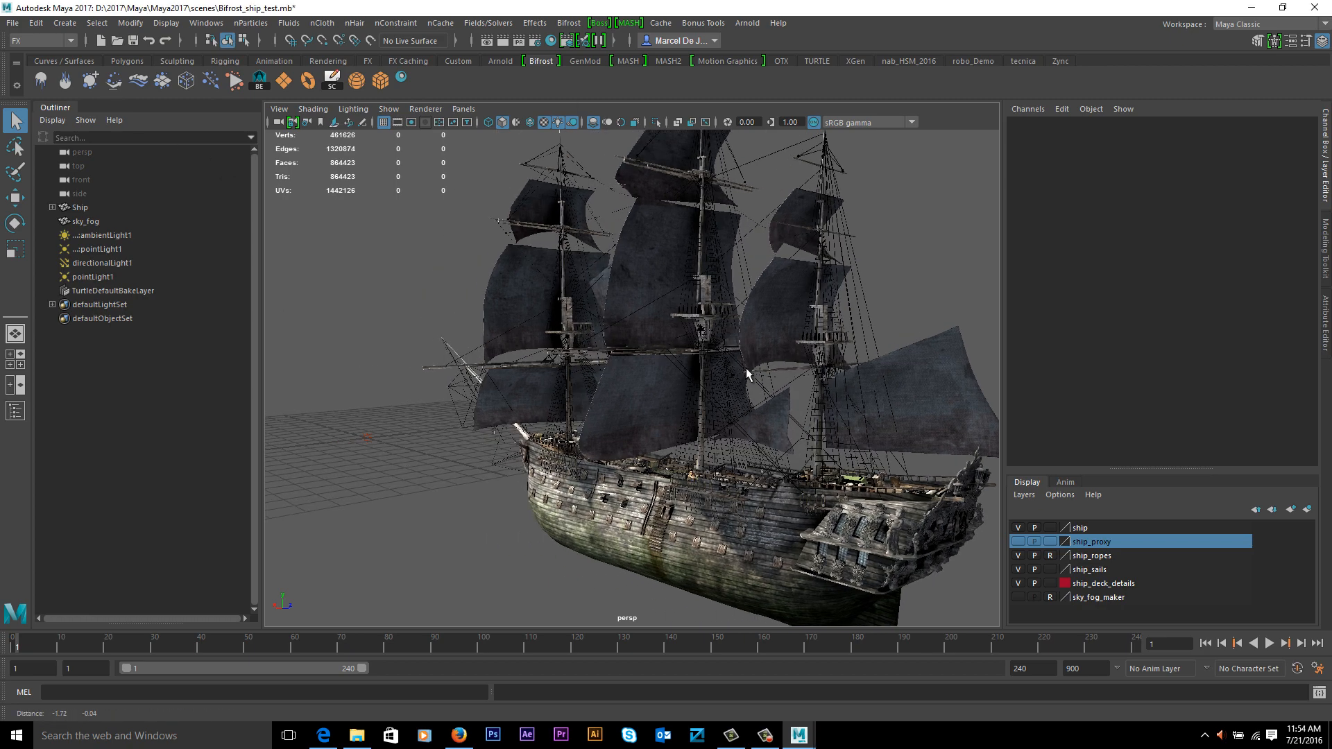
- Orbit the viewport to view the ship from another angle
left_click_drag(748, 373, 853, 455)
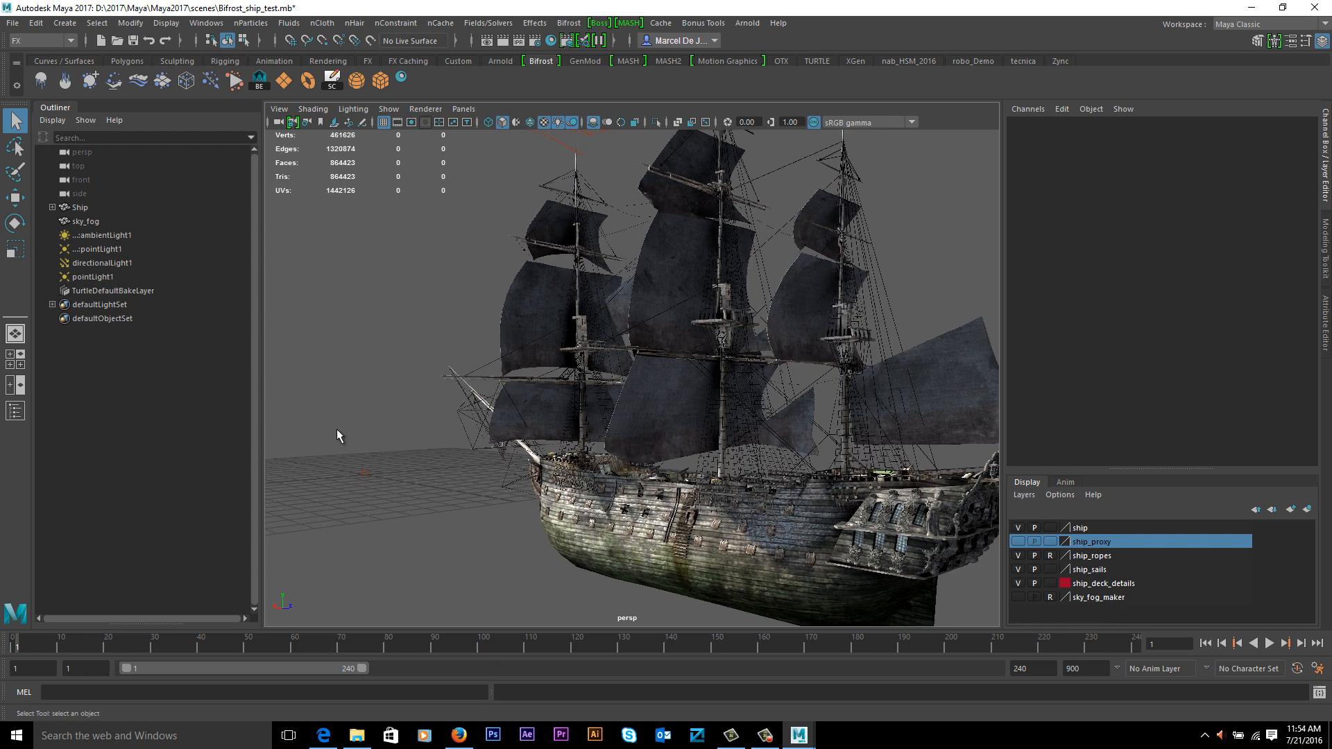
mouse_move(572, 555)
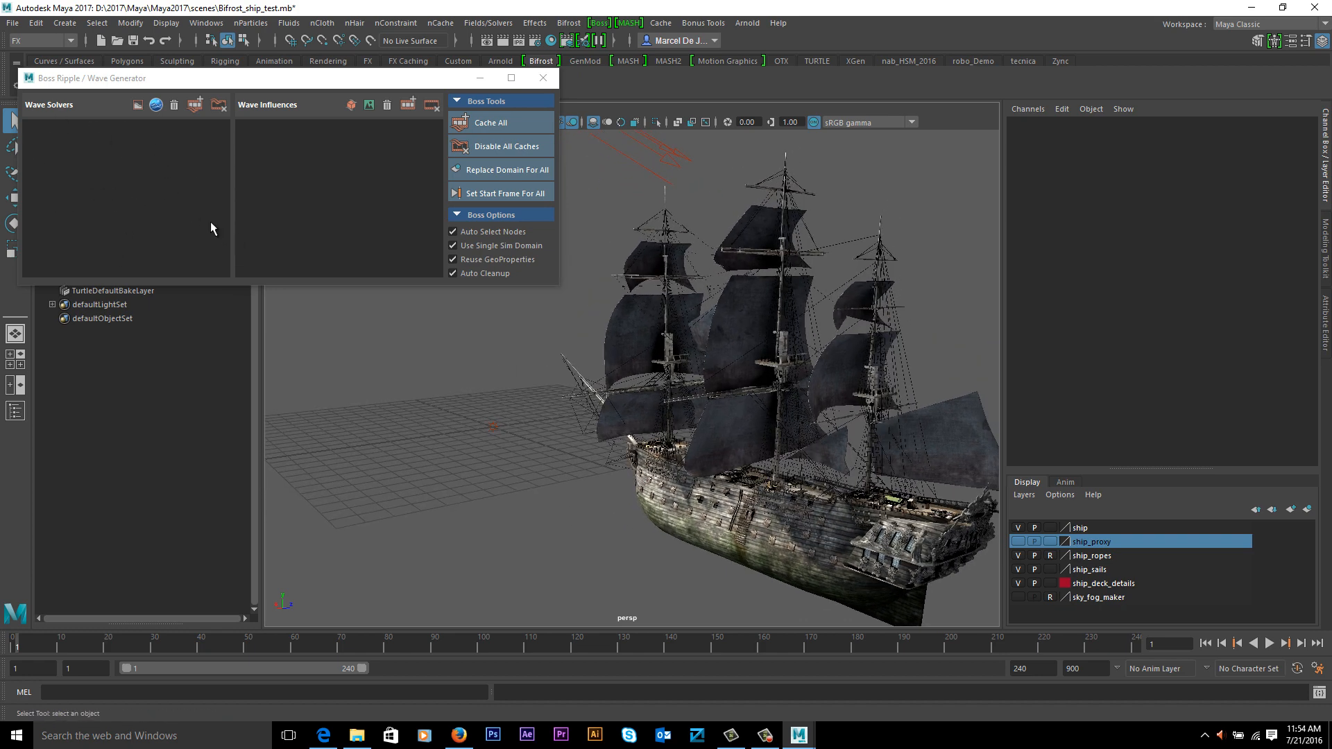
mouse_move(57, 165)
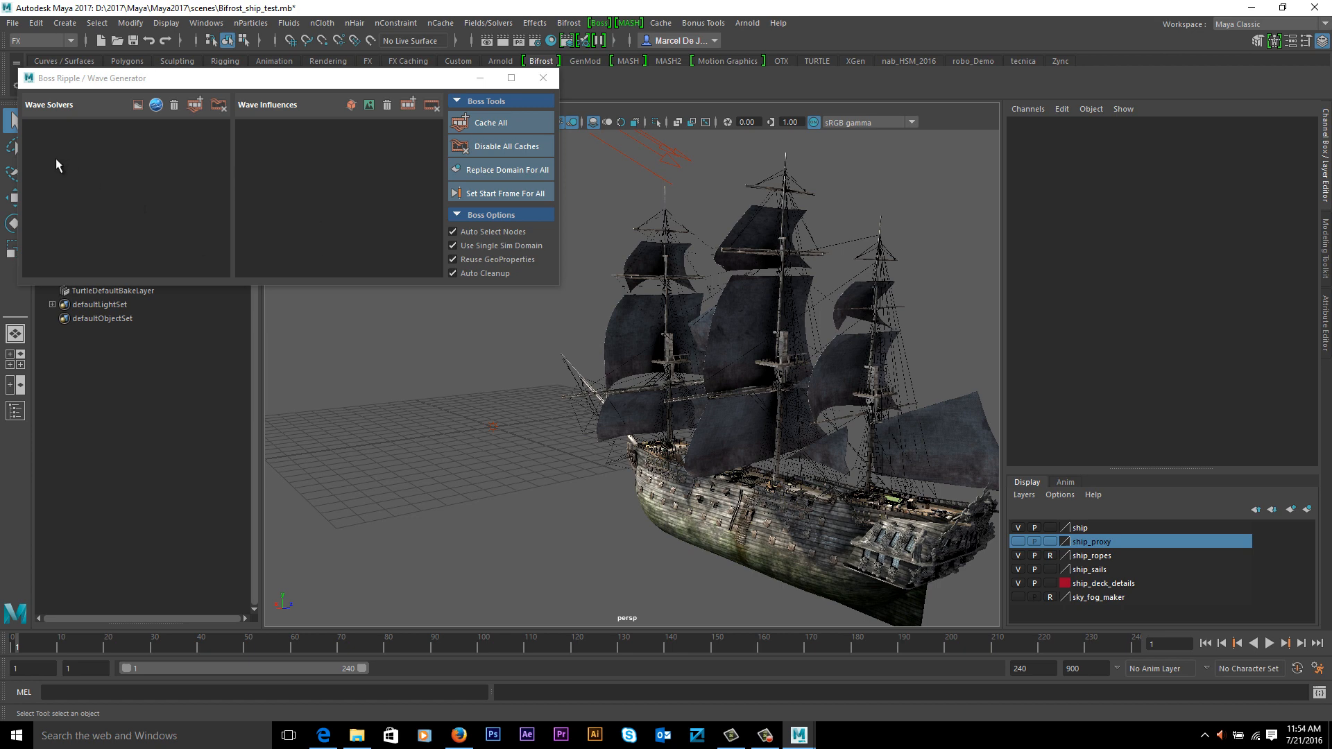
mouse_move(354, 240)
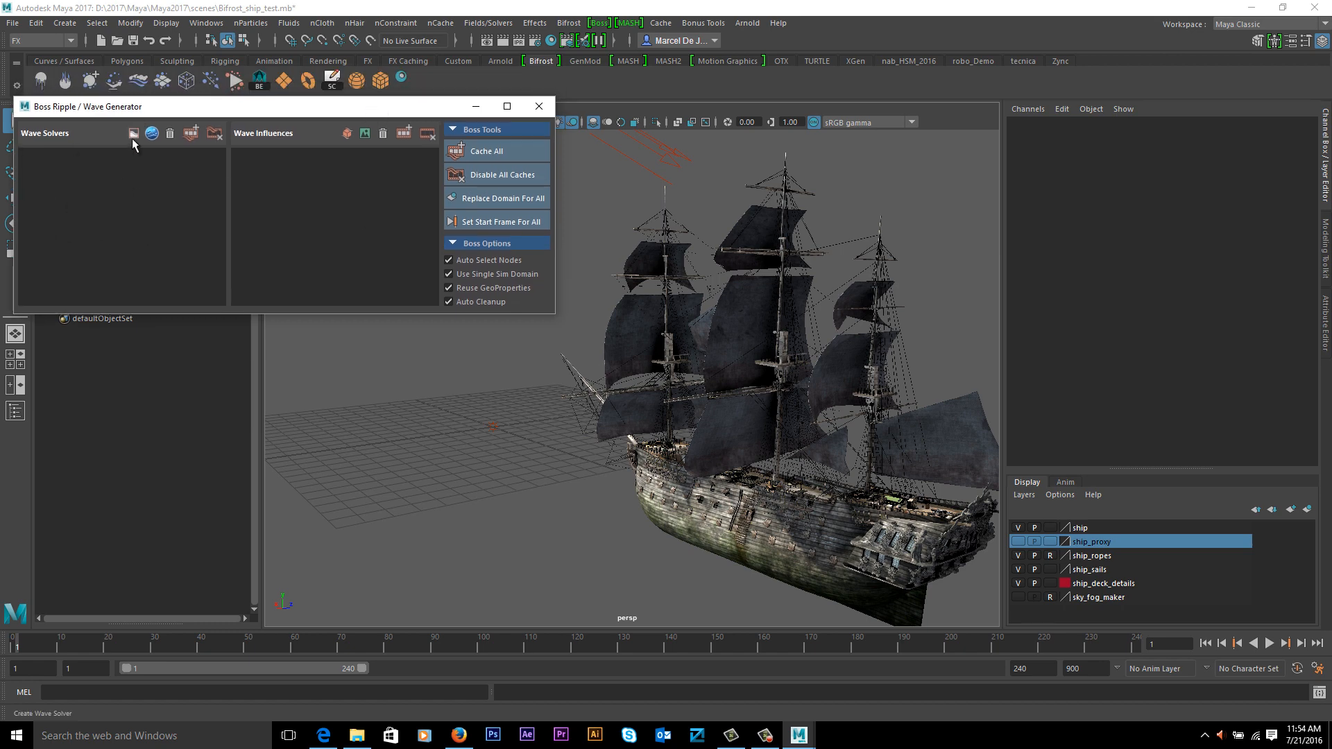
mouse_move(134, 133)
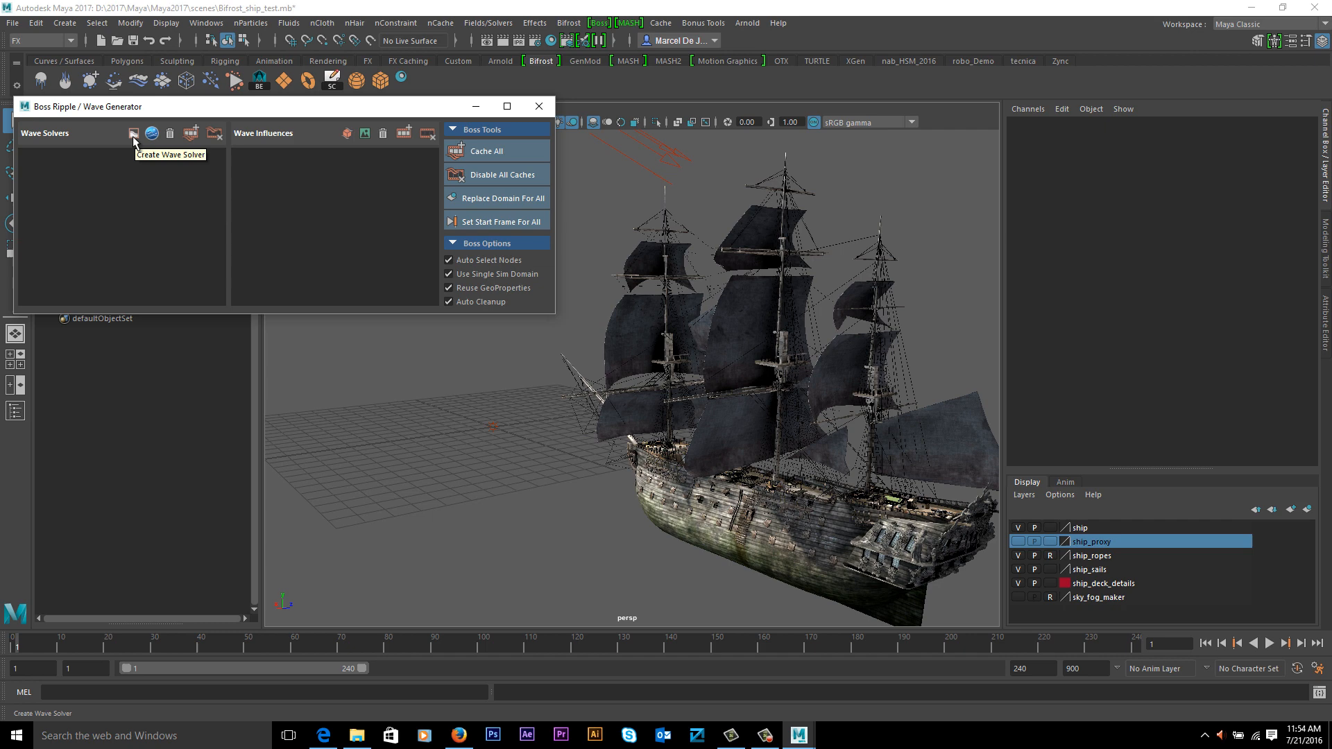
mouse_move(137, 138)
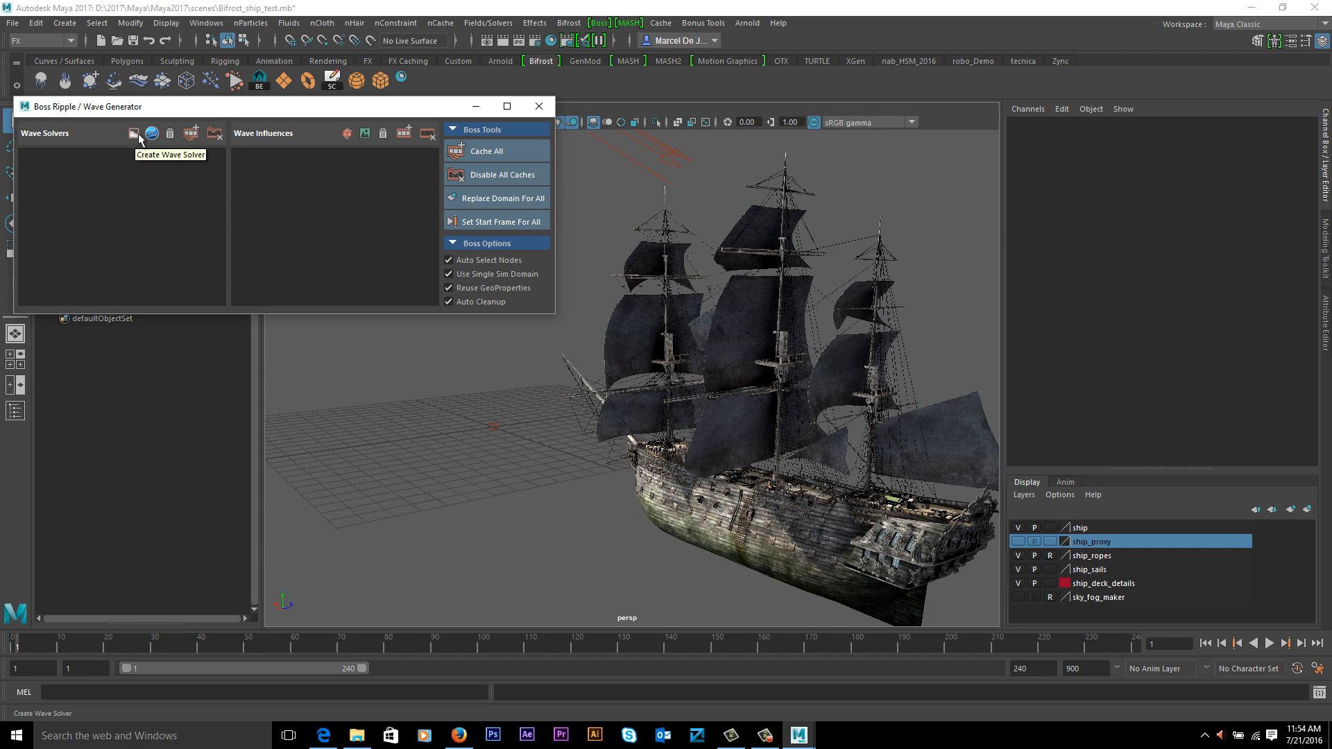
mouse_move(152, 133)
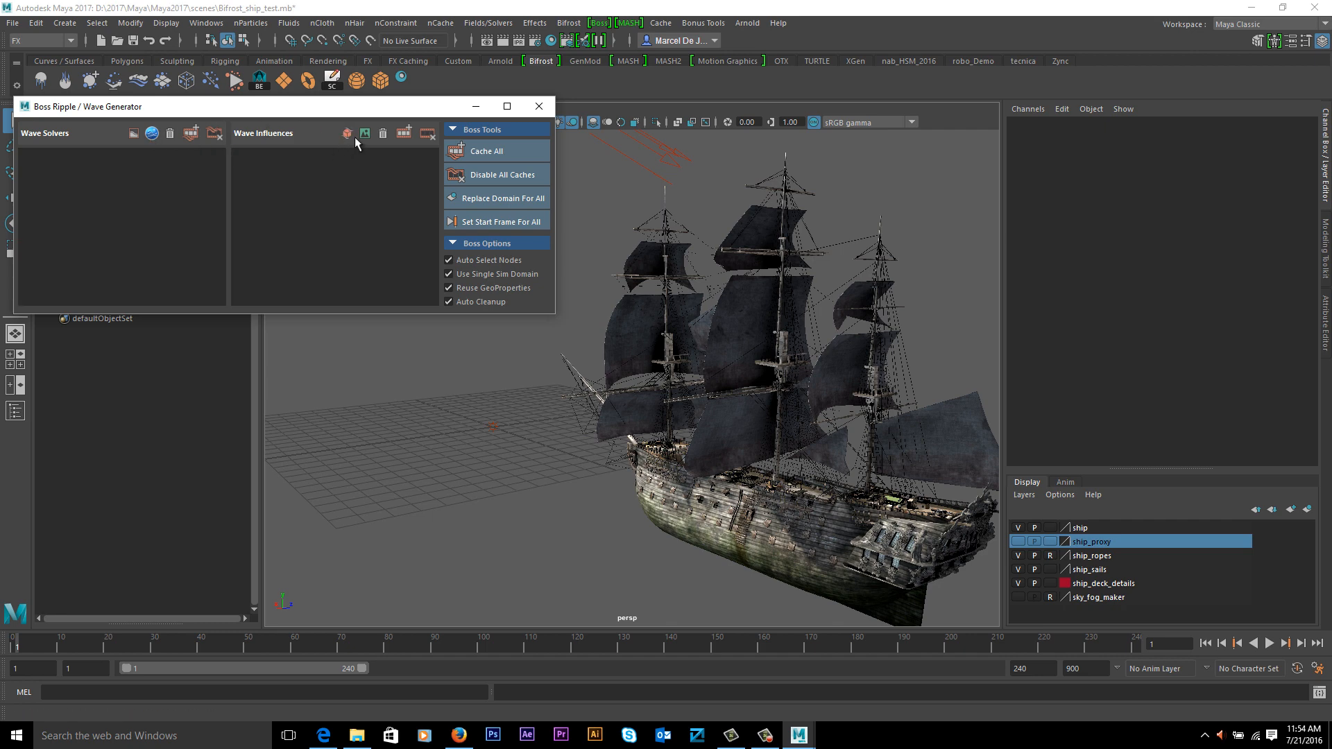
mouse_move(345, 136)
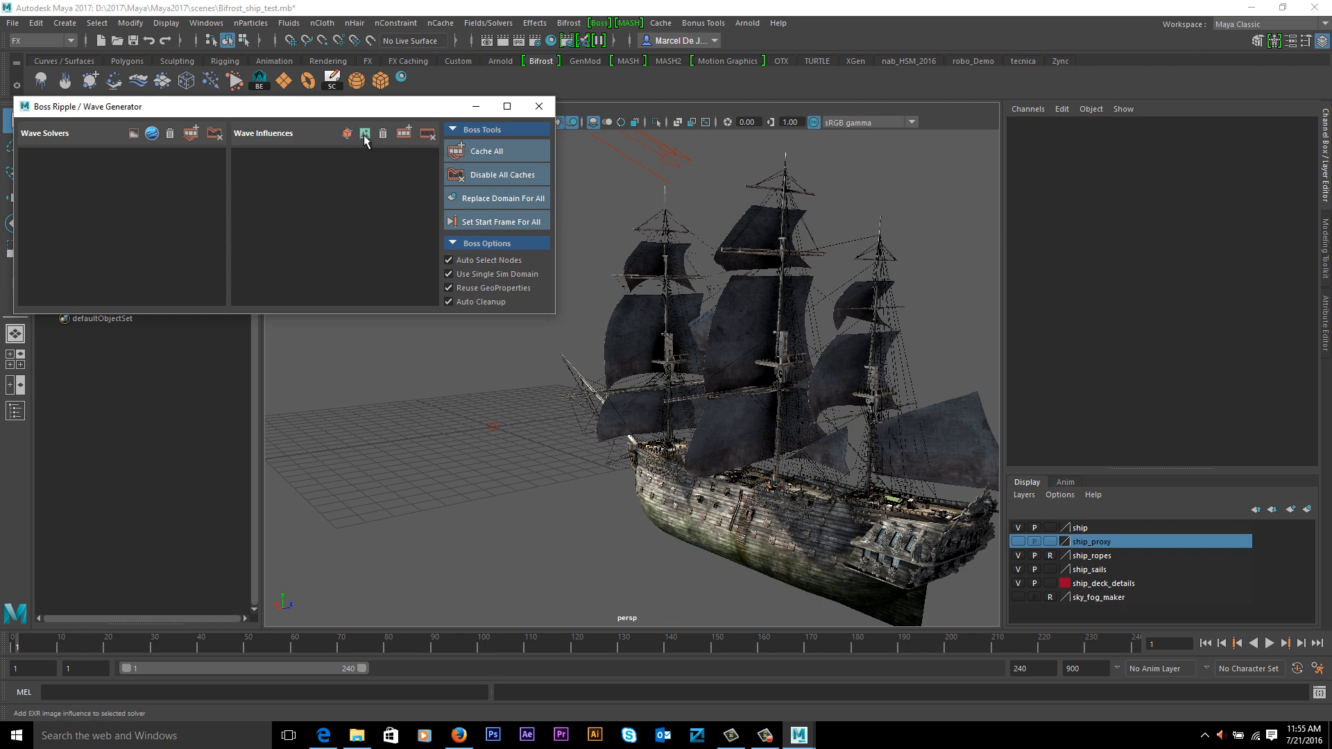
mouse_move(365, 133)
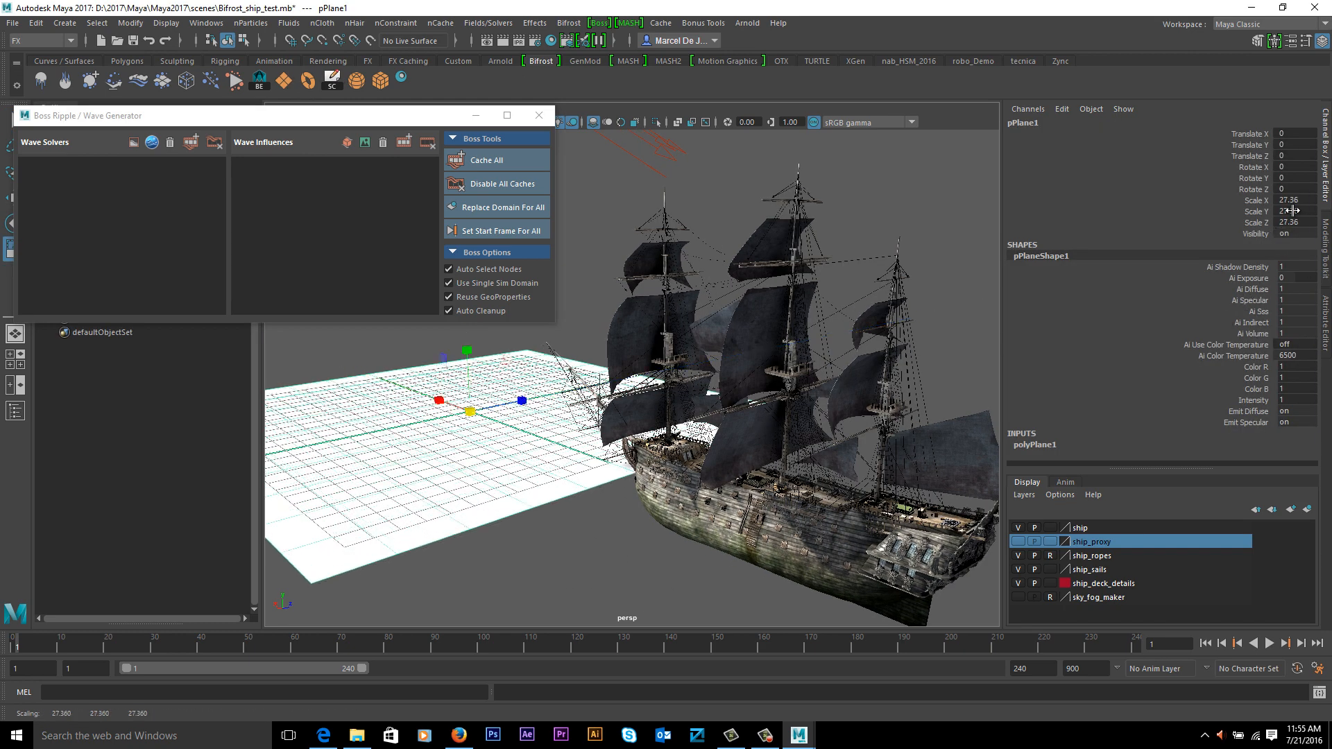
- Scale the ocean plane to 40 in X/Y/Z and raise its subdivisions to 256
left_click(1291, 222)
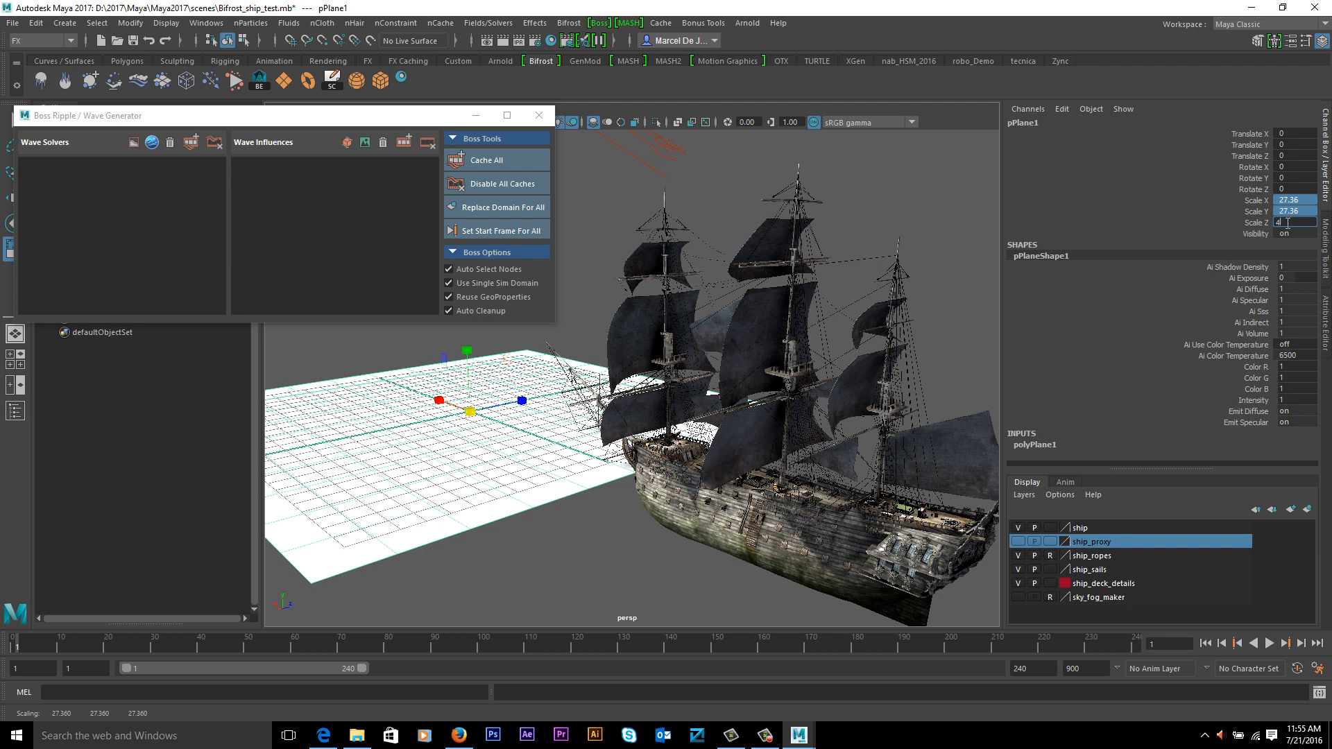
type("40")
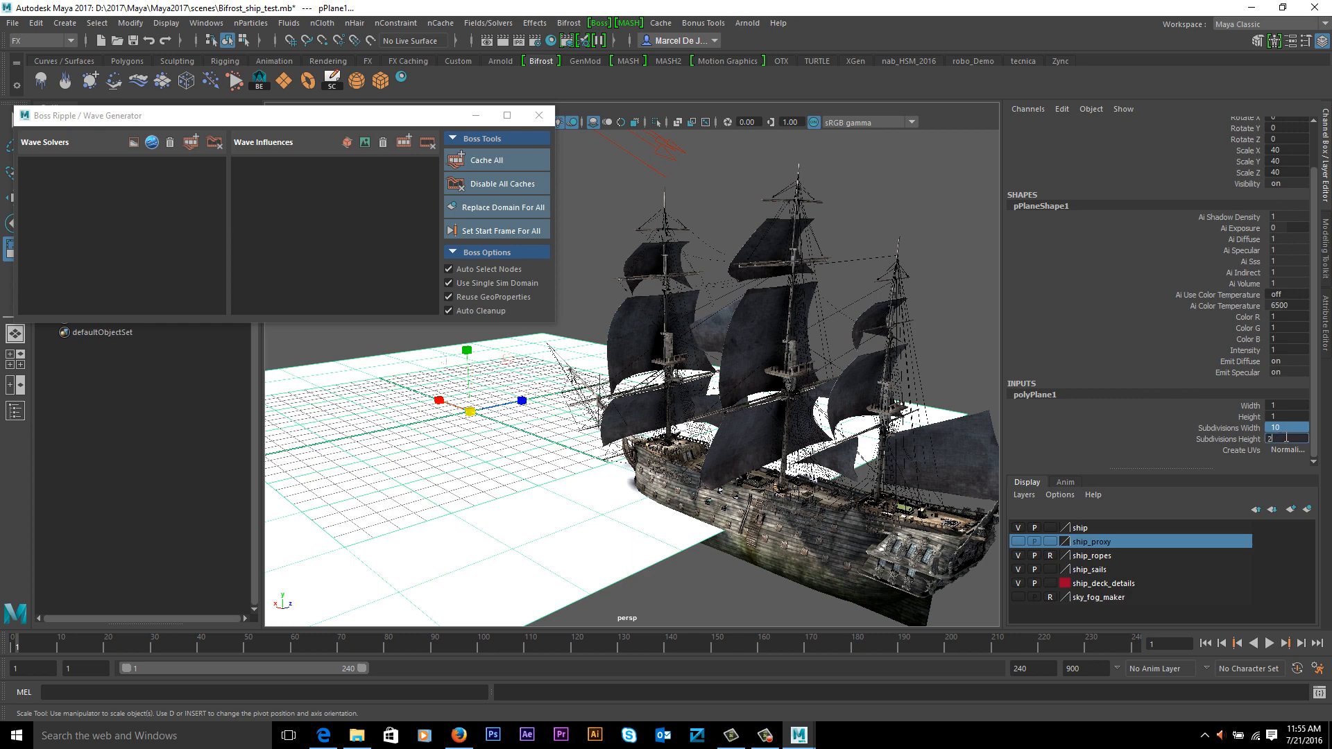
type("256")
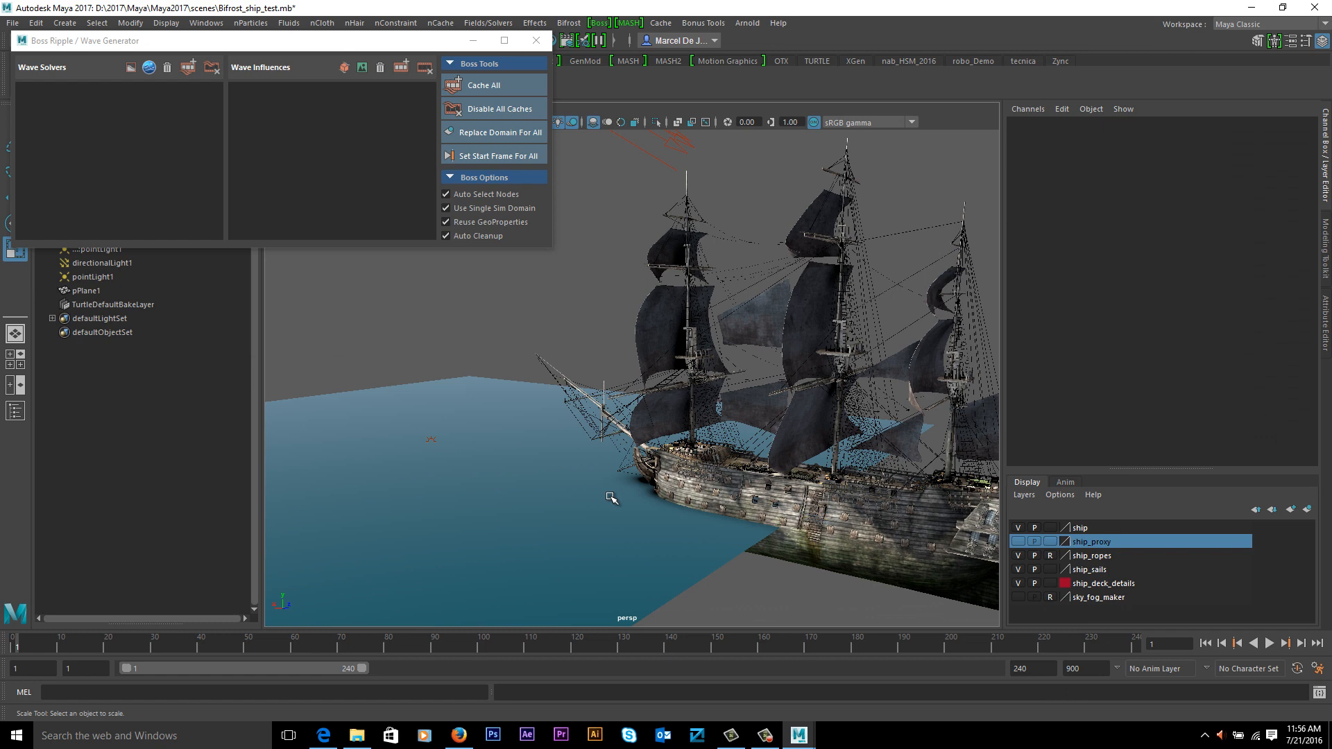
- Run the timeline forward to about frame 67 with the ship and ocean plane in view
left_click(1287, 642)
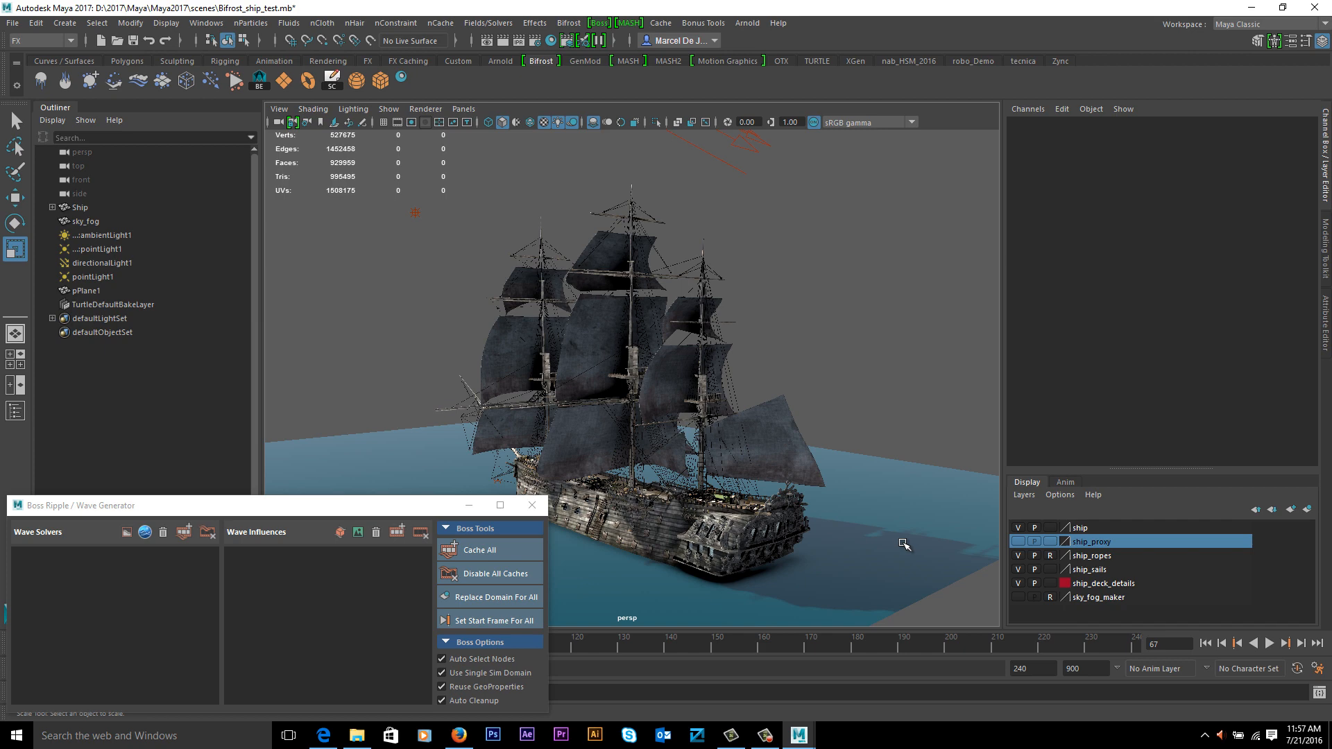
mouse_move(891, 524)
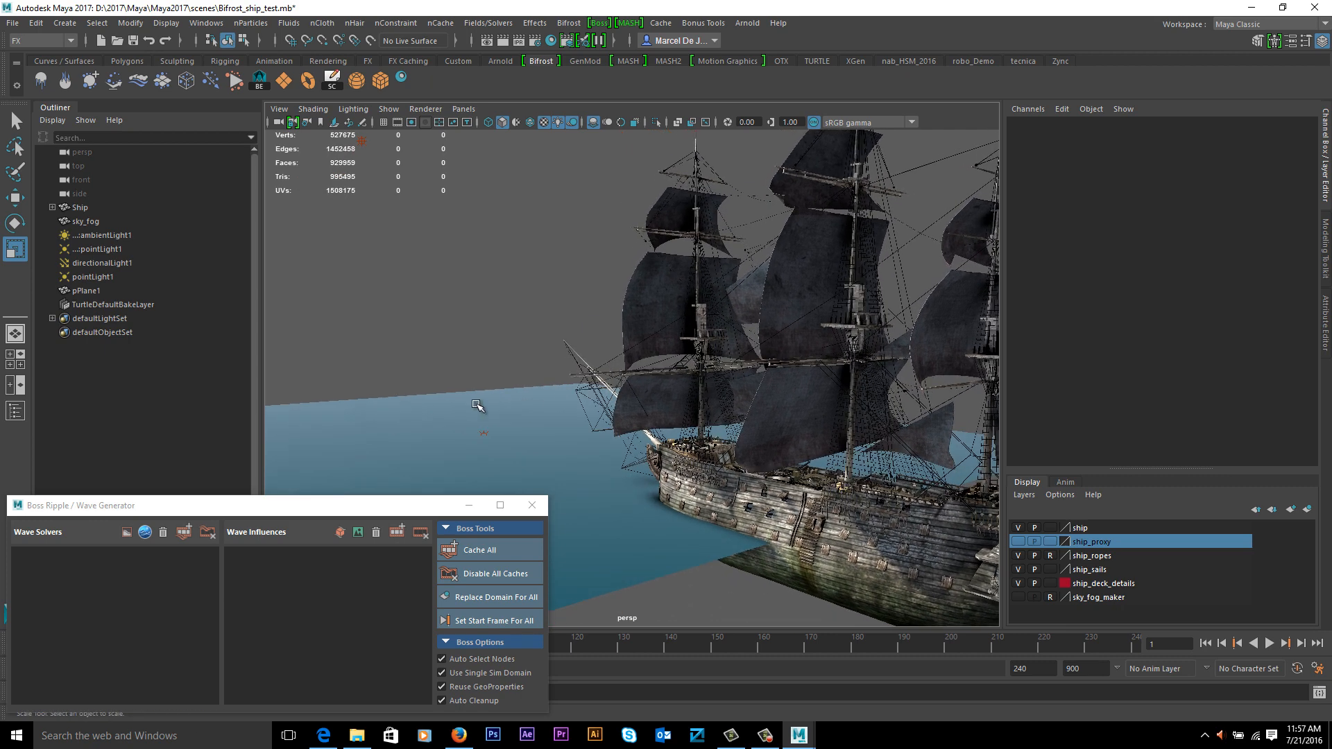
mouse_move(339, 400)
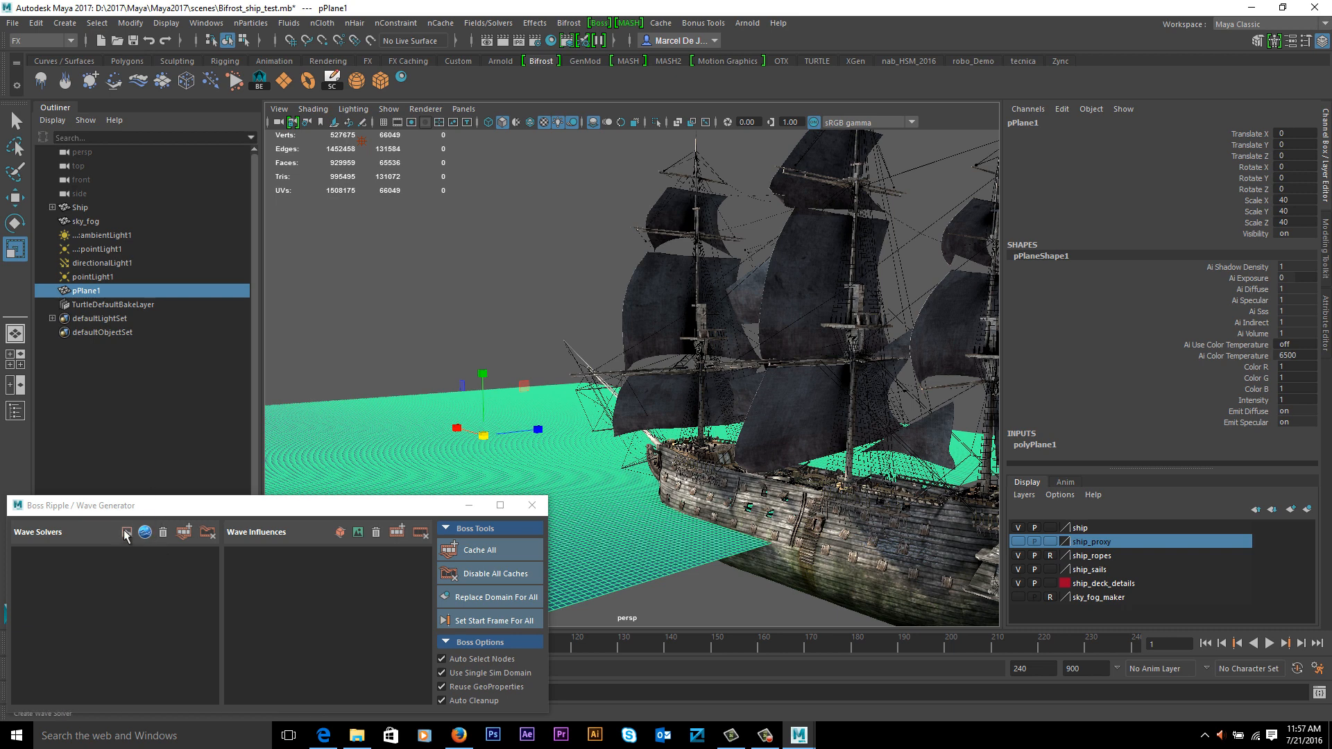
- Create a Boss wave solver from pPlane1 and review BossWaveSolver1's attributes, keeping Resolution X at 256
left_click(127, 533)
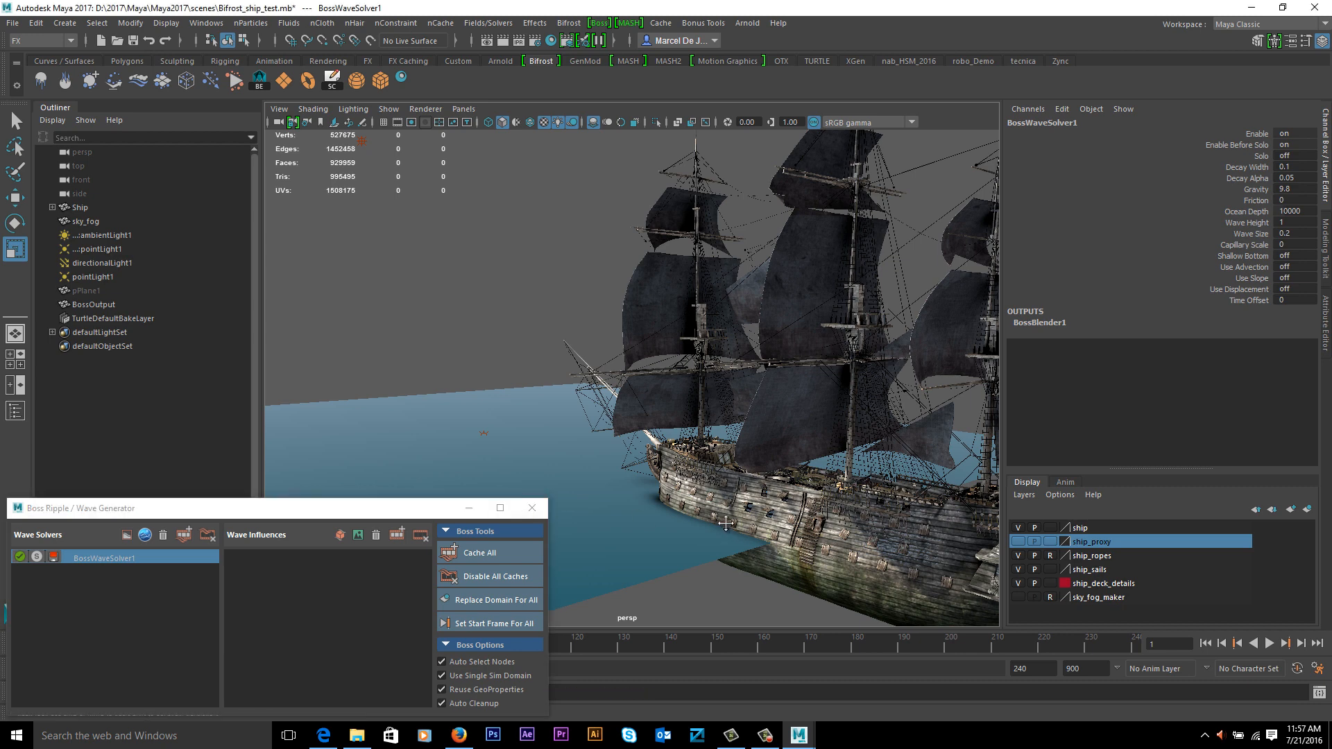
left_click(101, 558)
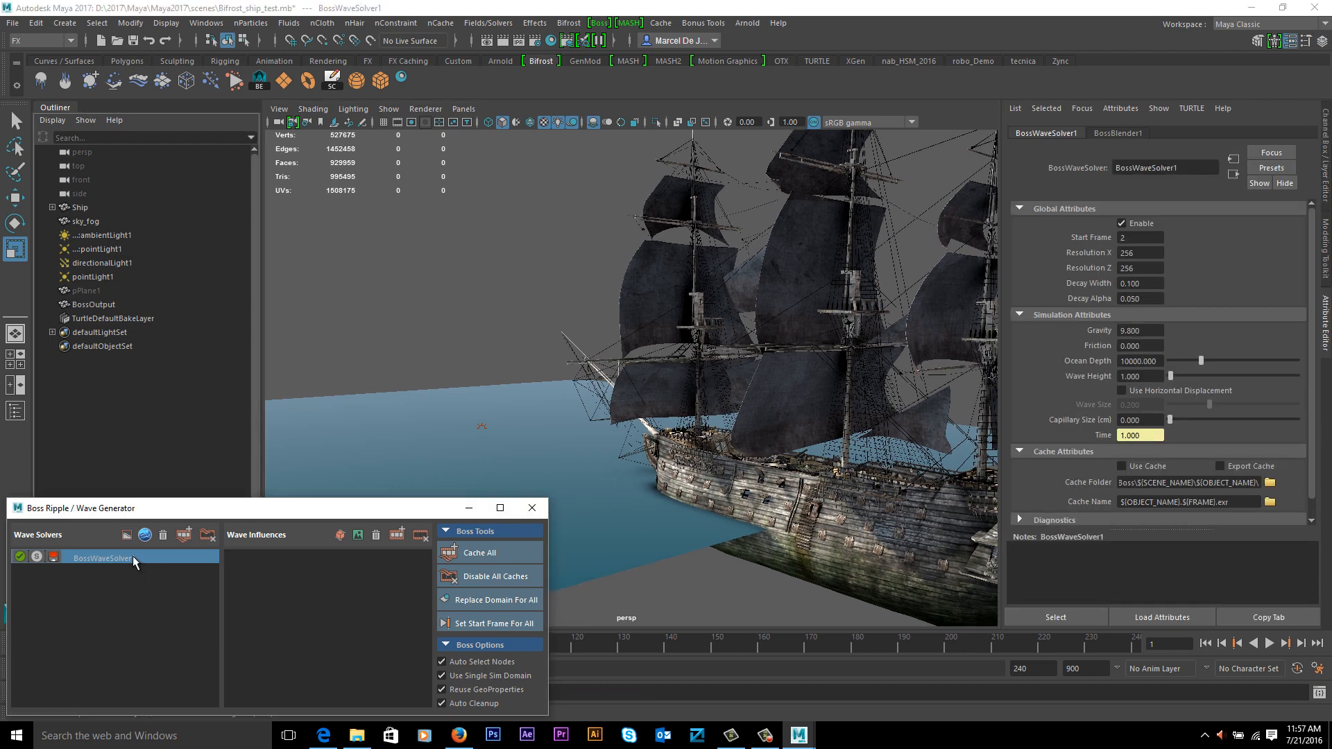
mouse_move(1256, 457)
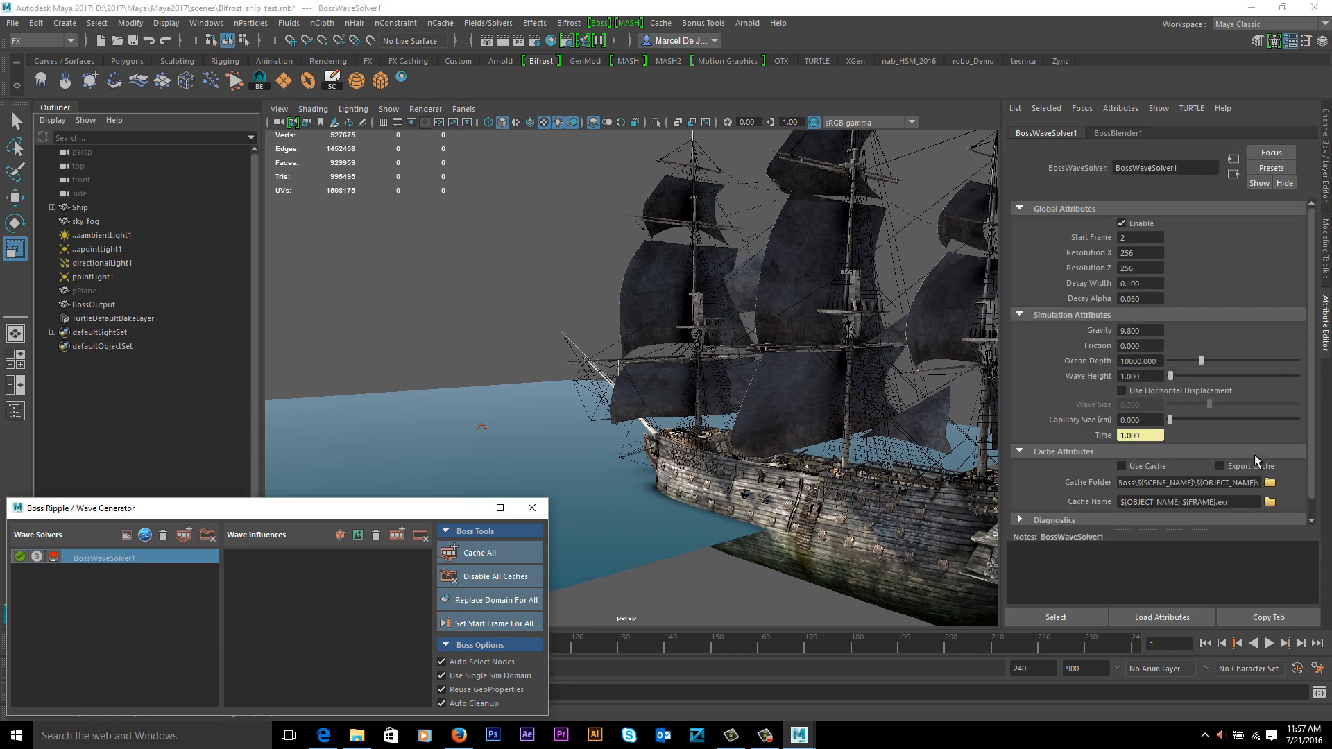
left_click_drag(1201, 536, 1201, 584)
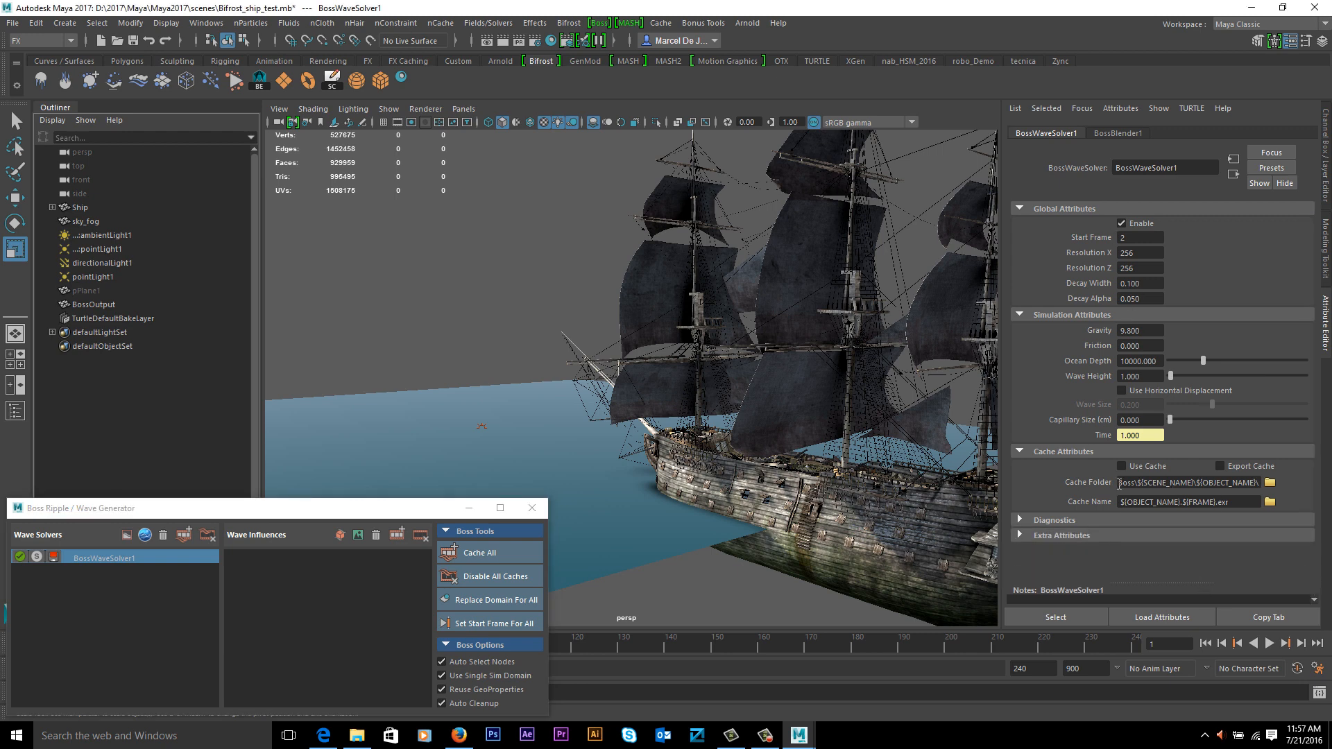
mouse_move(1164, 501)
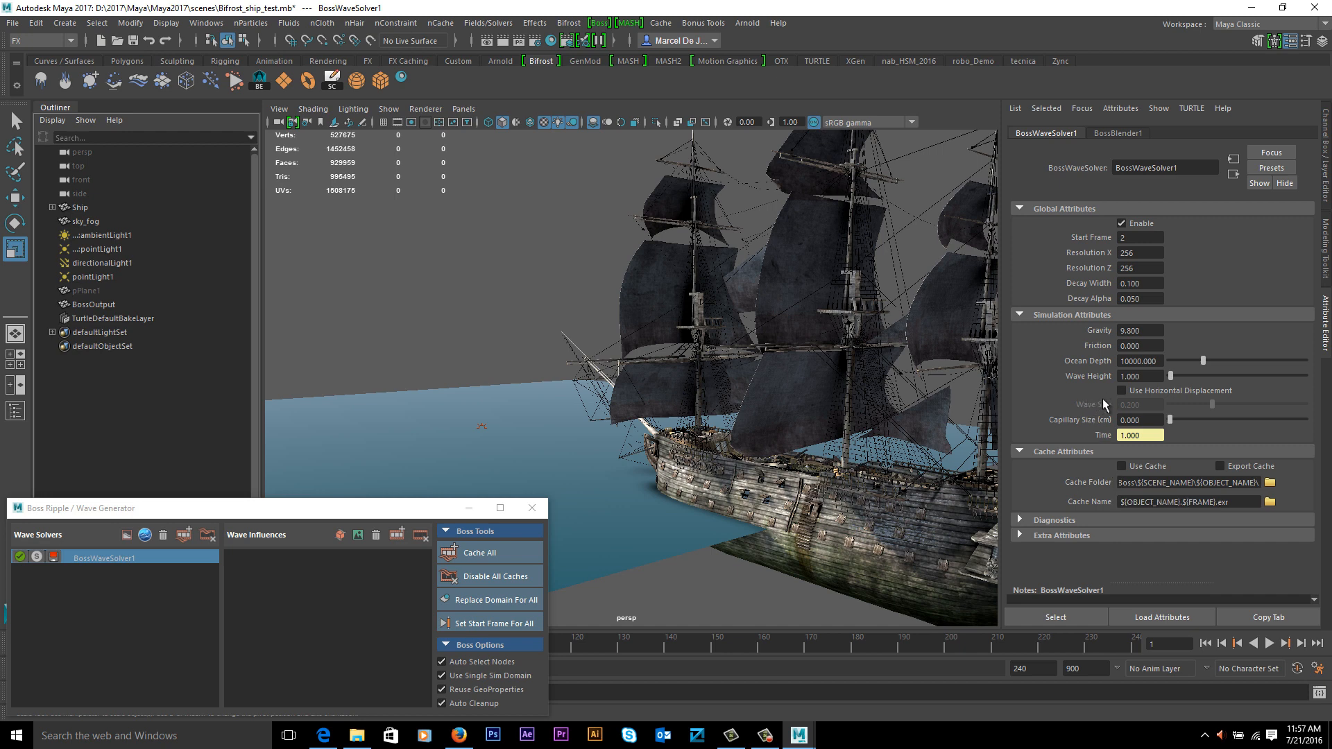
left_click(1141, 253)
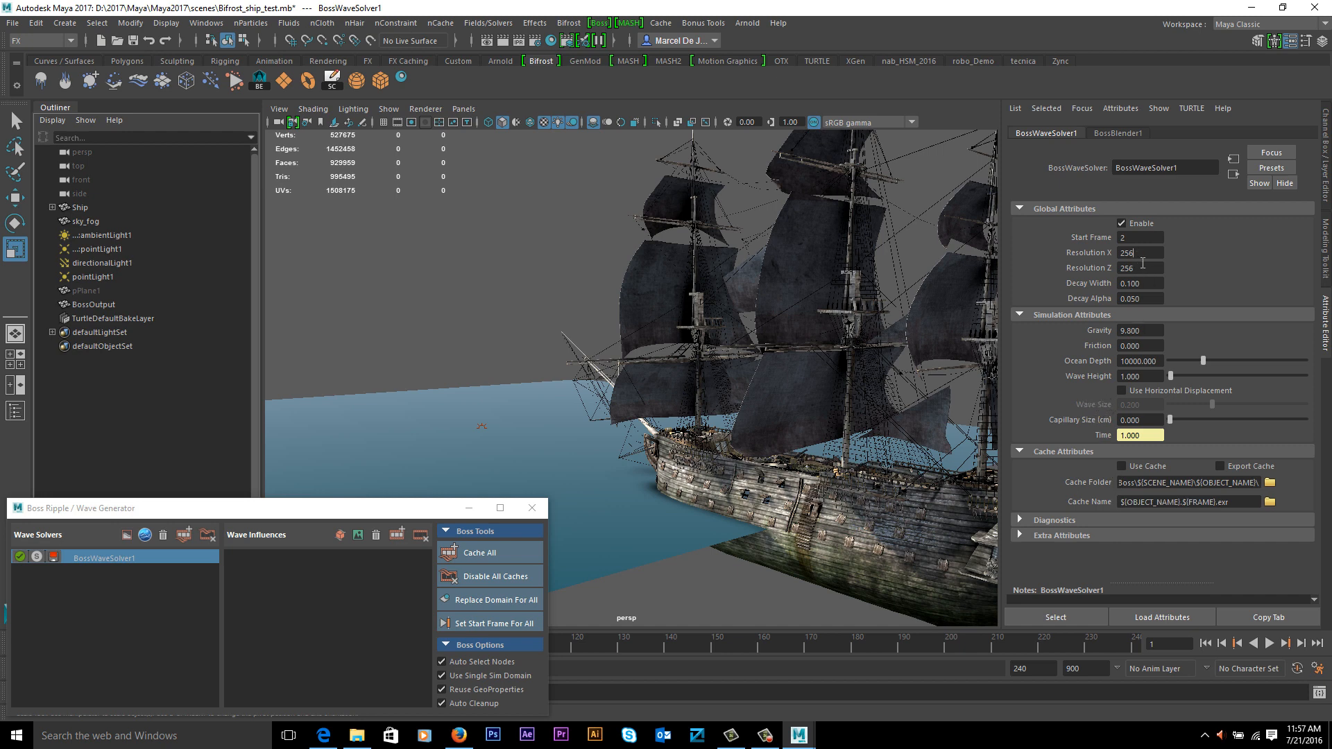
mouse_move(1122, 222)
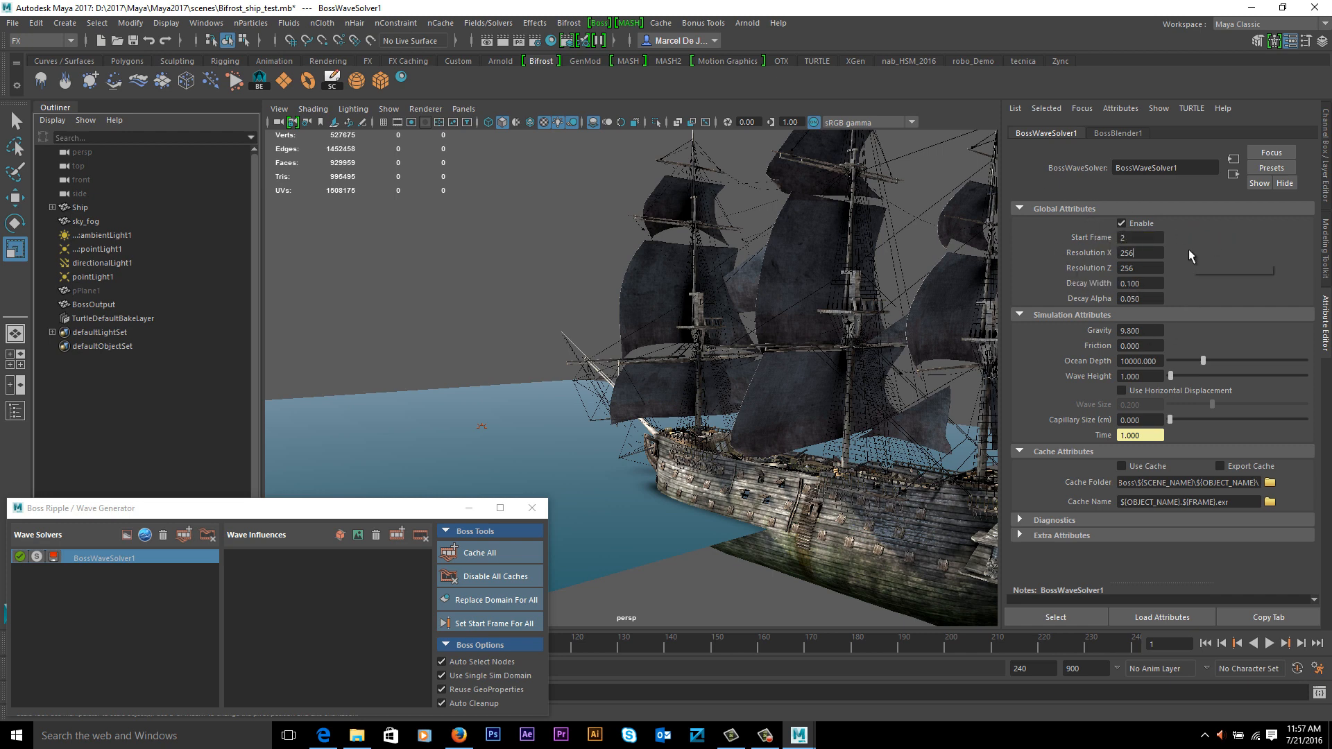
mouse_move(1099, 346)
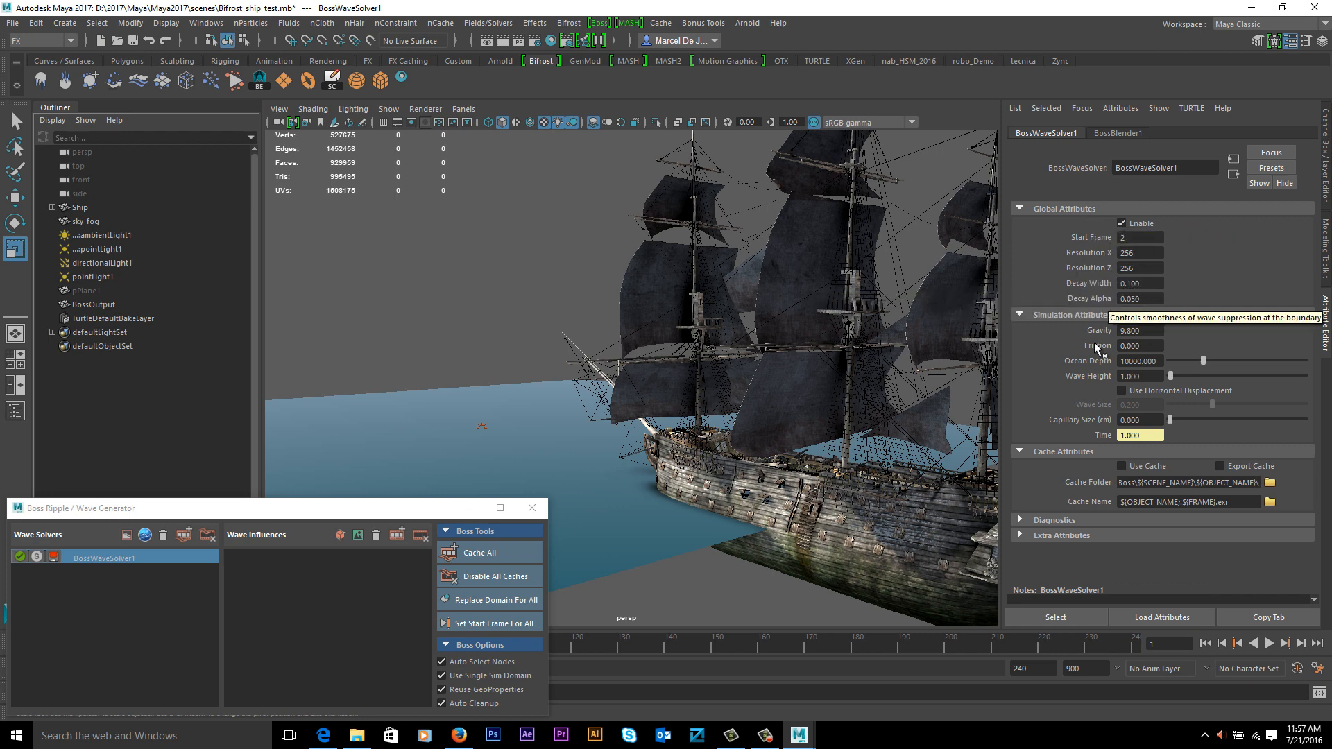
mouse_move(1123, 391)
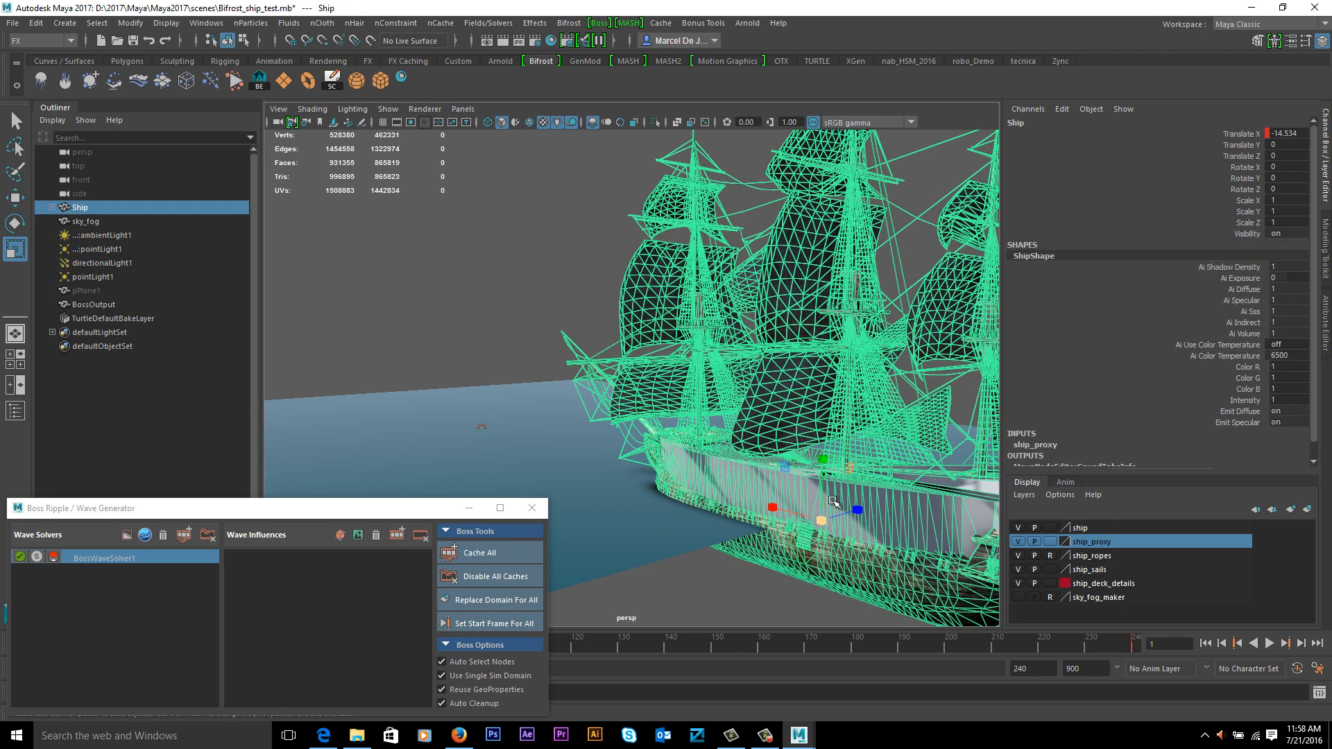
- Select the ship_proxy layer's objects and toggle BossGeoProperties1's Generator off and back on
right_click(1092, 541)
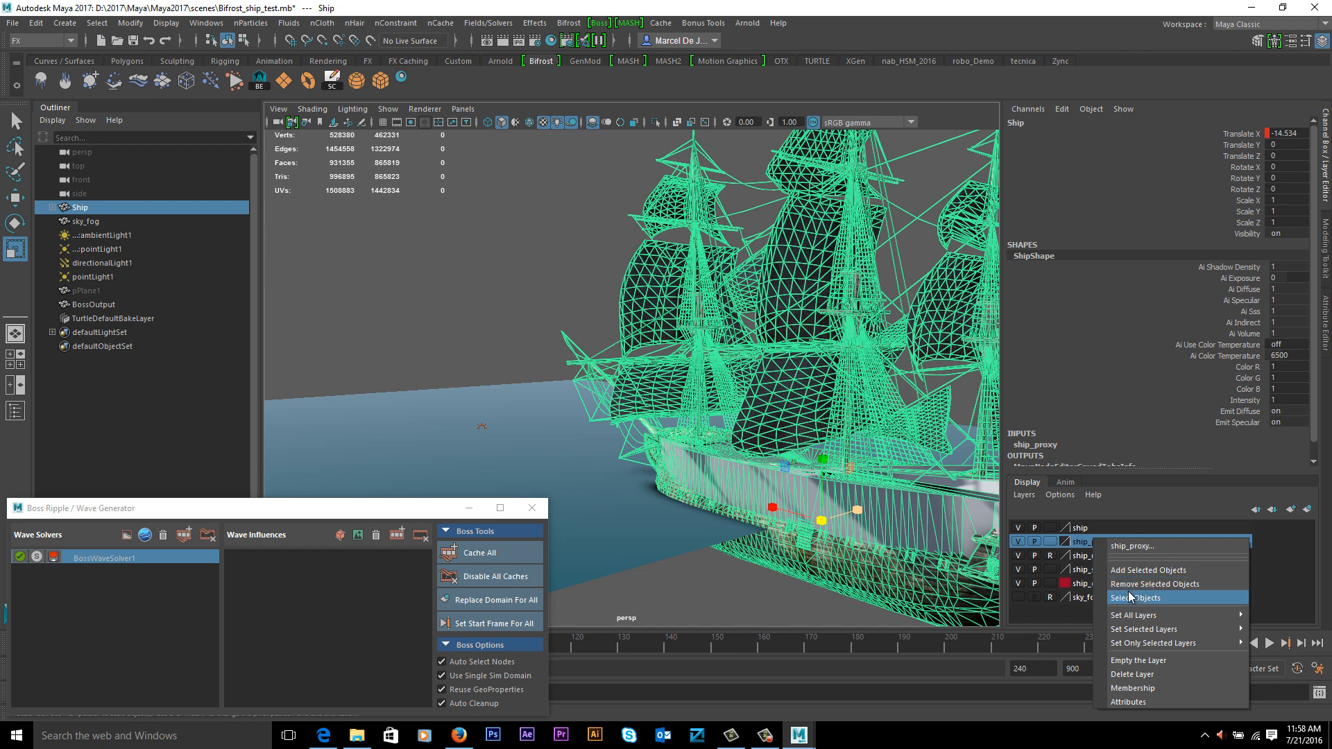
left_click(1136, 597)
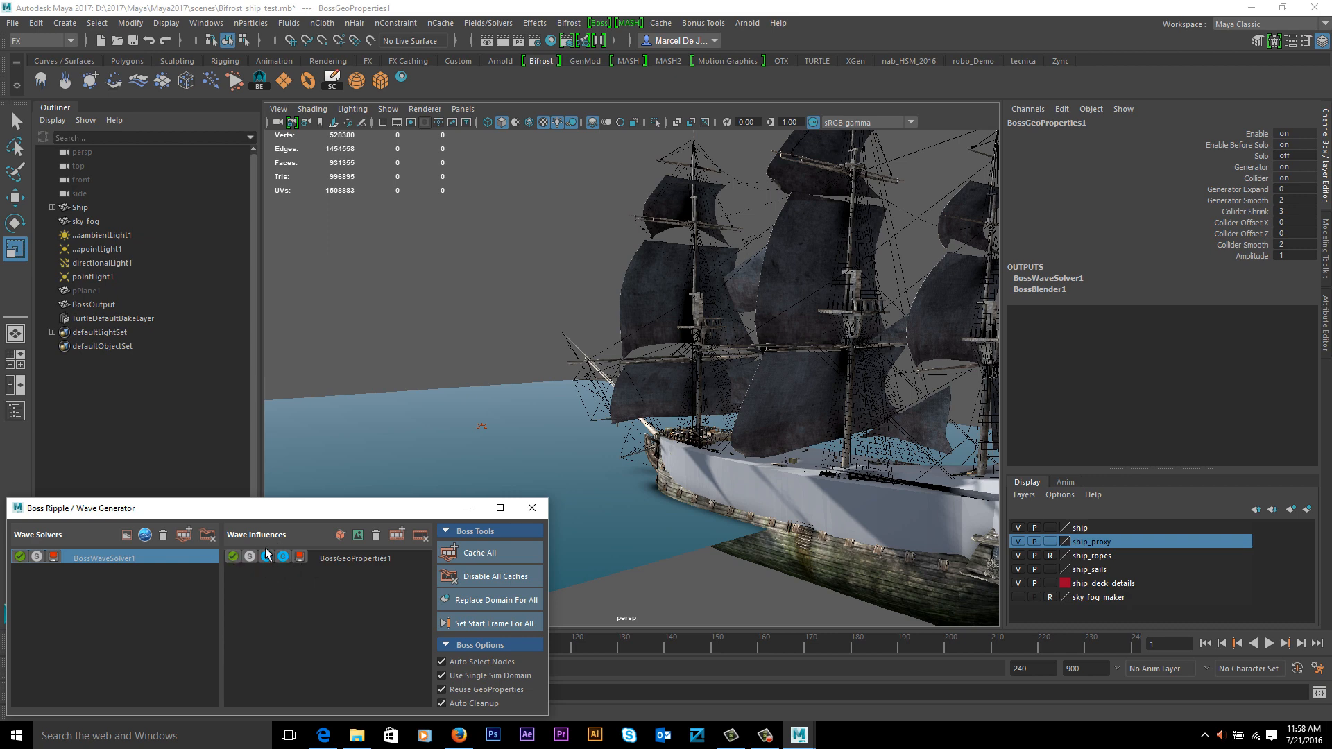
left_click(354, 558)
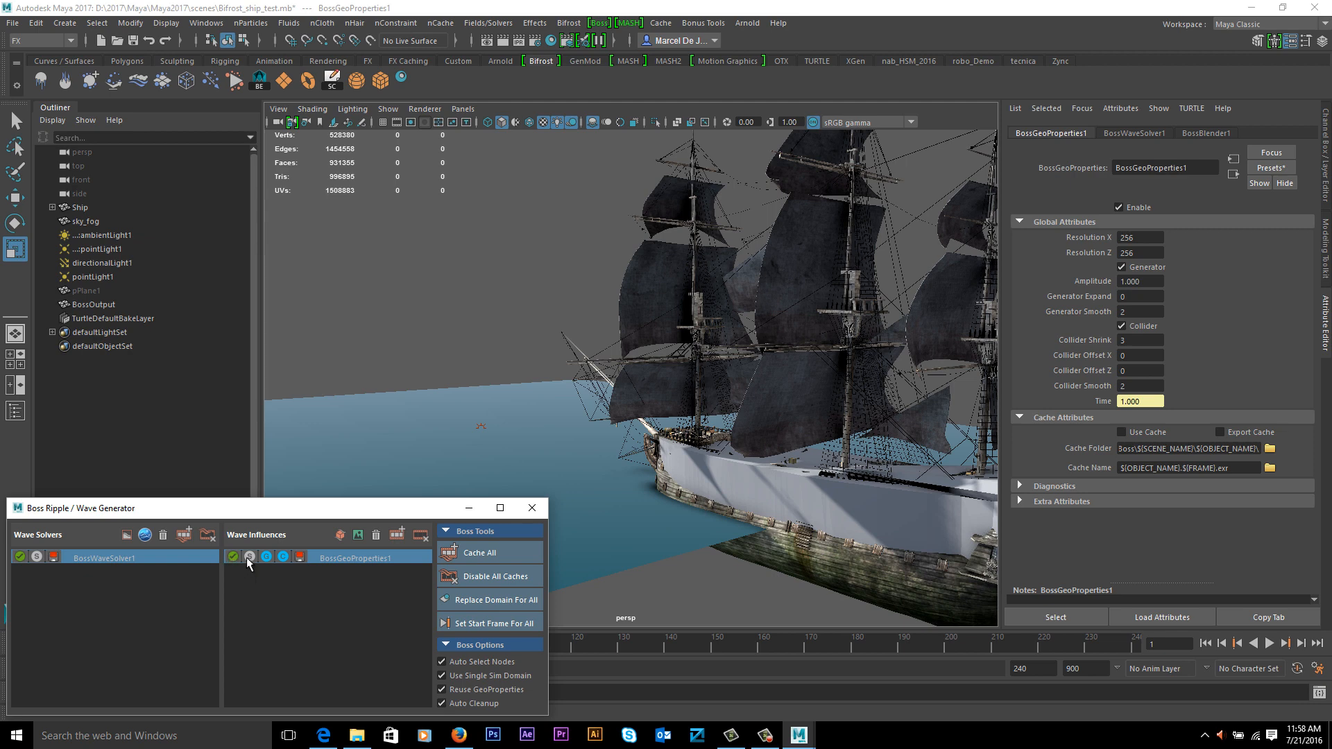
mouse_move(330, 567)
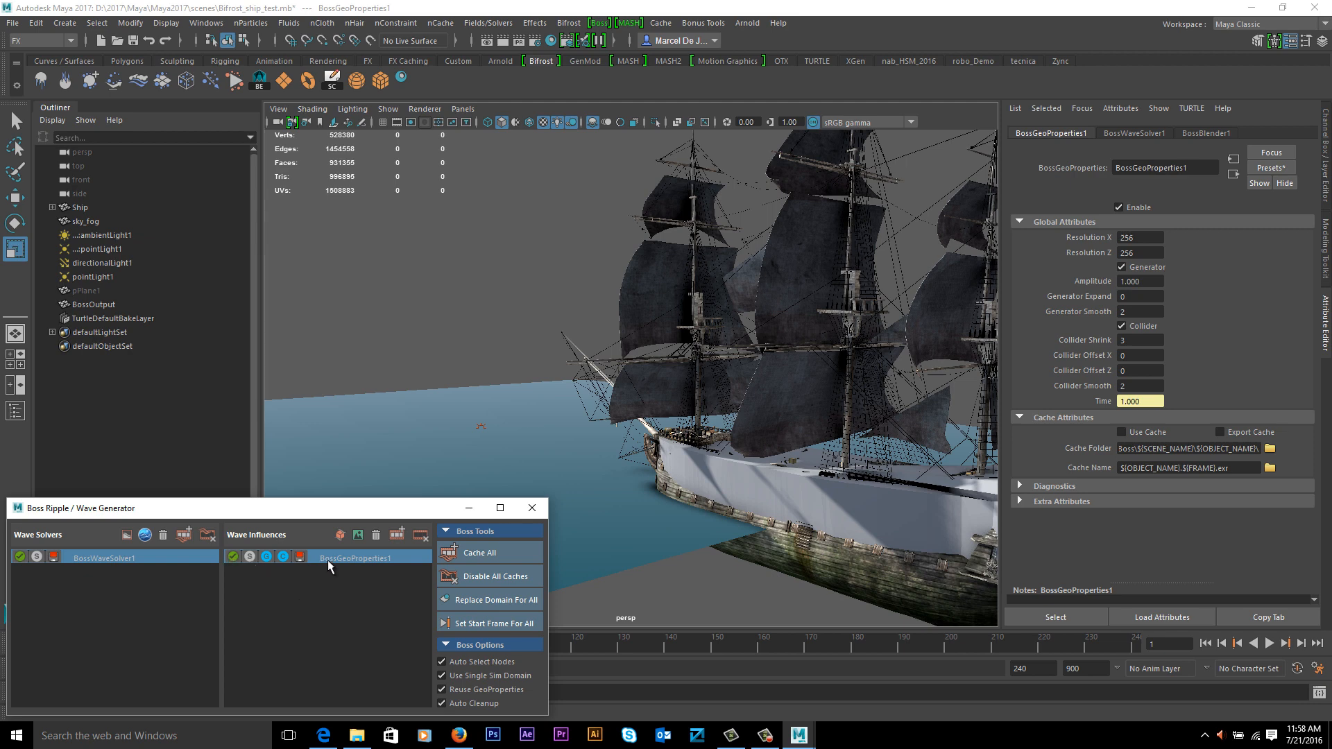
left_click(266, 558)
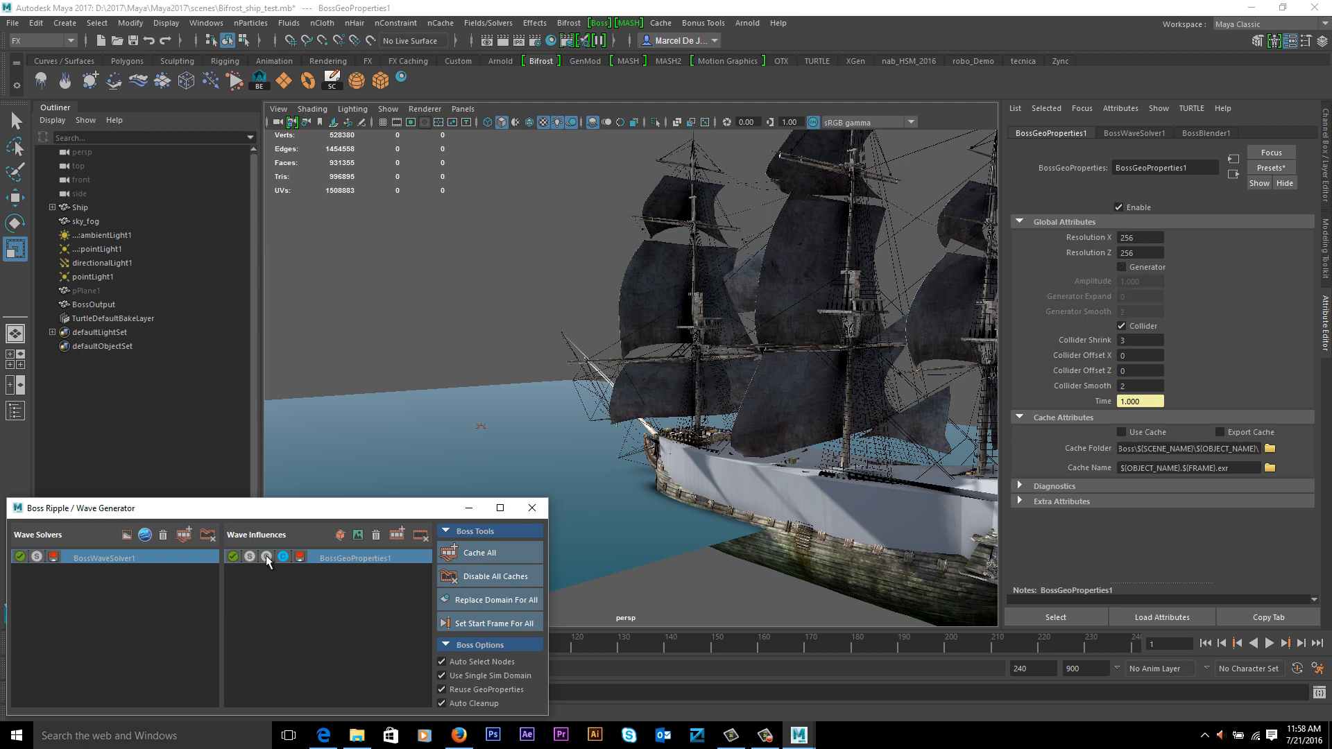
left_click(266, 556)
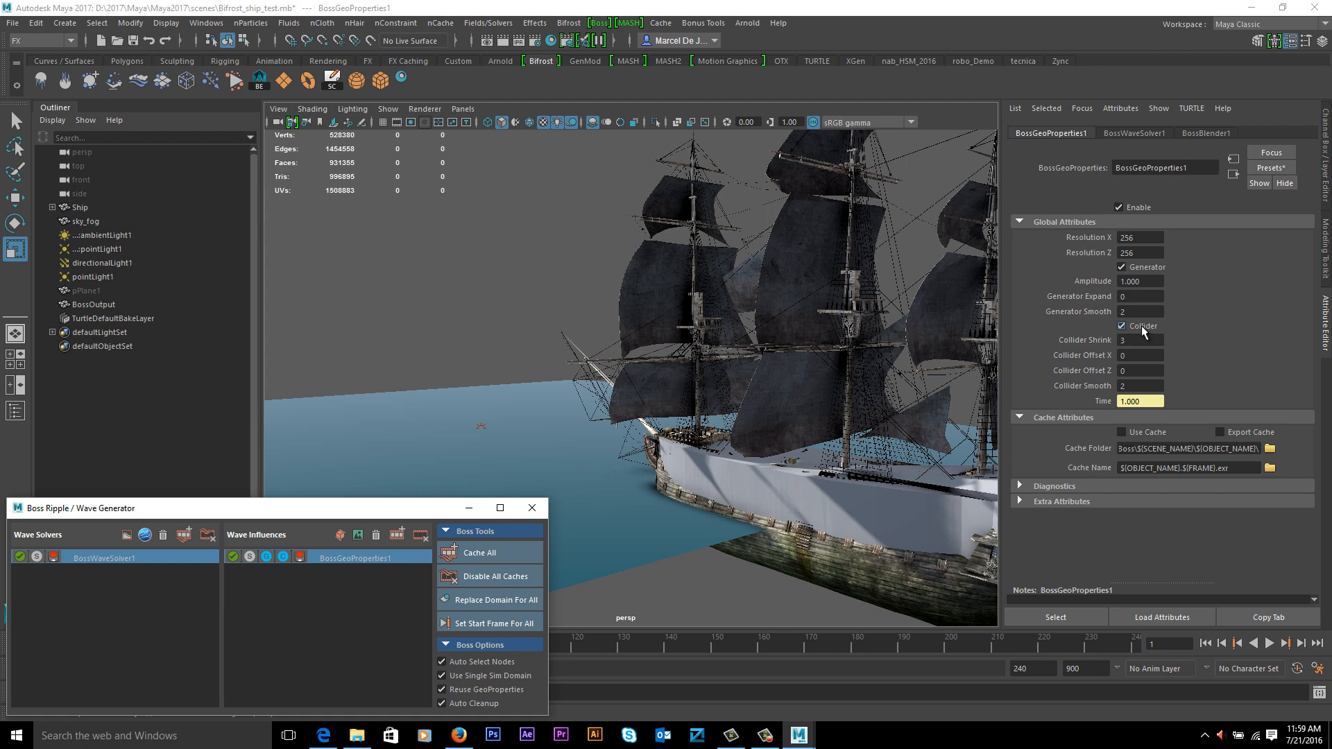
mouse_move(460, 507)
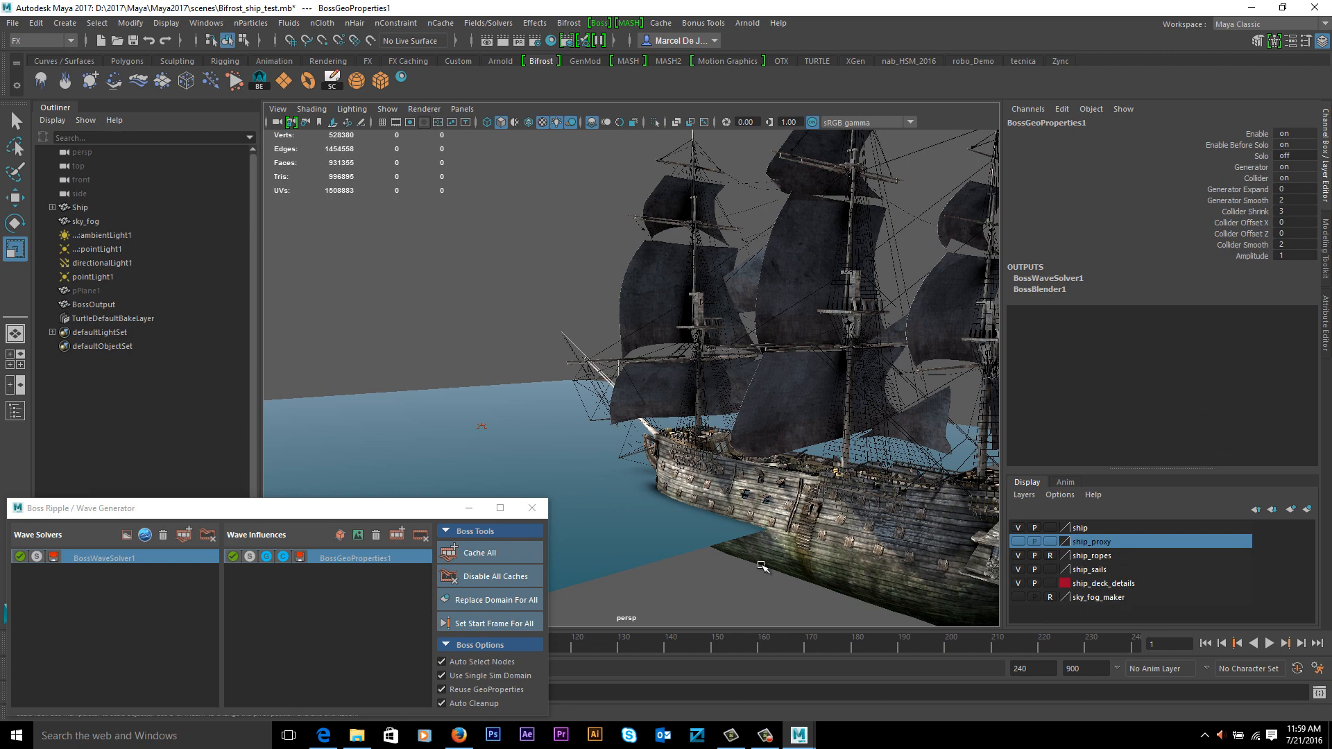
- Play the simulation to frame 113 so a wake trails the ship, then select the ship influence
left_click(1268, 643)
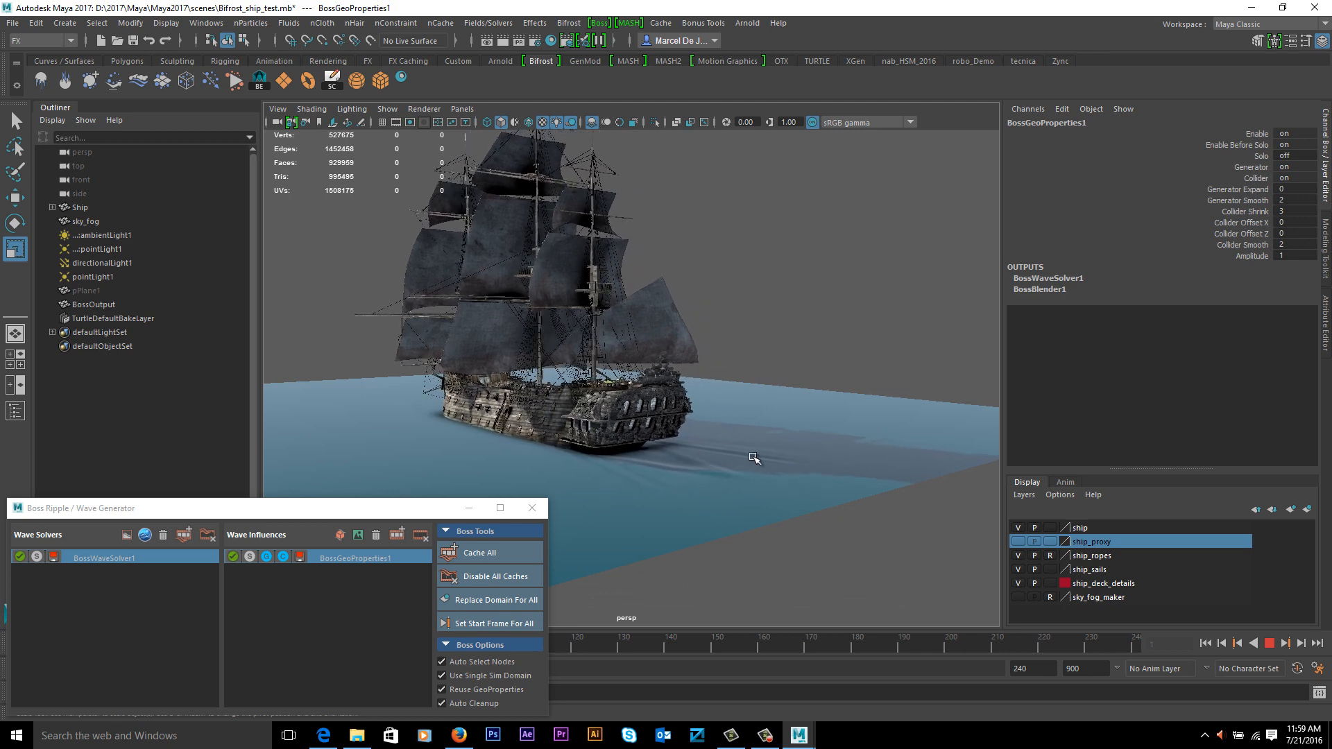
left_click(1270, 643)
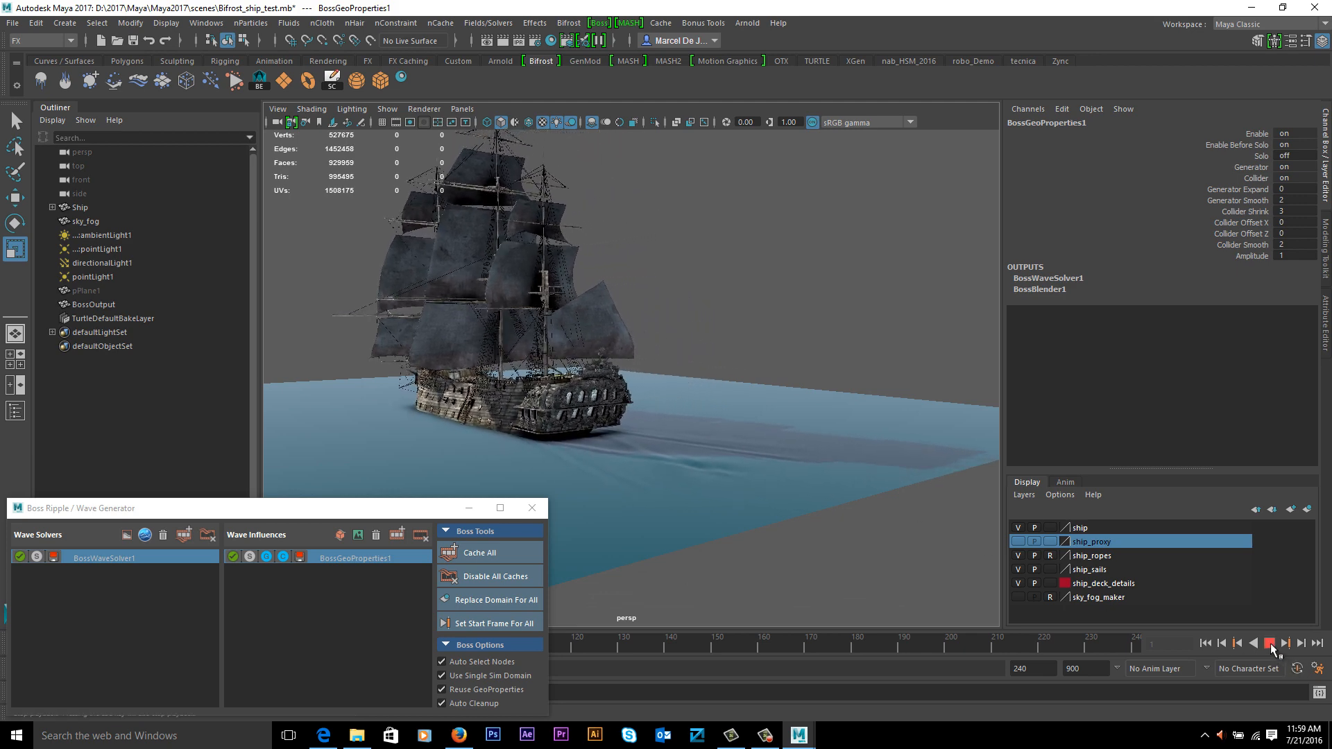
left_click(1272, 643)
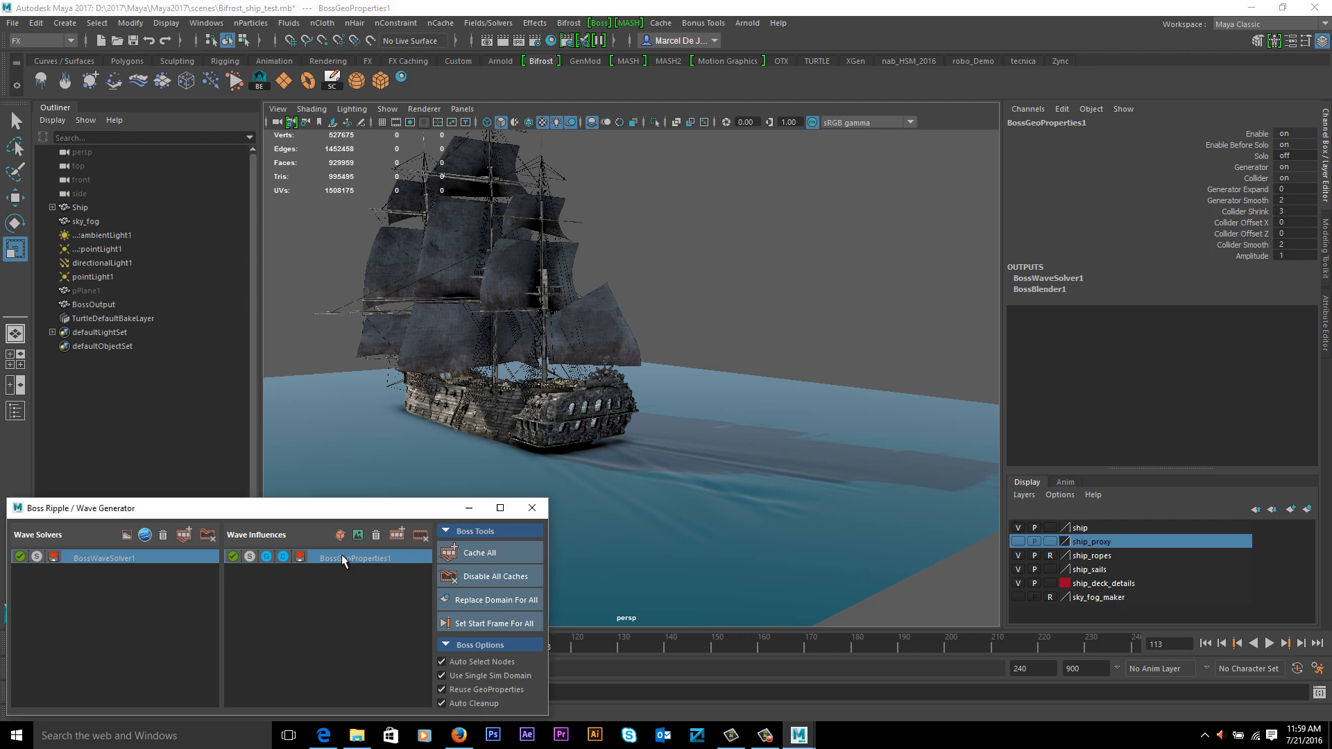
left_click(366, 558)
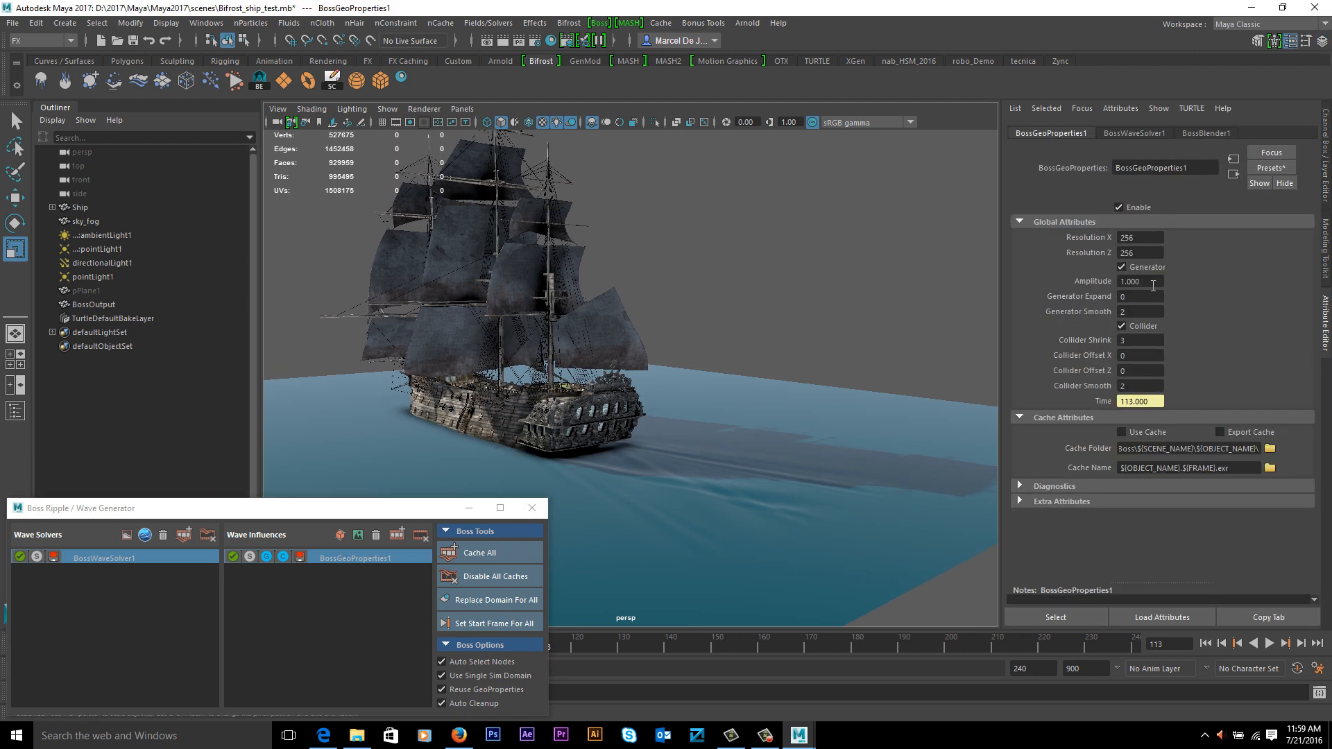
mouse_move(1152, 283)
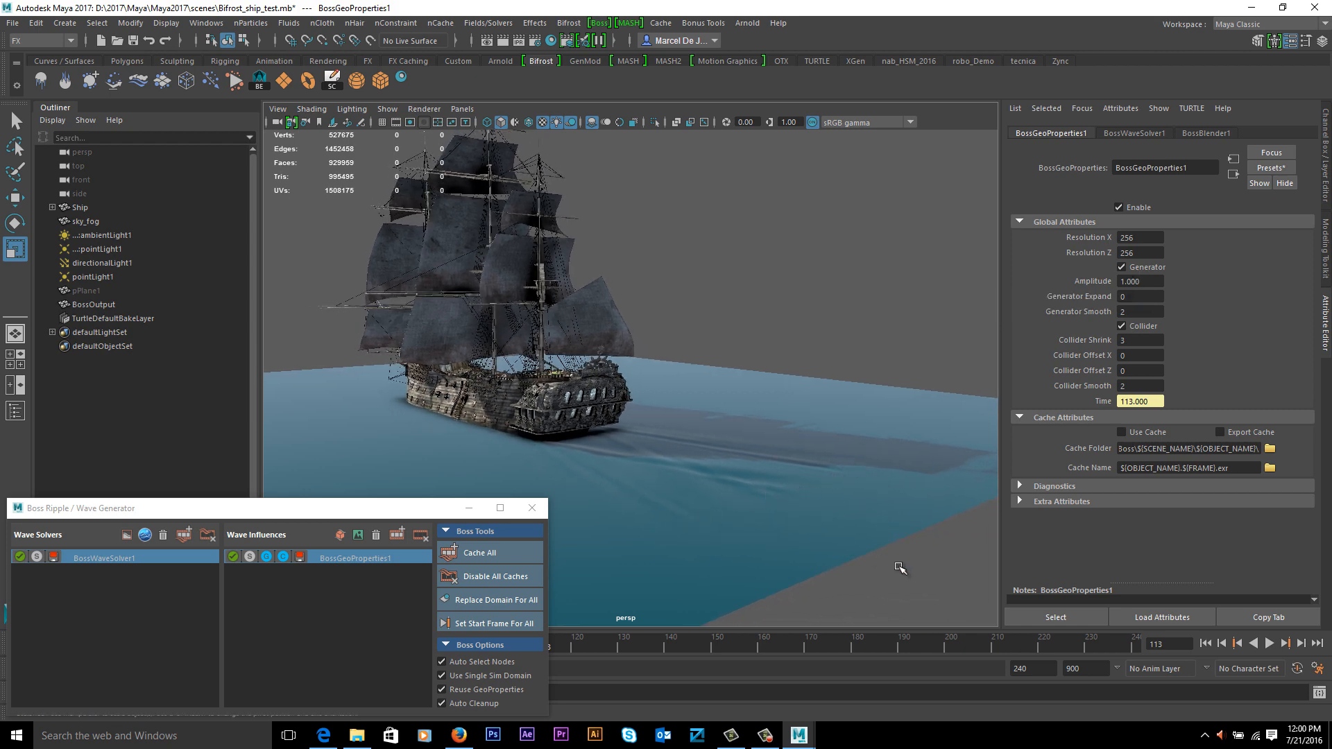
mouse_move(784, 515)
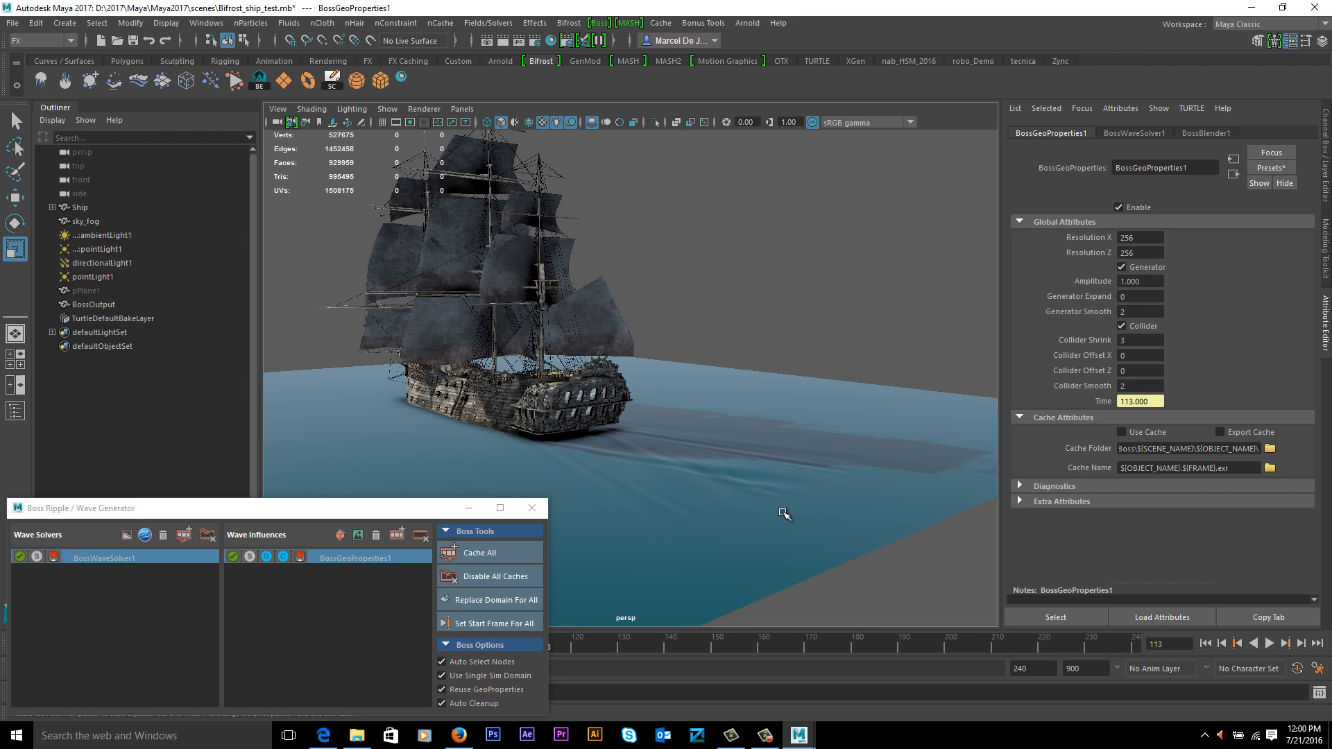
- Raise BossWaveSolver1's Decay Width from 0.1 to 4 and replay to see the wider wake
left_click(104, 558)
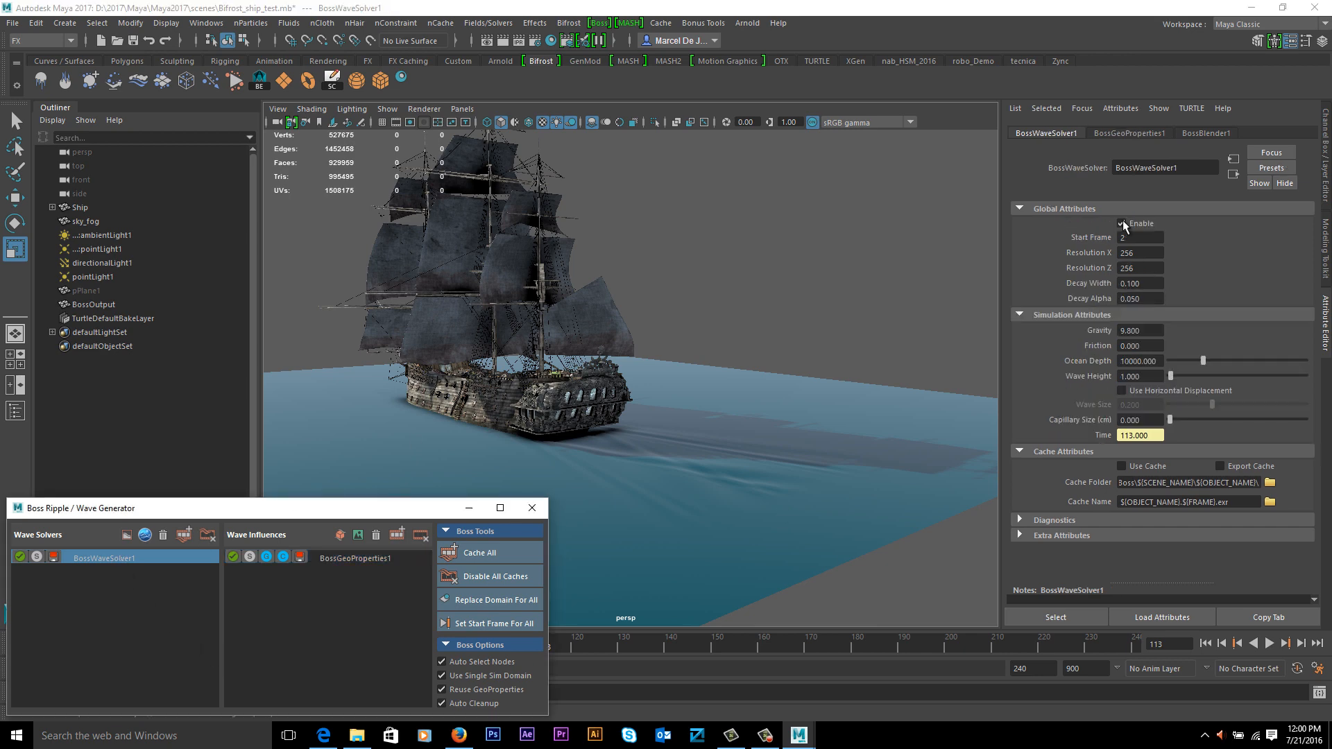
left_click(1124, 222)
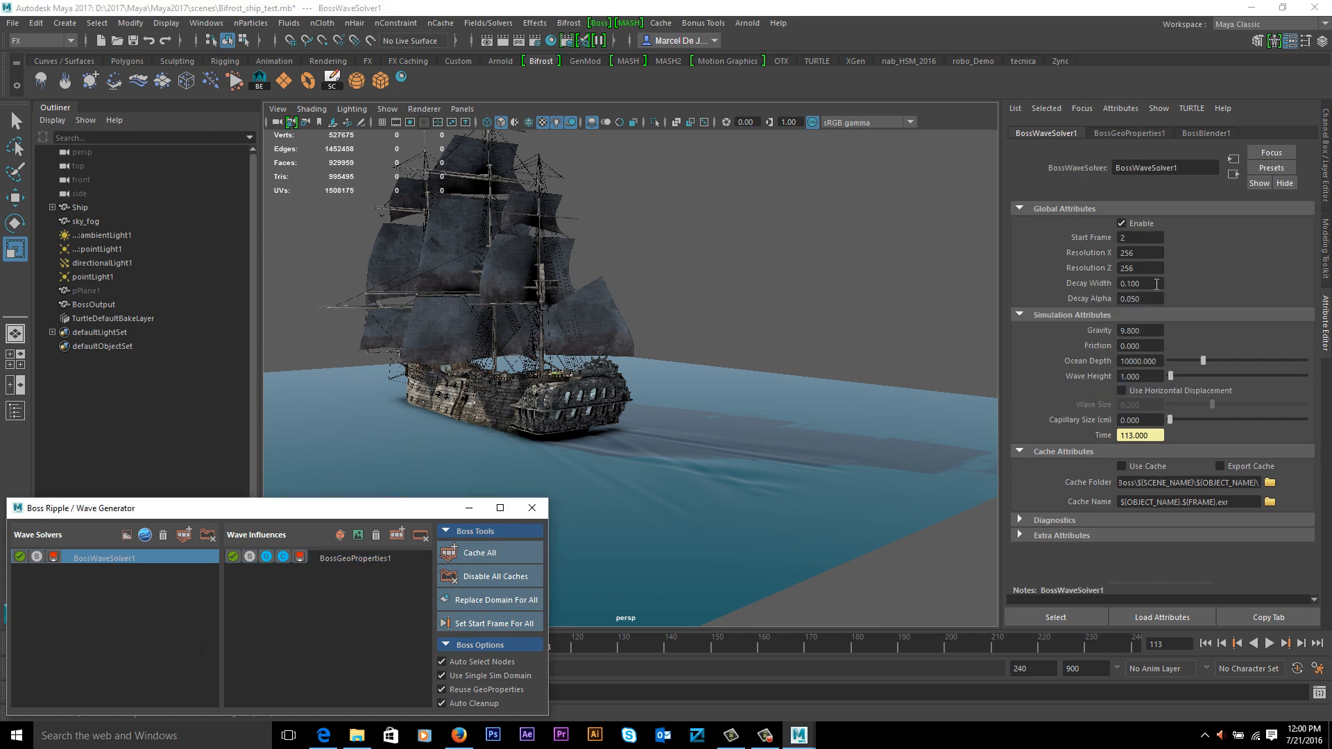
left_click(1139, 283)
type("4.000")
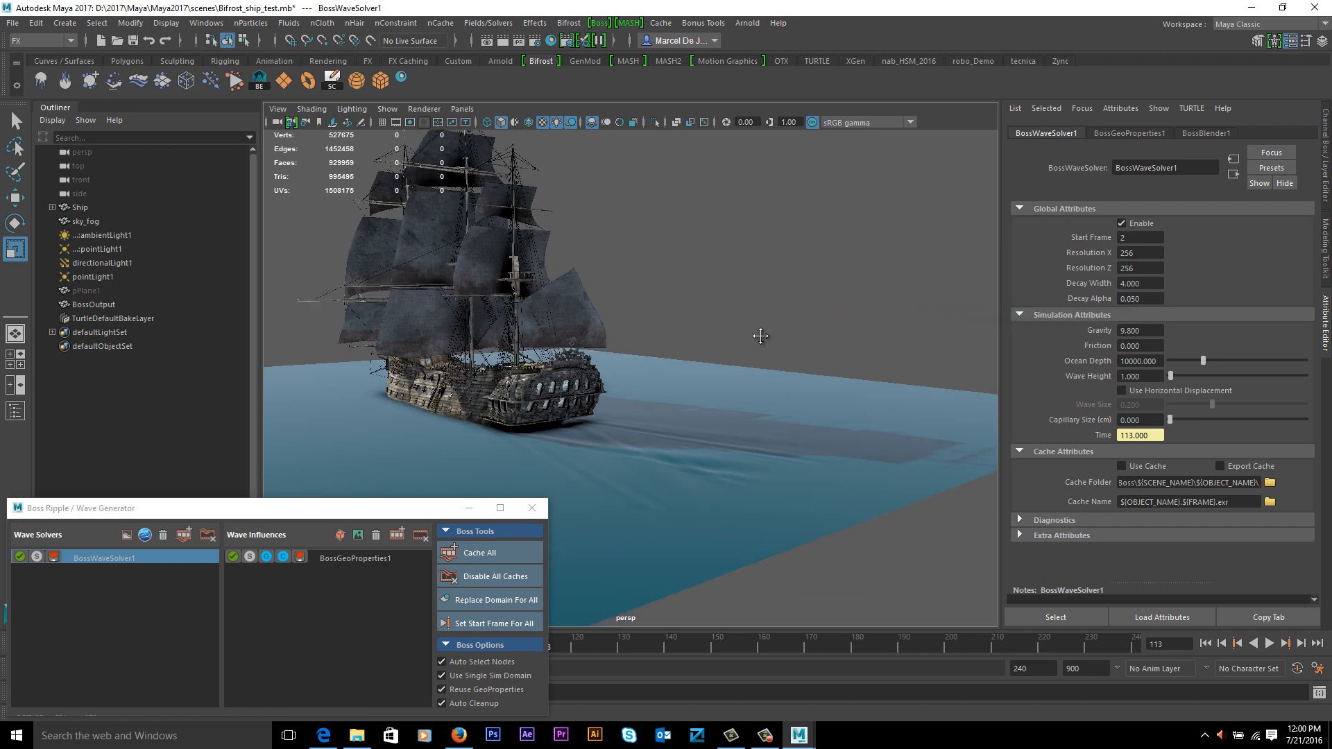
left_click(1285, 643)
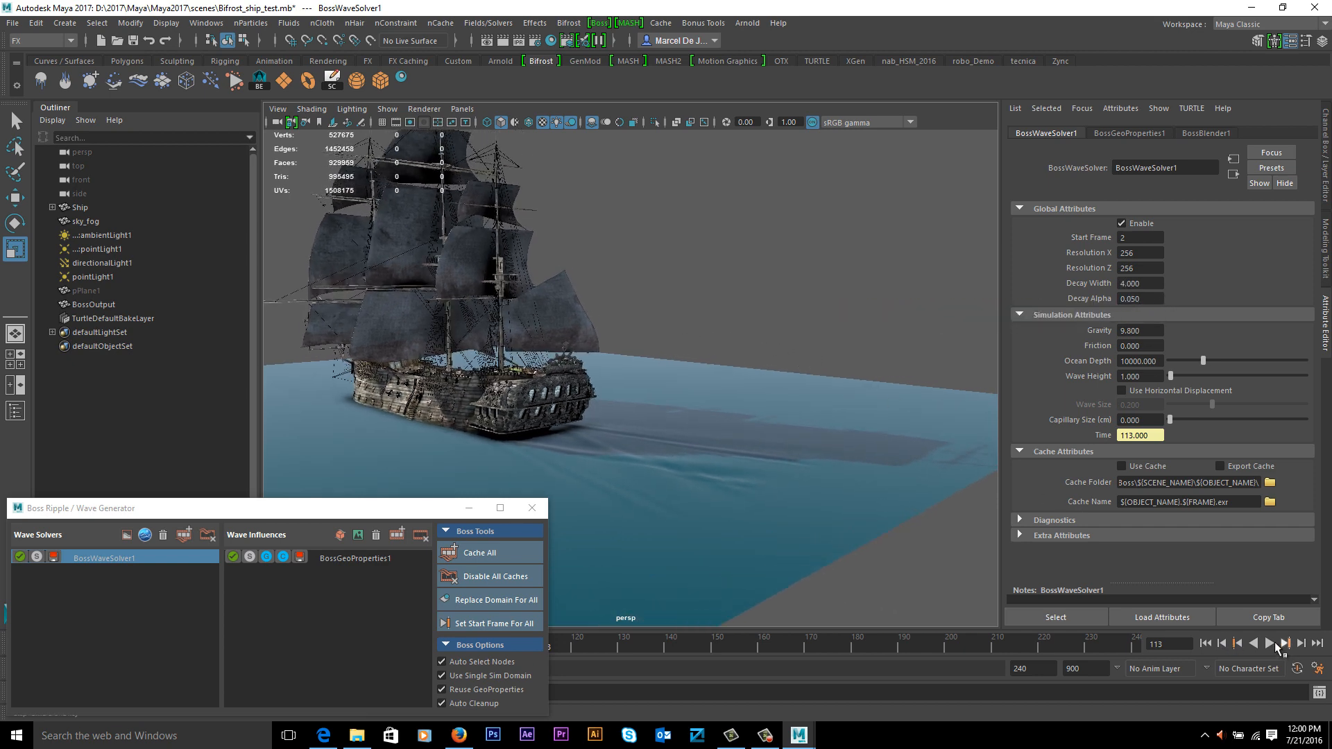
left_click(1286, 643)
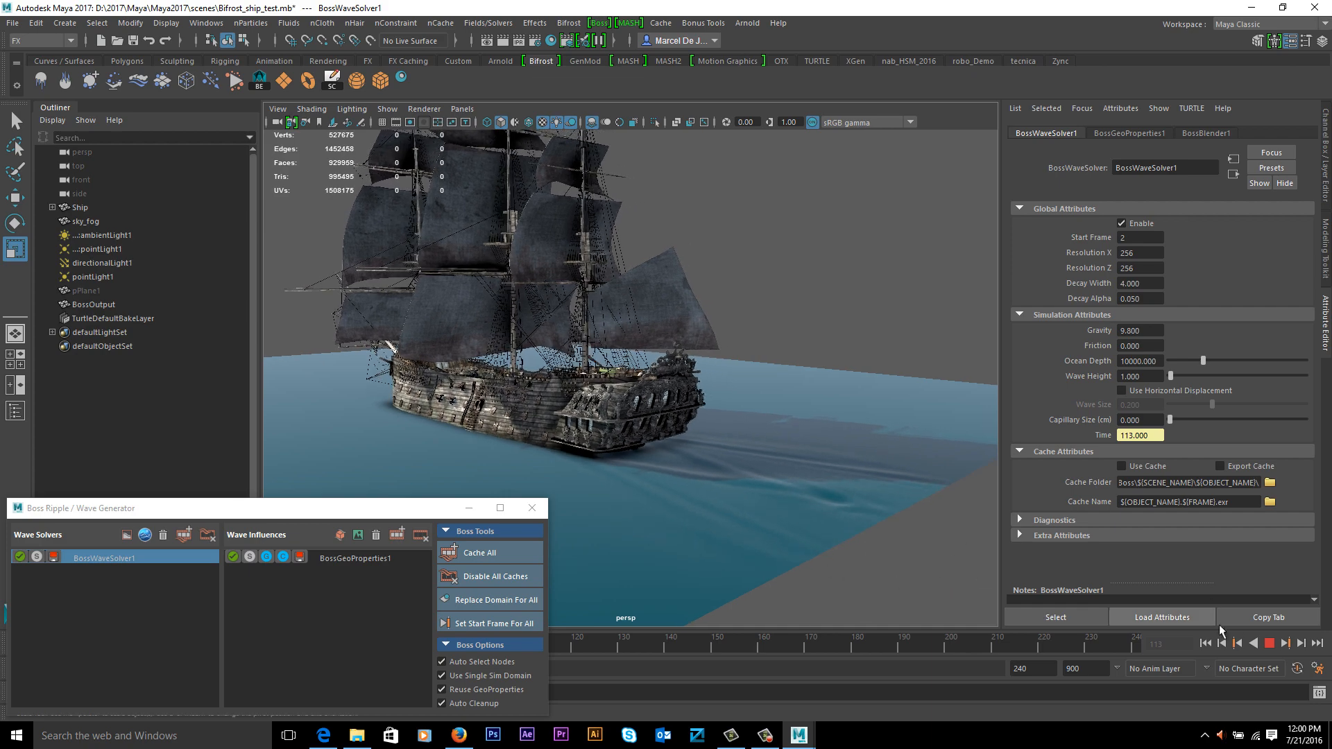
left_click(1271, 643)
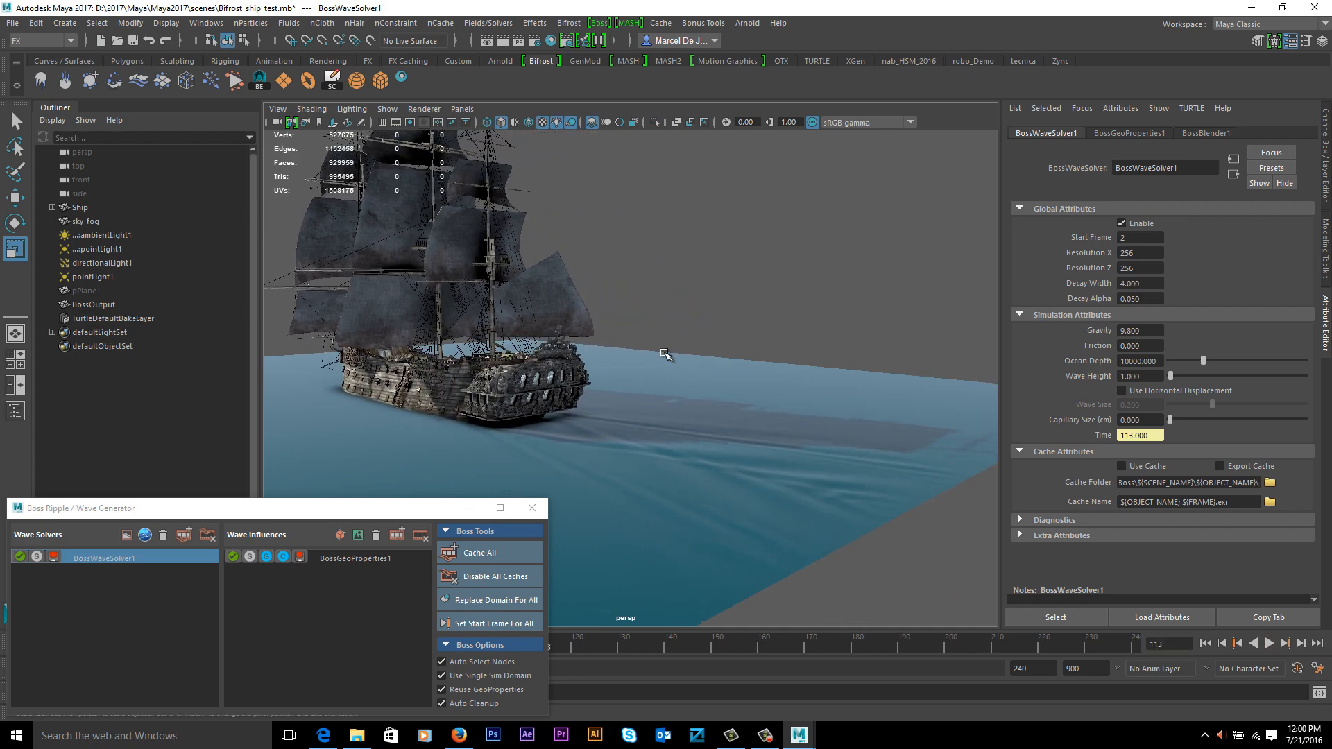
mouse_move(729, 308)
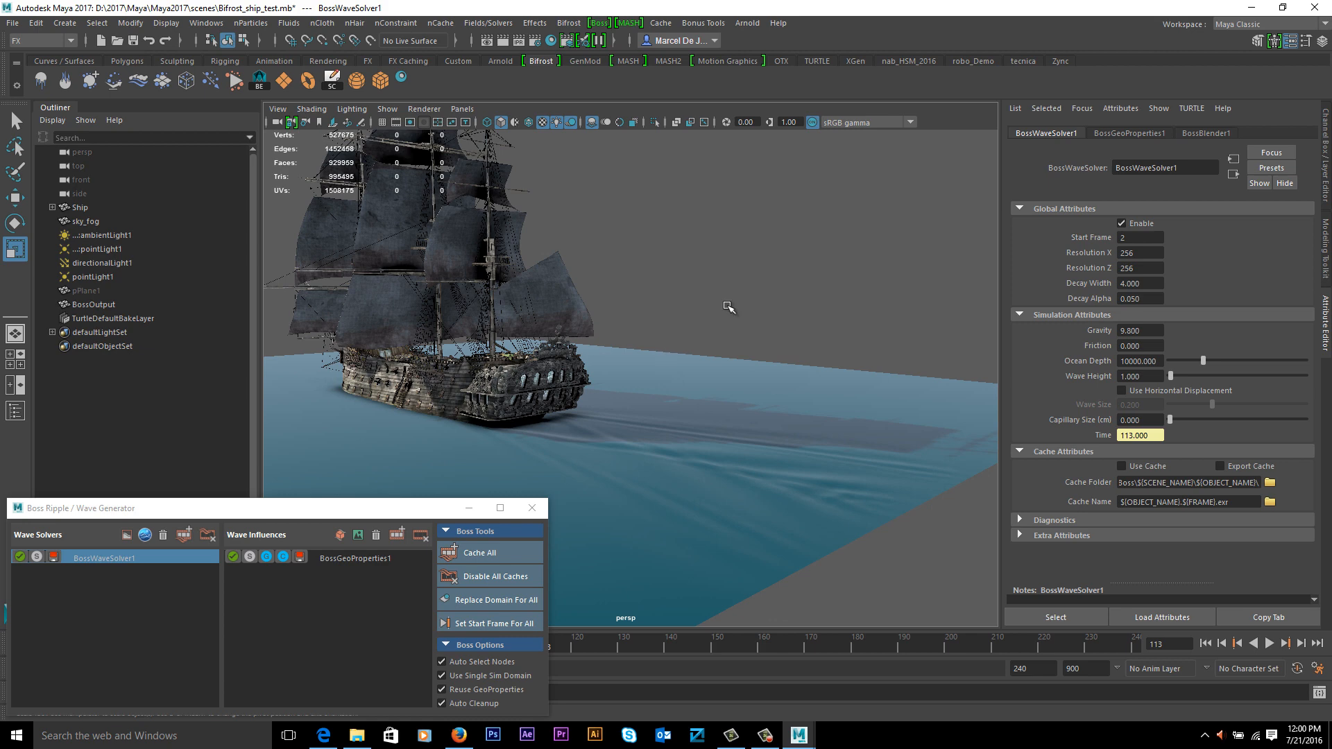
- Set BossGeoProperties1's Amplitude to 3.05 and replay to about frame 88 for stronger hull waves
left_click(363, 558)
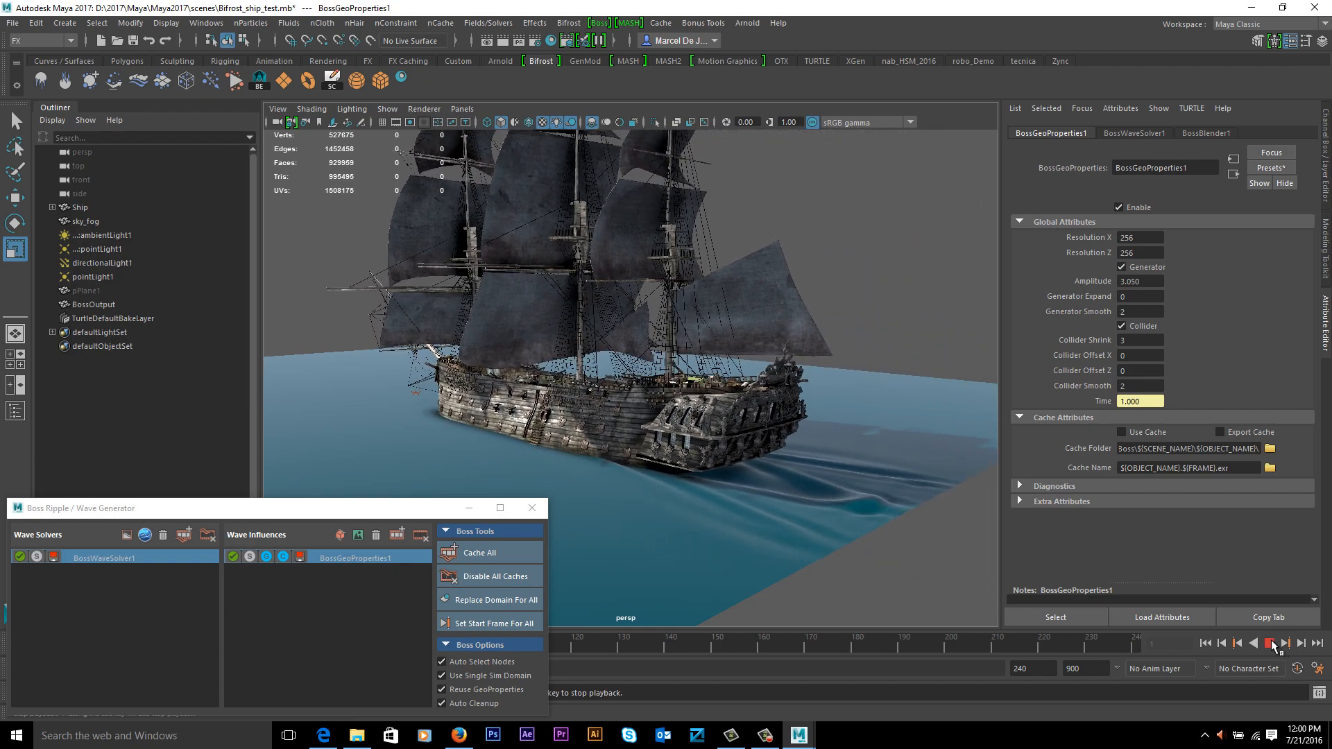
left_click(1284, 643)
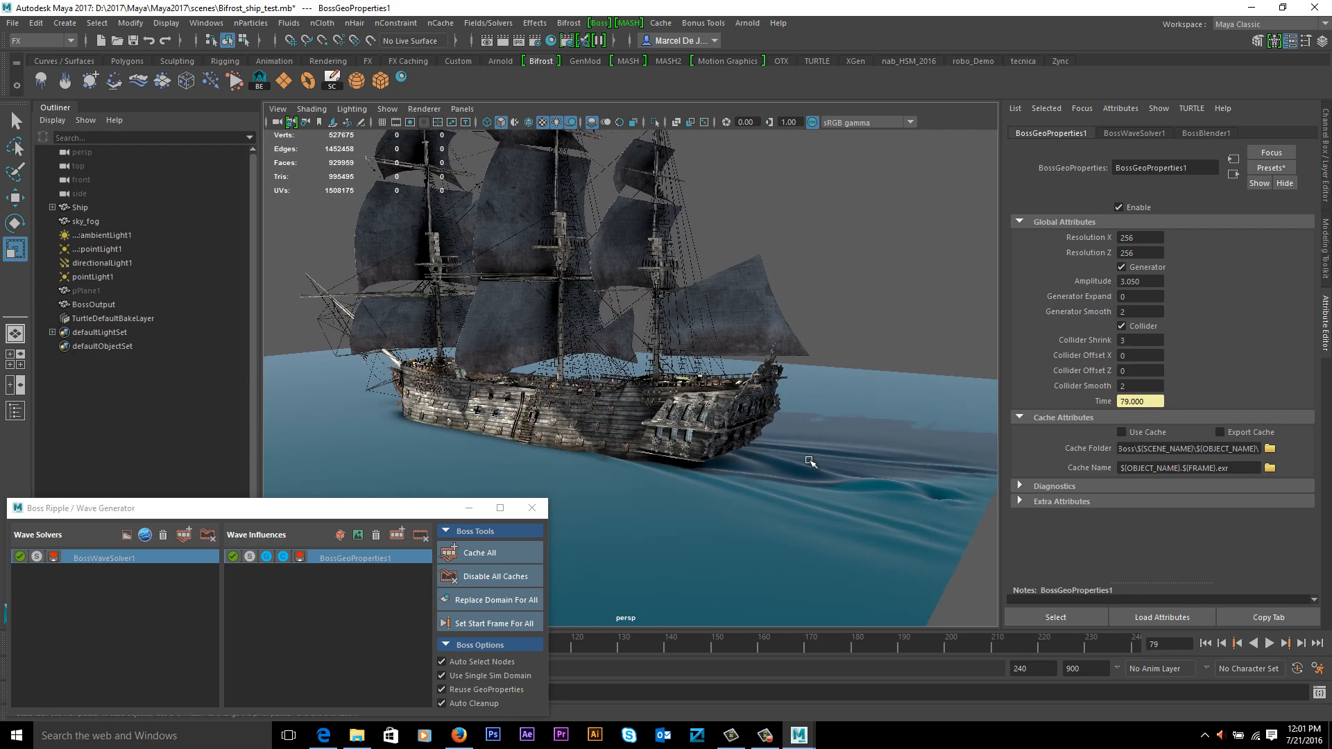
left_click(1288, 642)
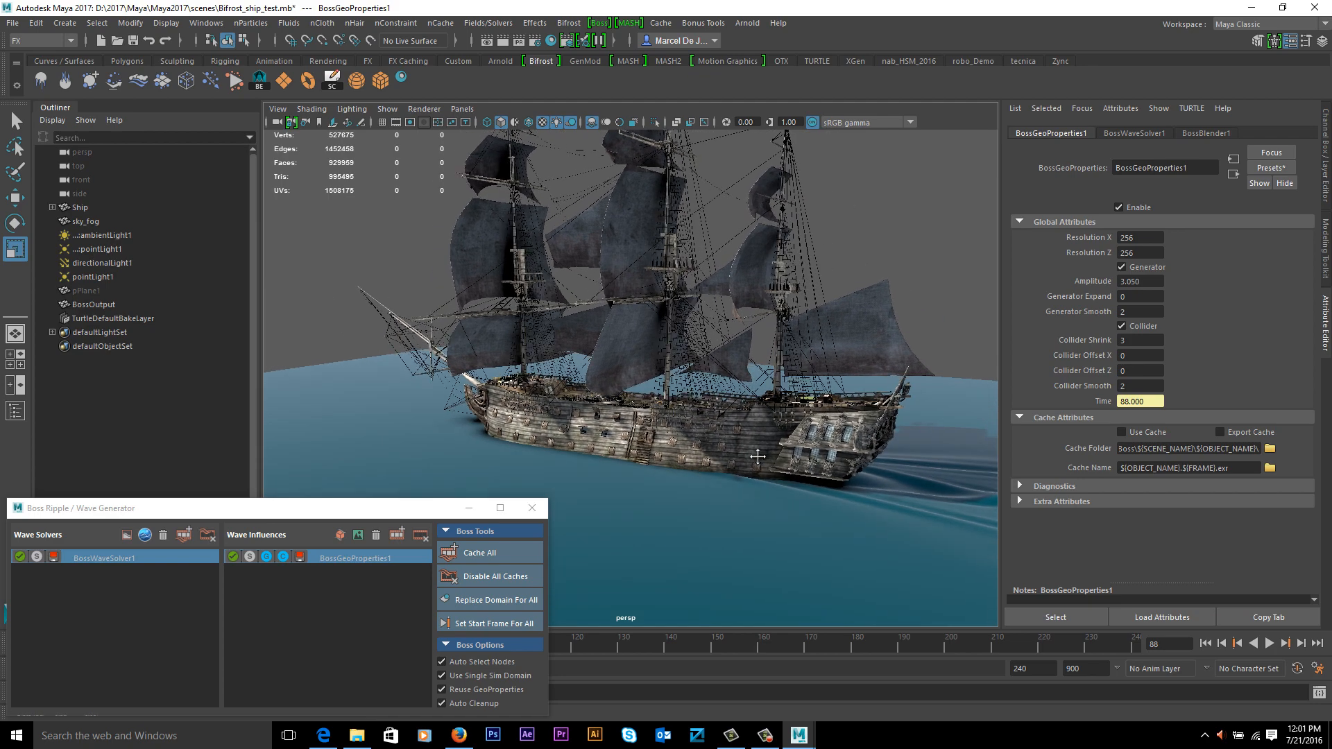
left_click_drag(756, 457, 726, 465)
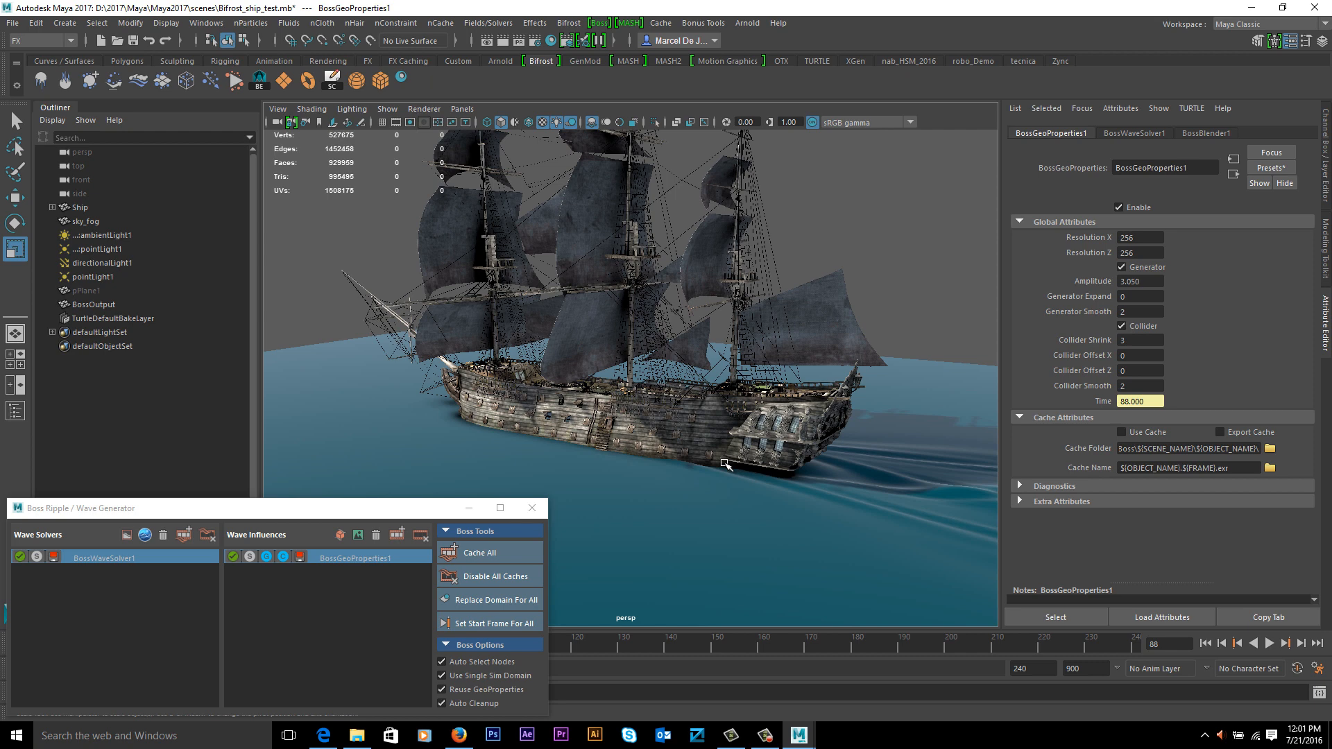
mouse_move(670, 415)
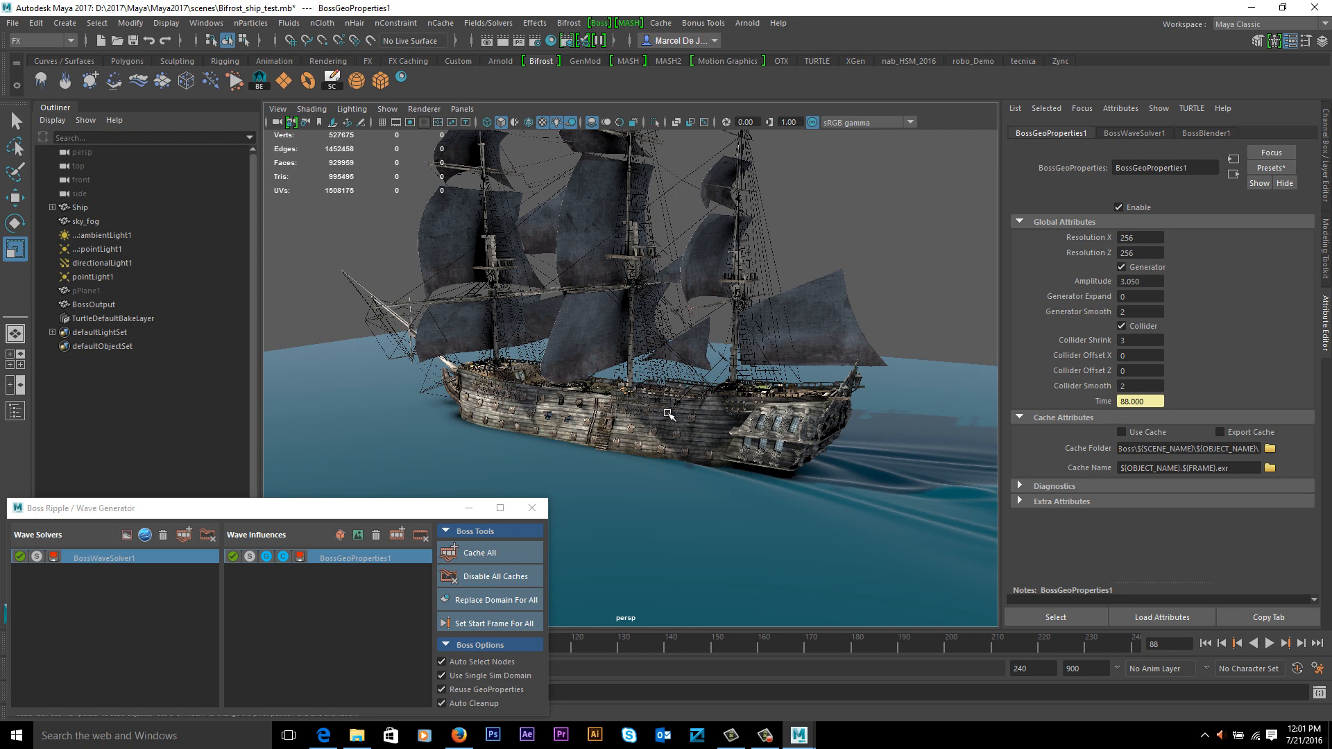
mouse_move(670, 415)
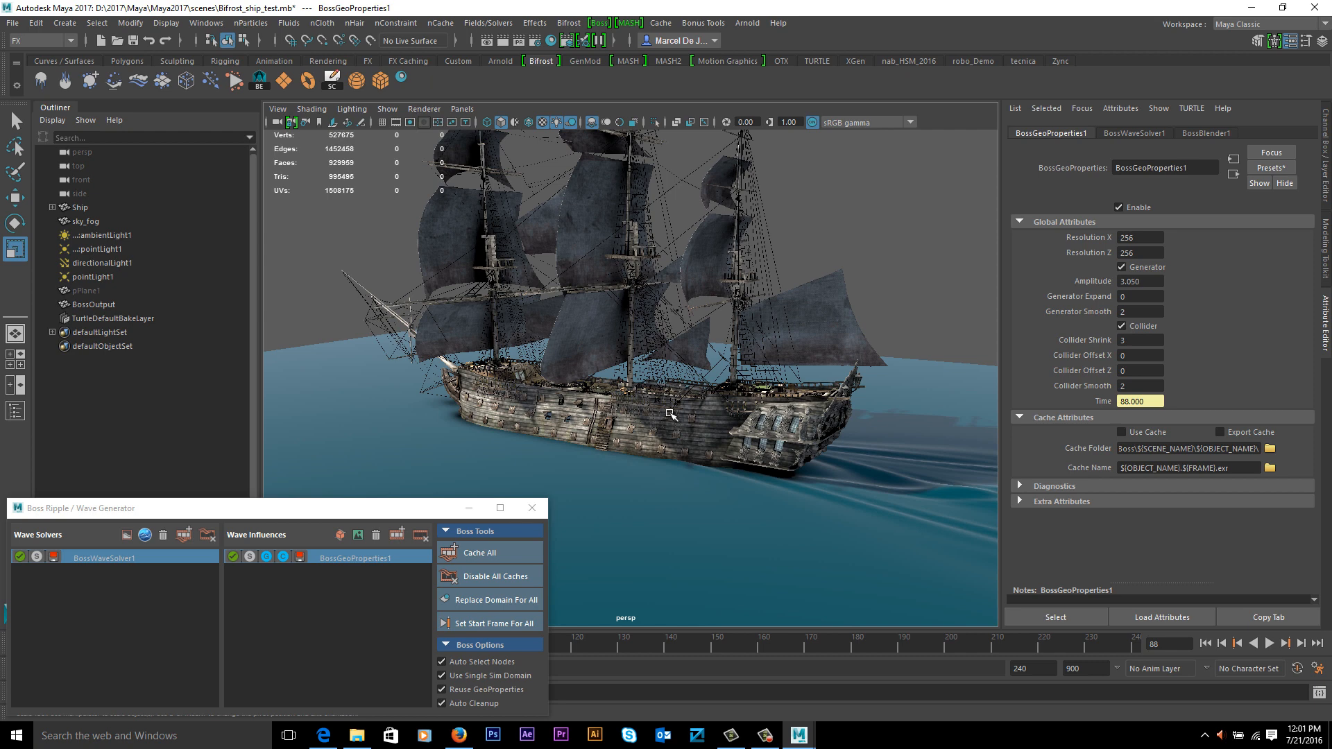
mouse_move(670, 413)
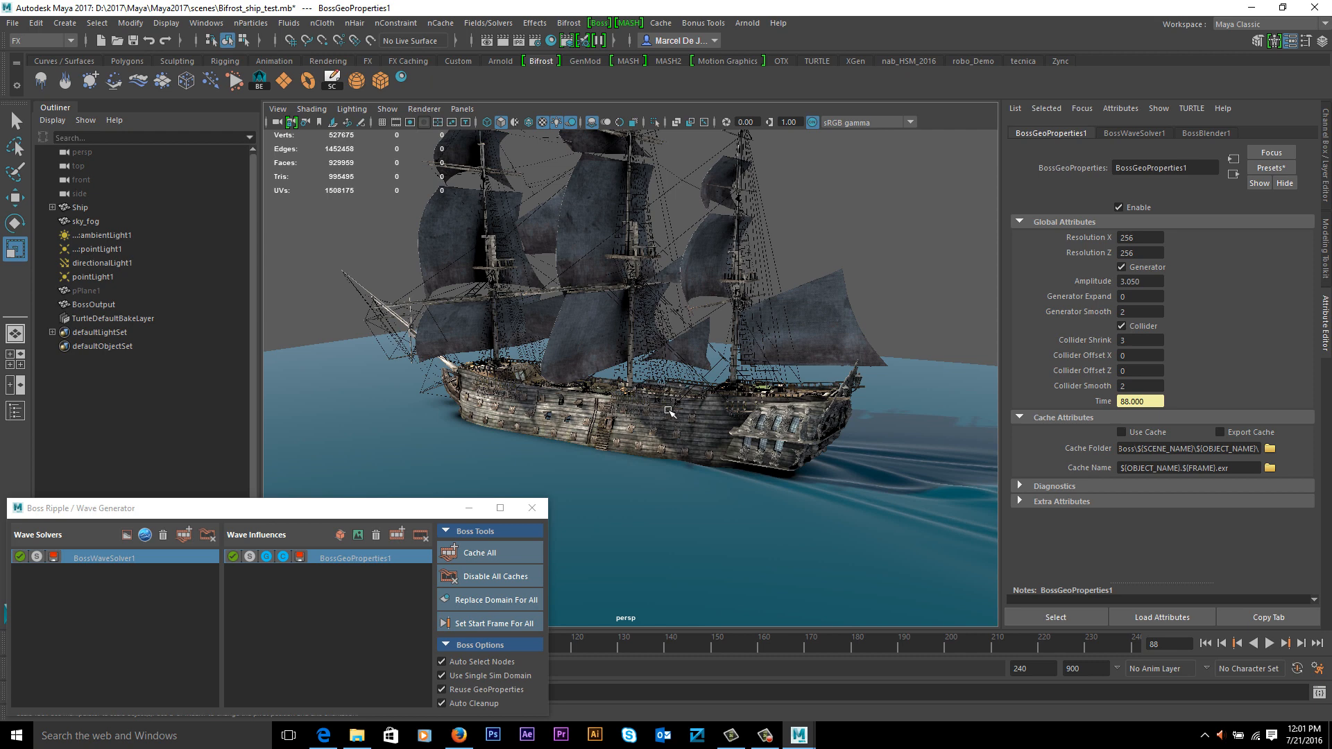
mouse_move(747, 490)
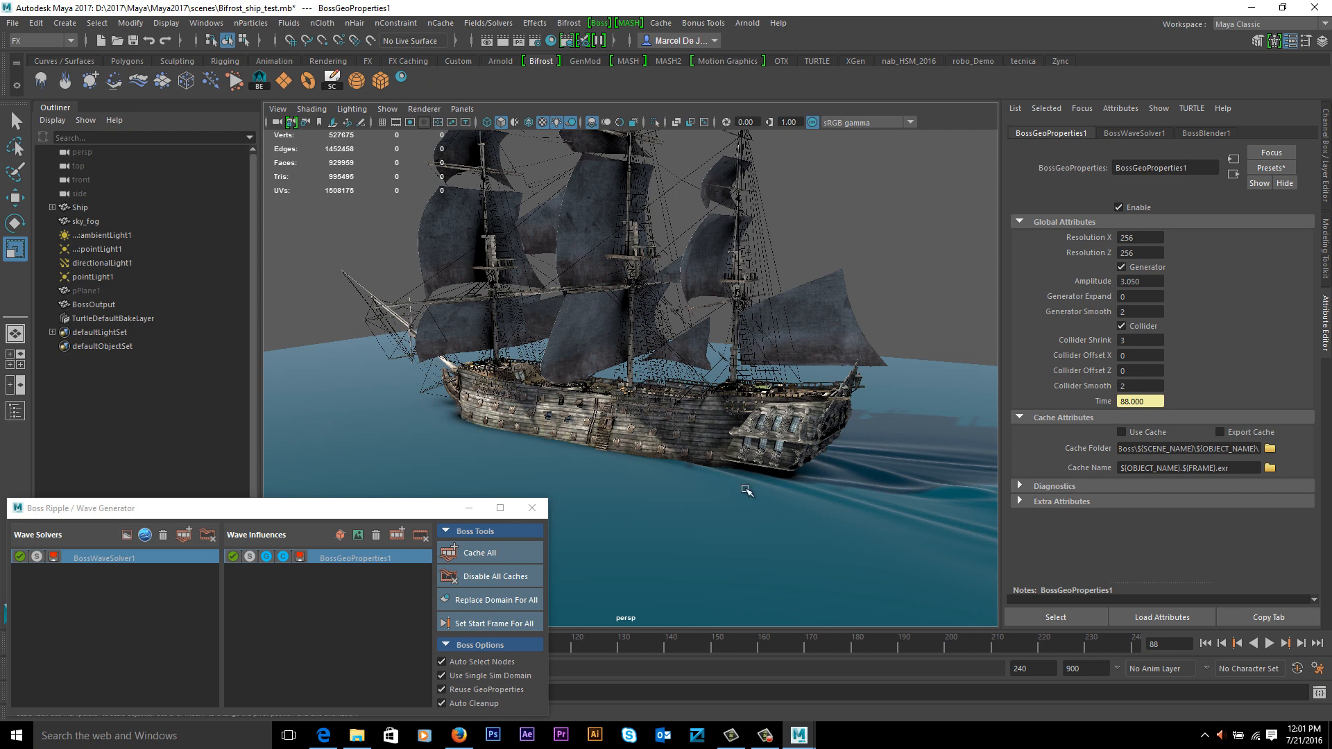
mouse_move(717, 473)
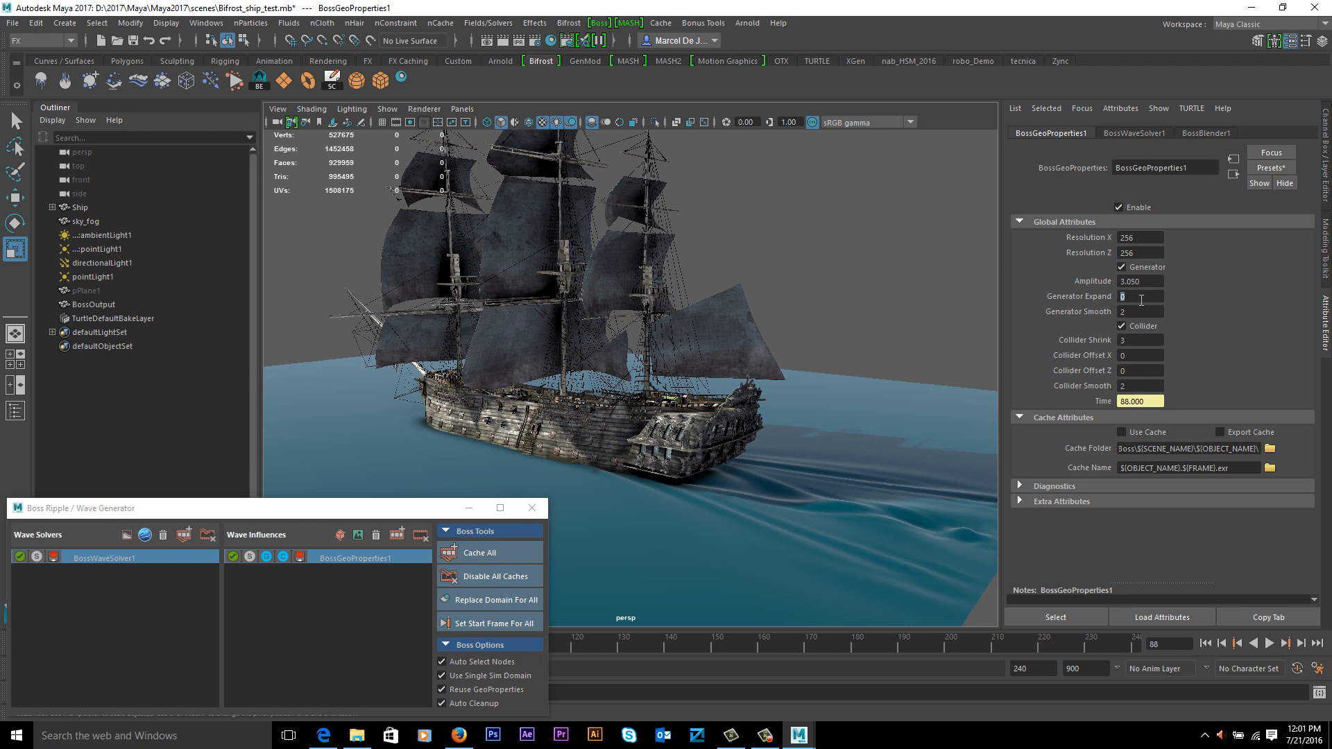
mouse_move(1141, 297)
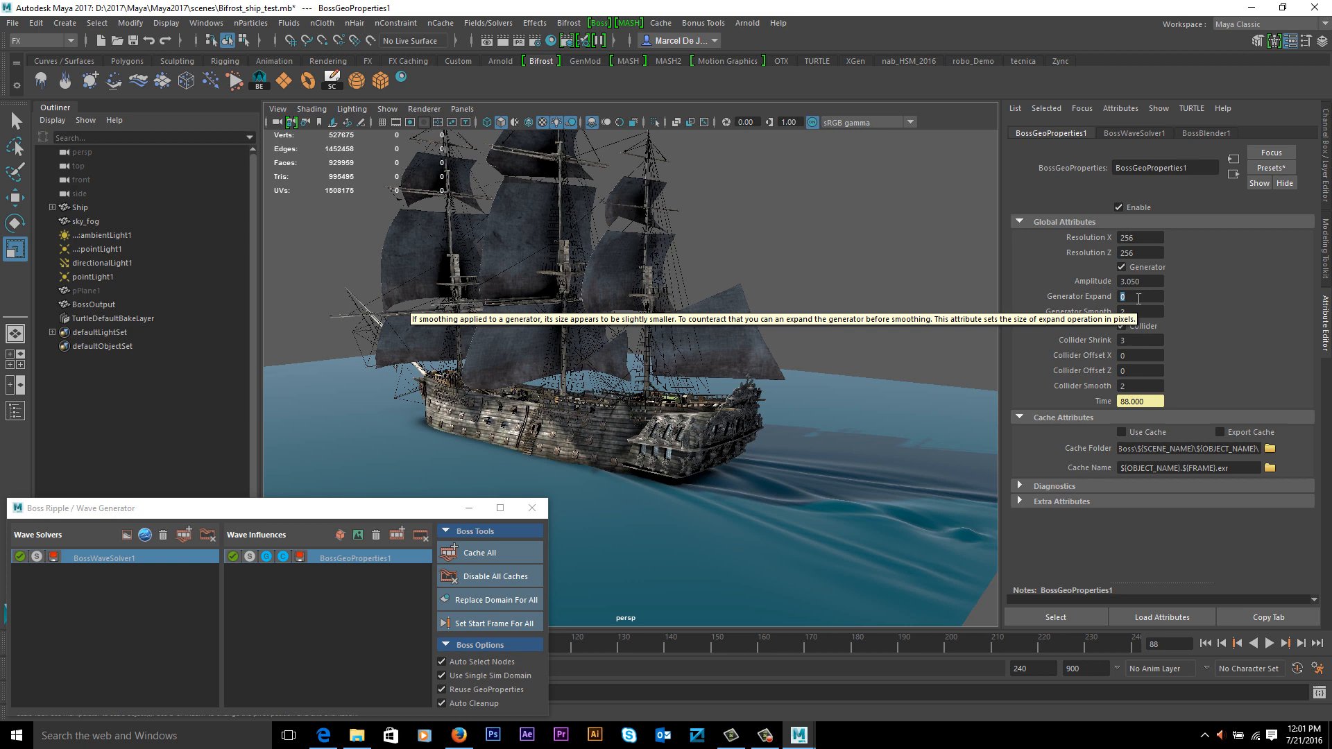
- Set the ship generator's Expand to 24, rewind and replay to frame 192 showing broad waves
type("24")
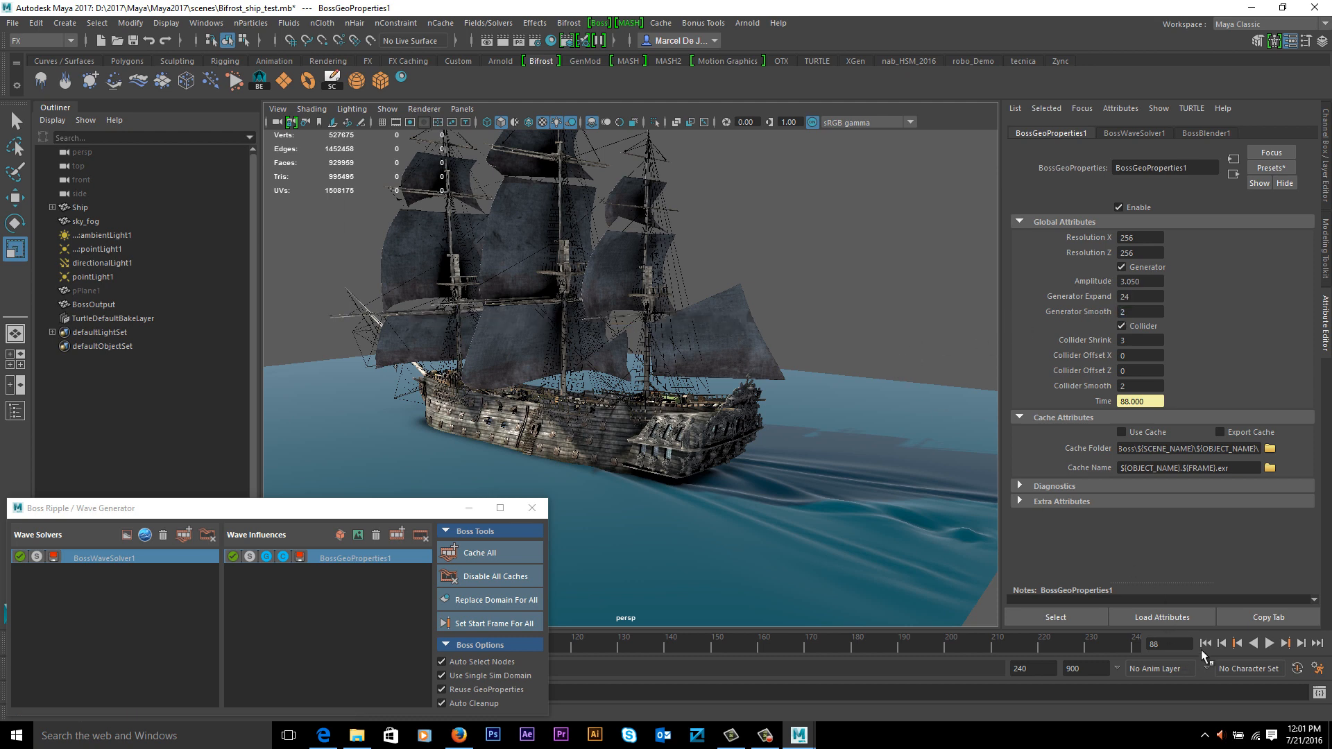
left_click(1269, 642)
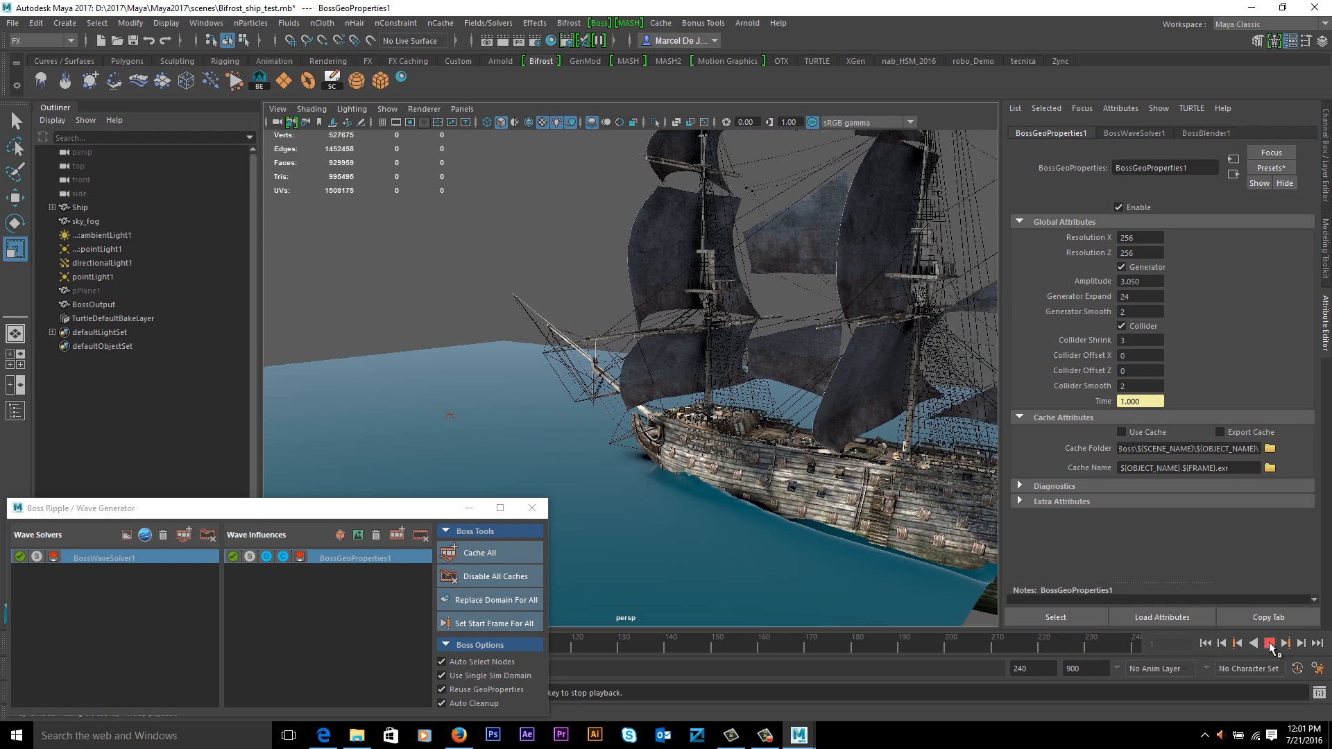
left_click(1273, 643)
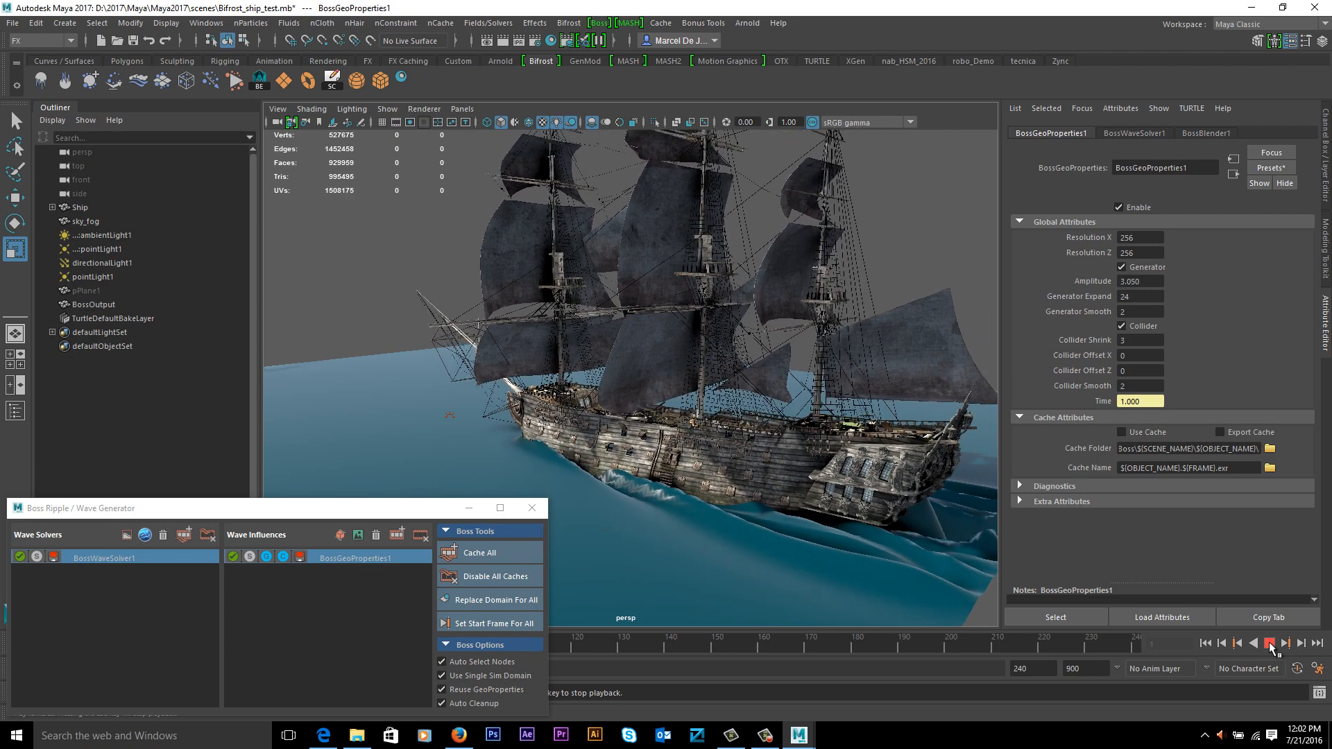
left_click(1271, 642)
type("1.00")
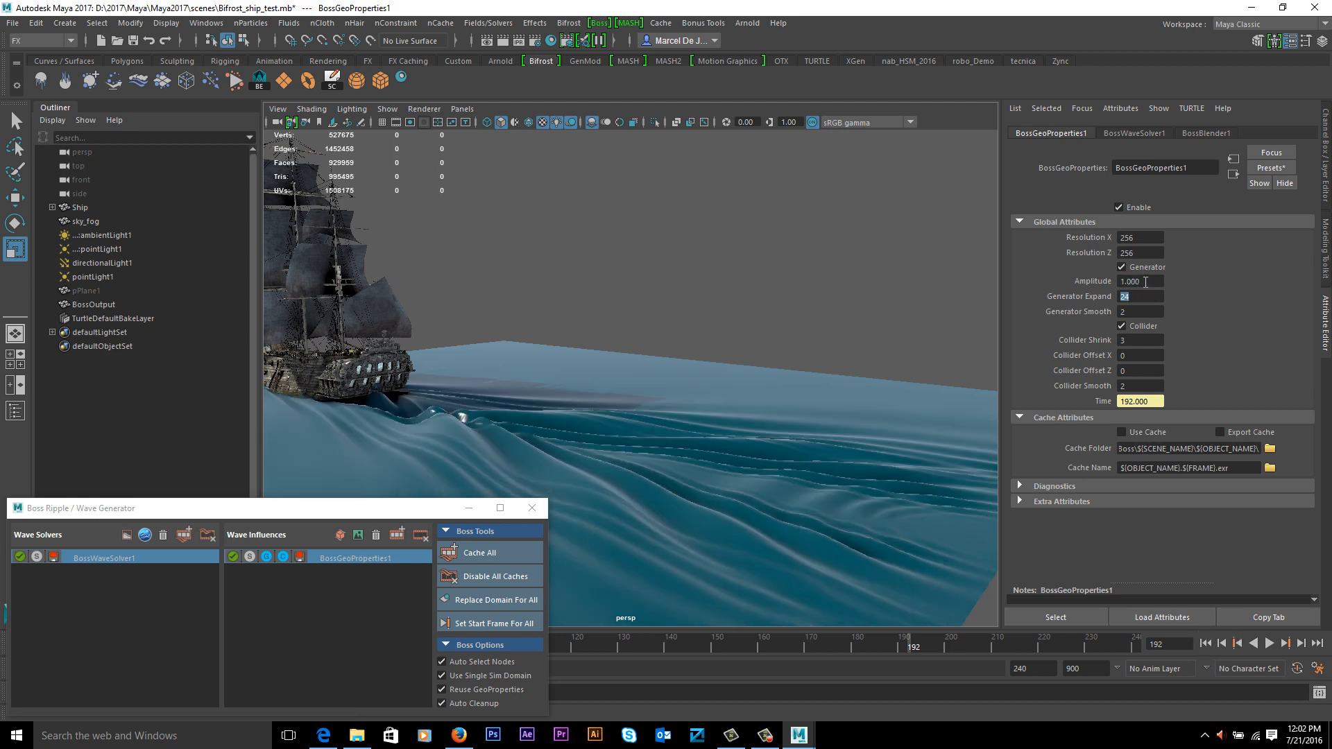
- Lower the ship generator's Amplitude through 0.8 and 0.63 down to 0.49, rewinding and replaying to check the gentler wake
type("0.800")
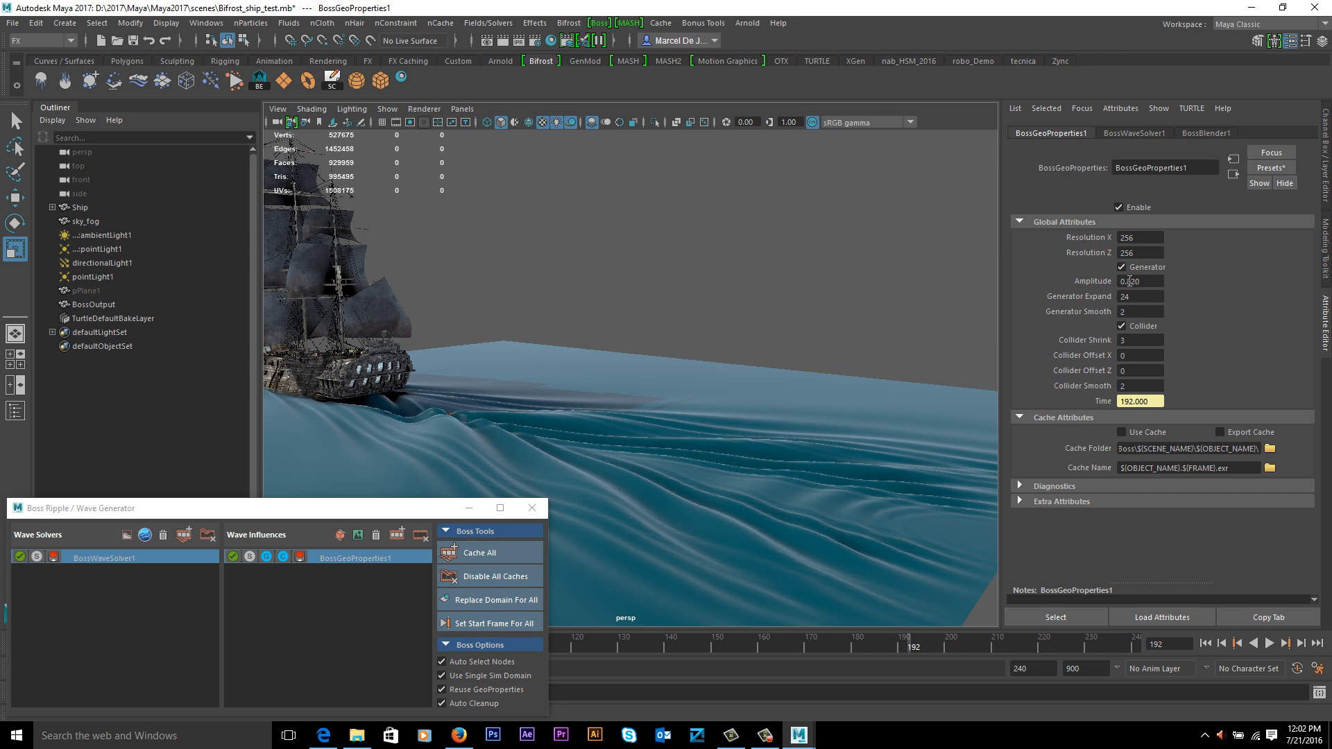
type("0.630")
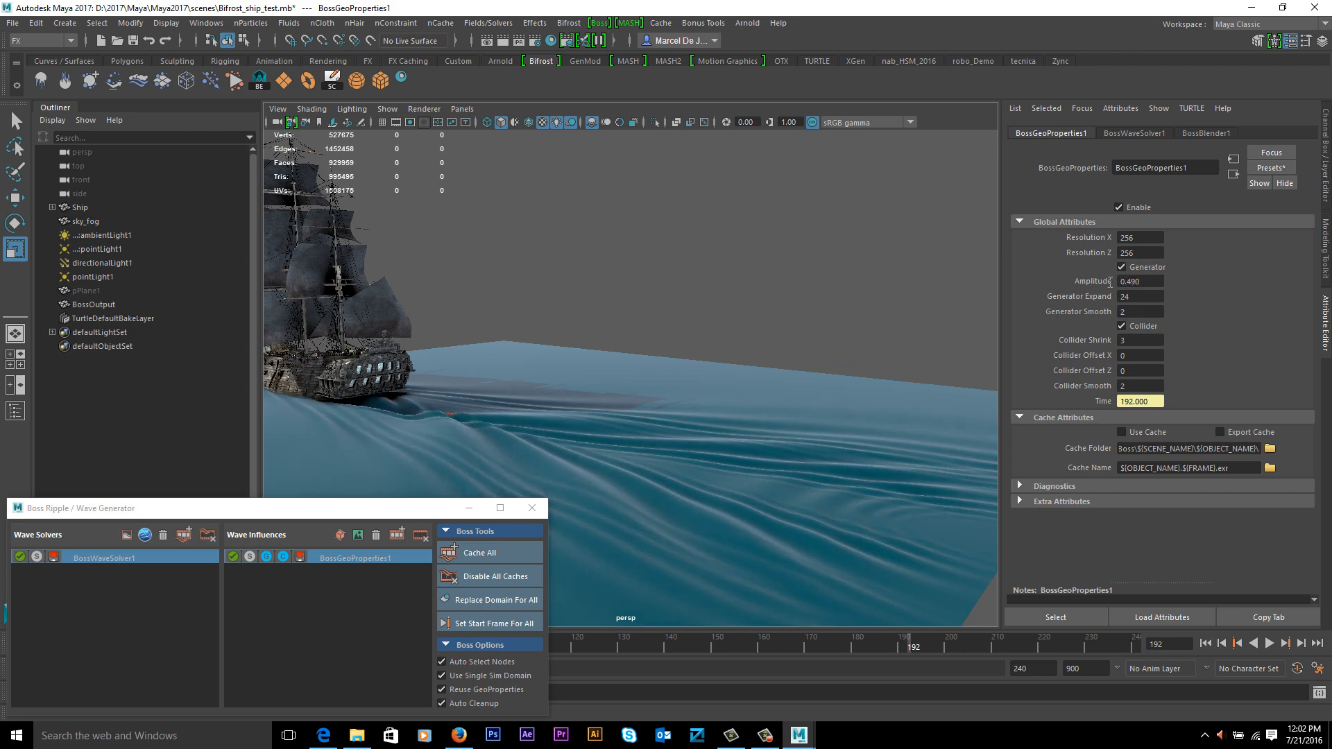
left_click(1204, 642)
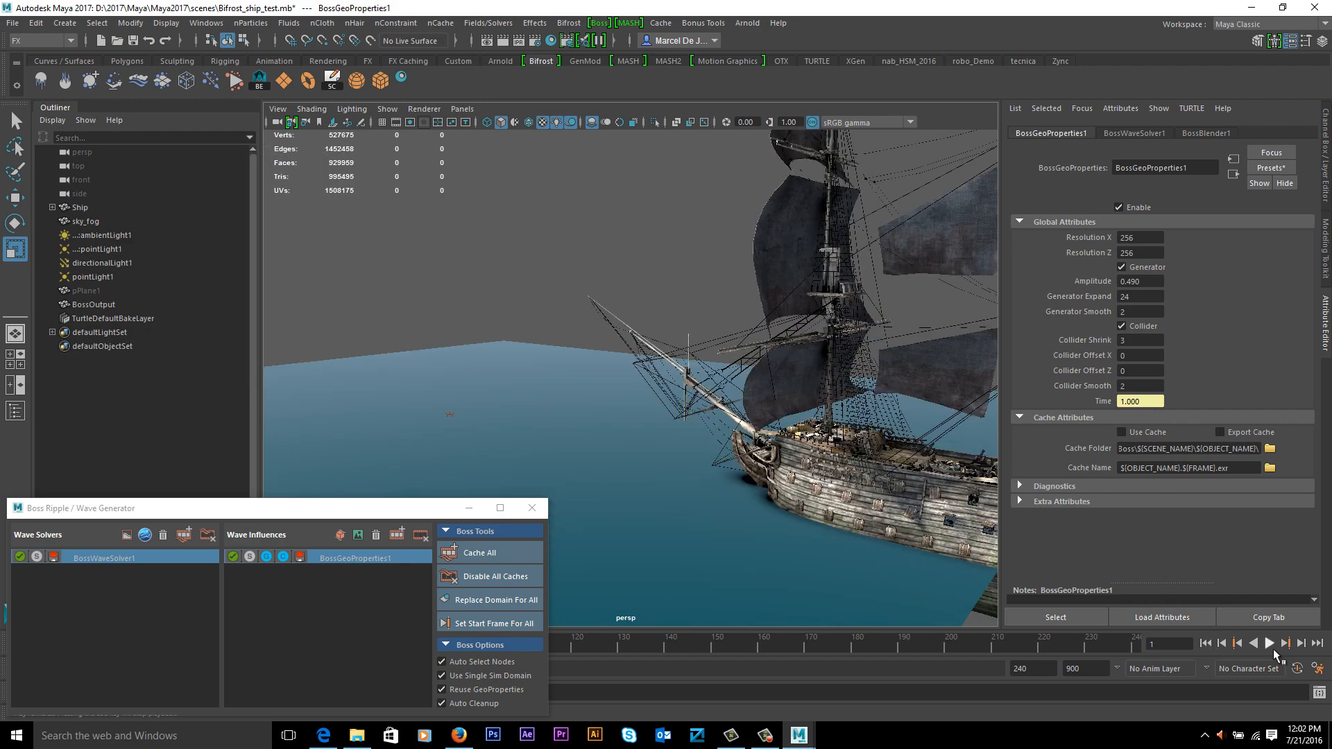
left_click(1269, 643)
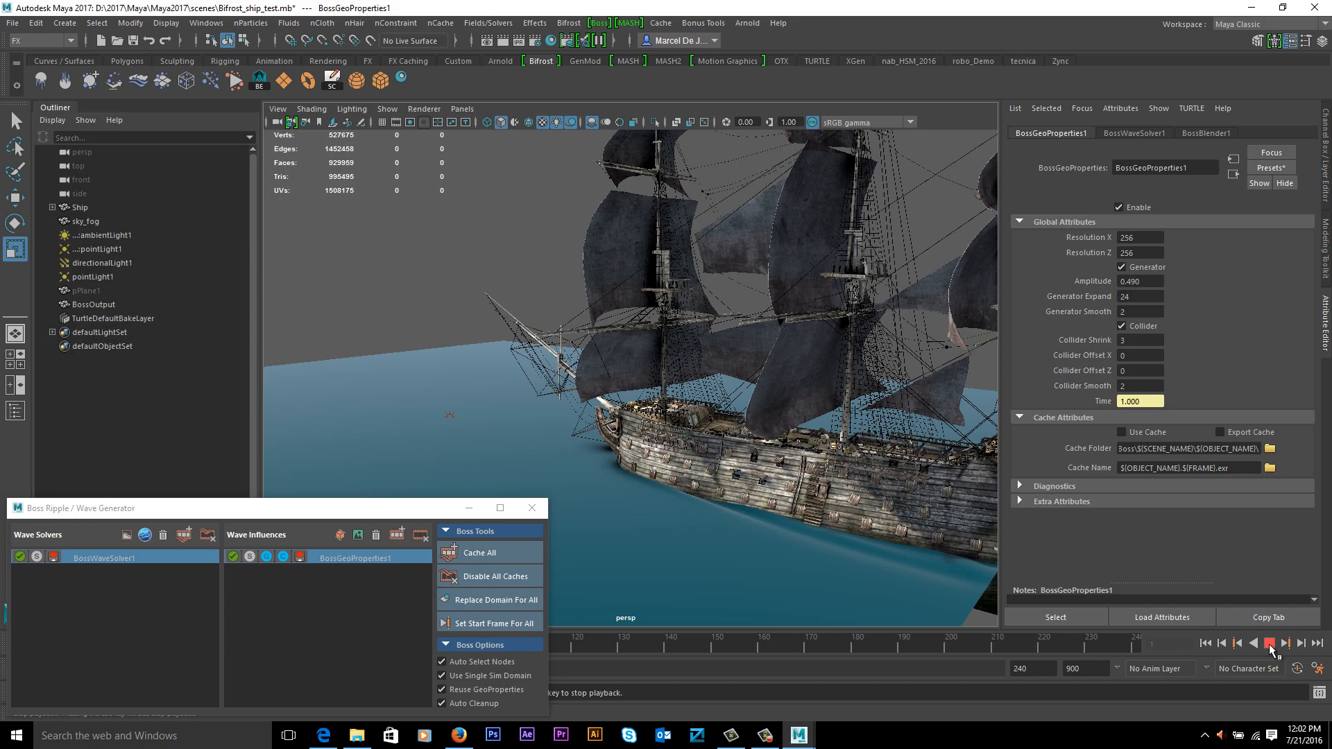
left_click(1267, 642)
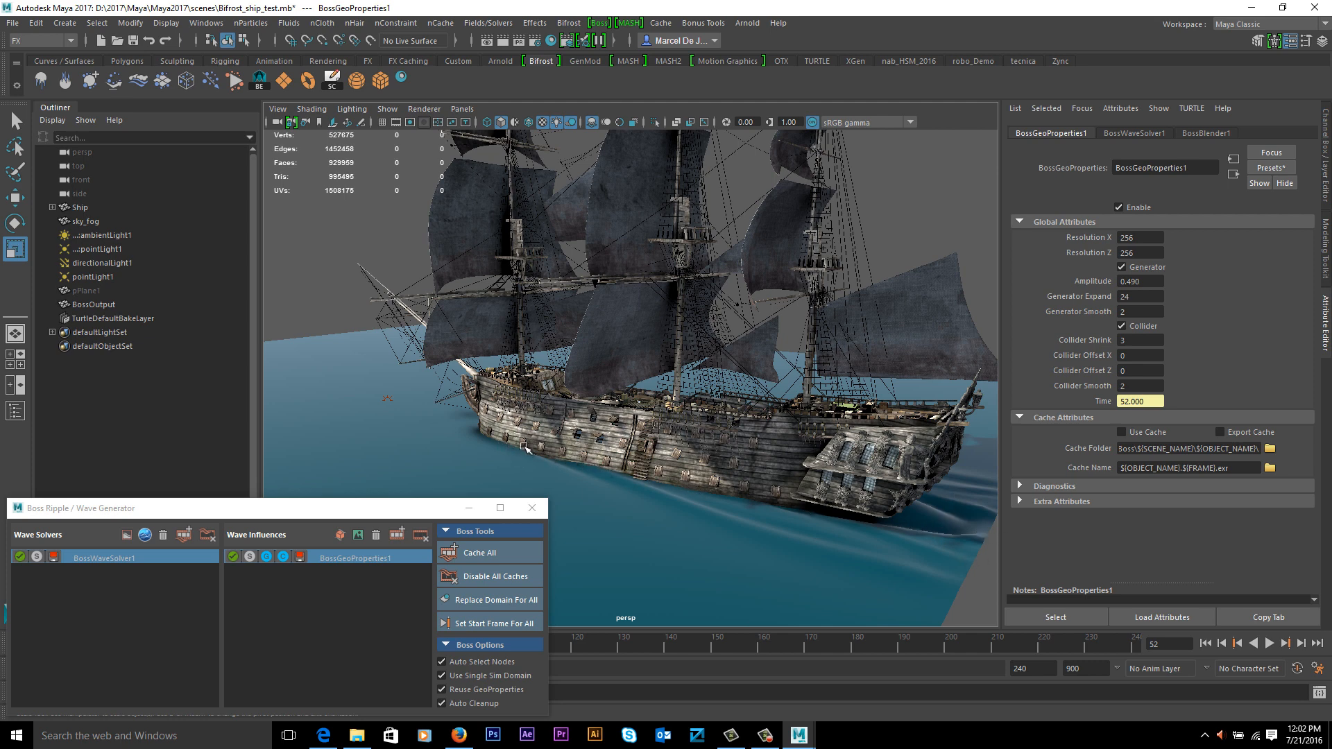
mouse_move(819, 511)
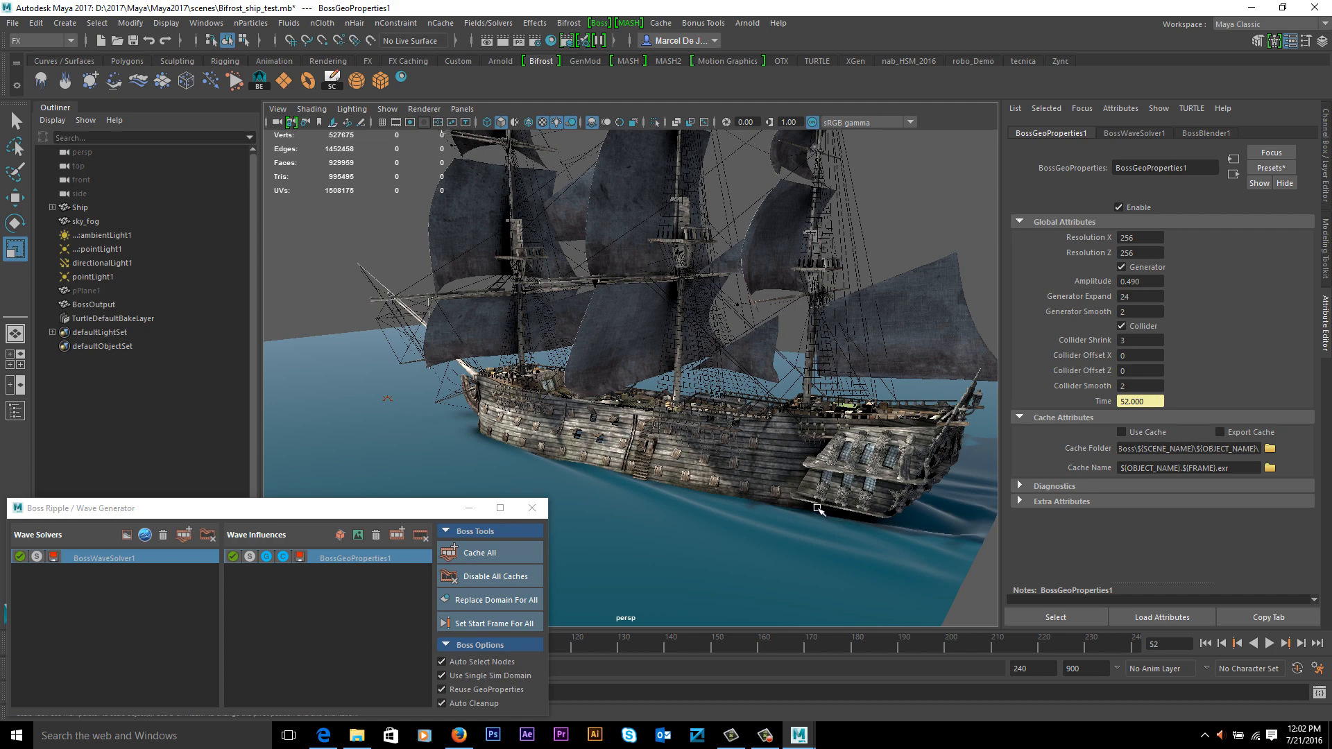
left_click(1204, 643)
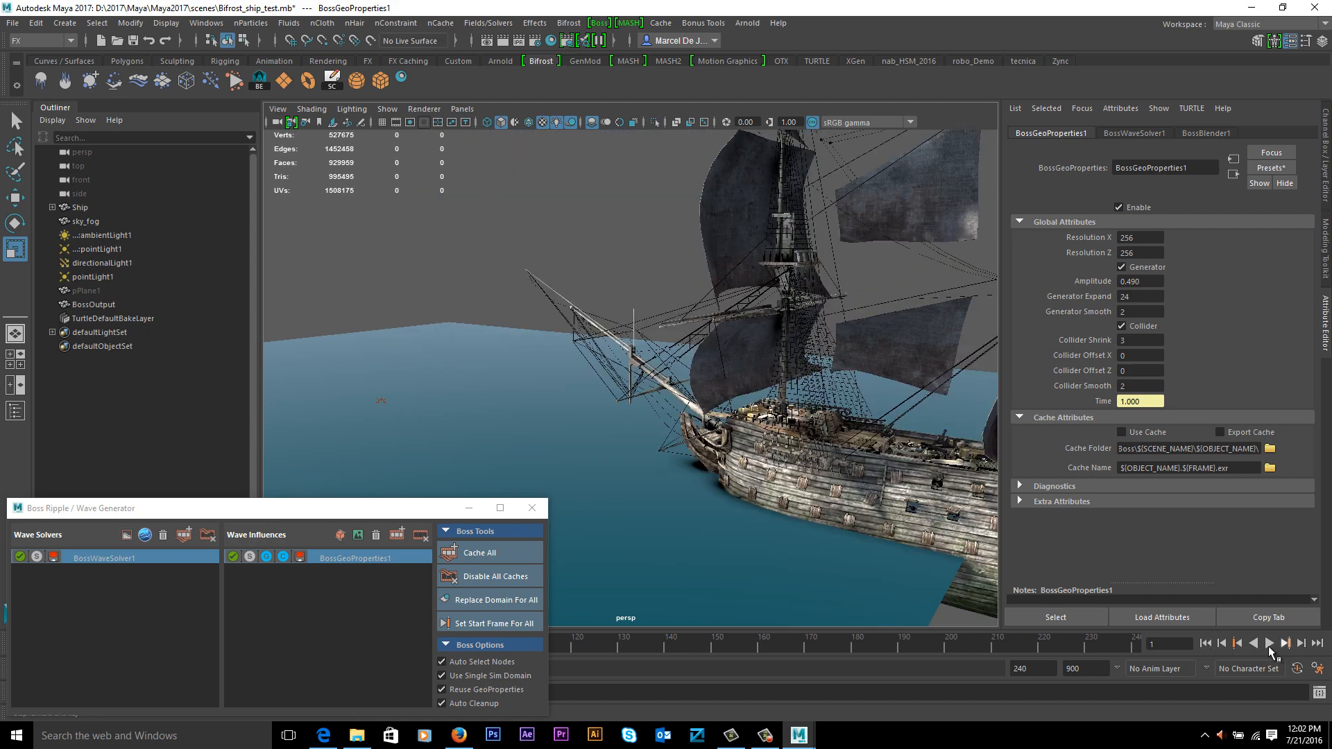
left_click(1270, 643)
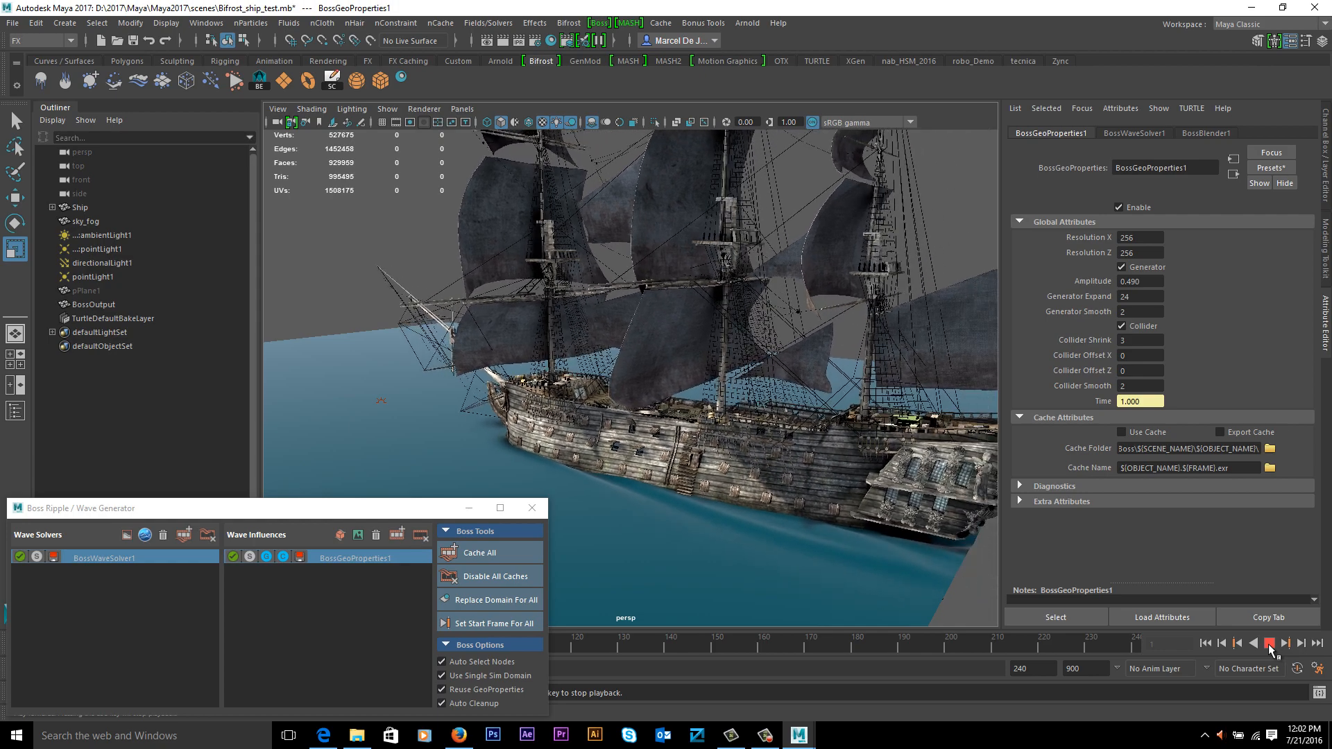
left_click(1285, 643)
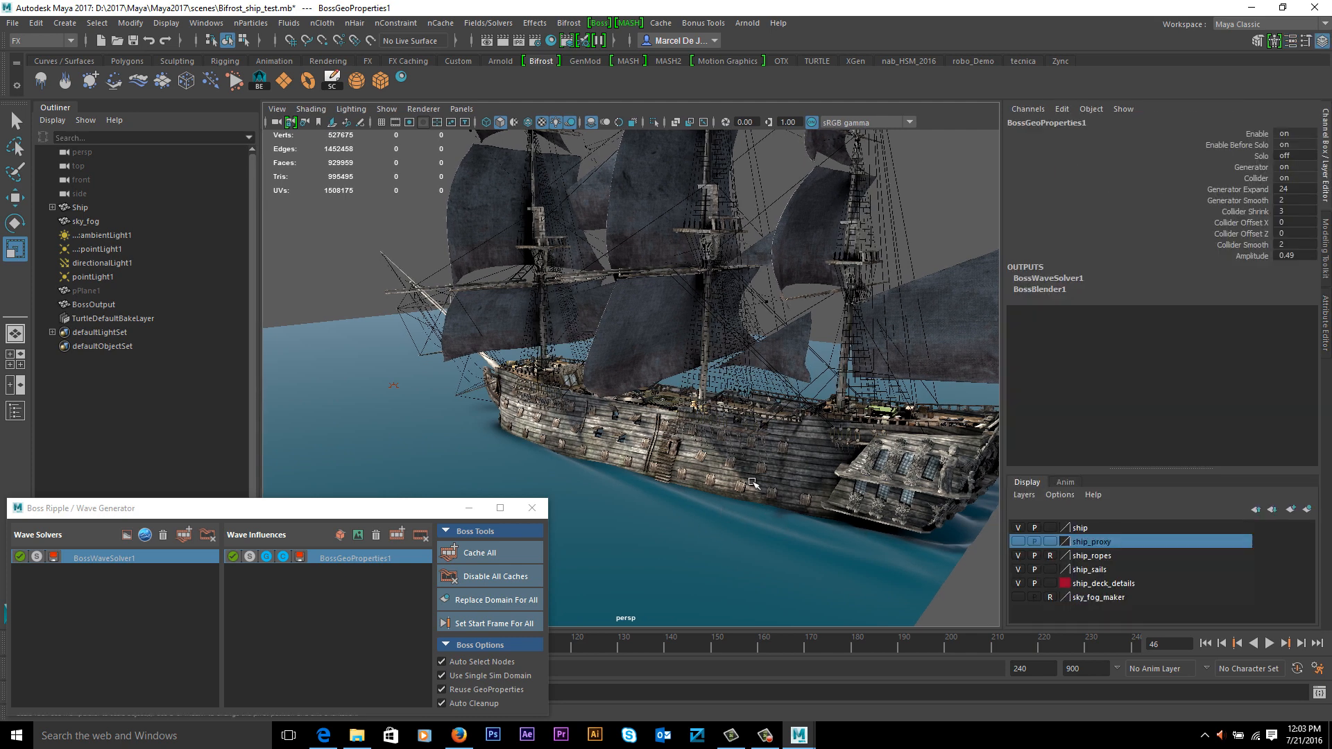
mouse_move(705, 472)
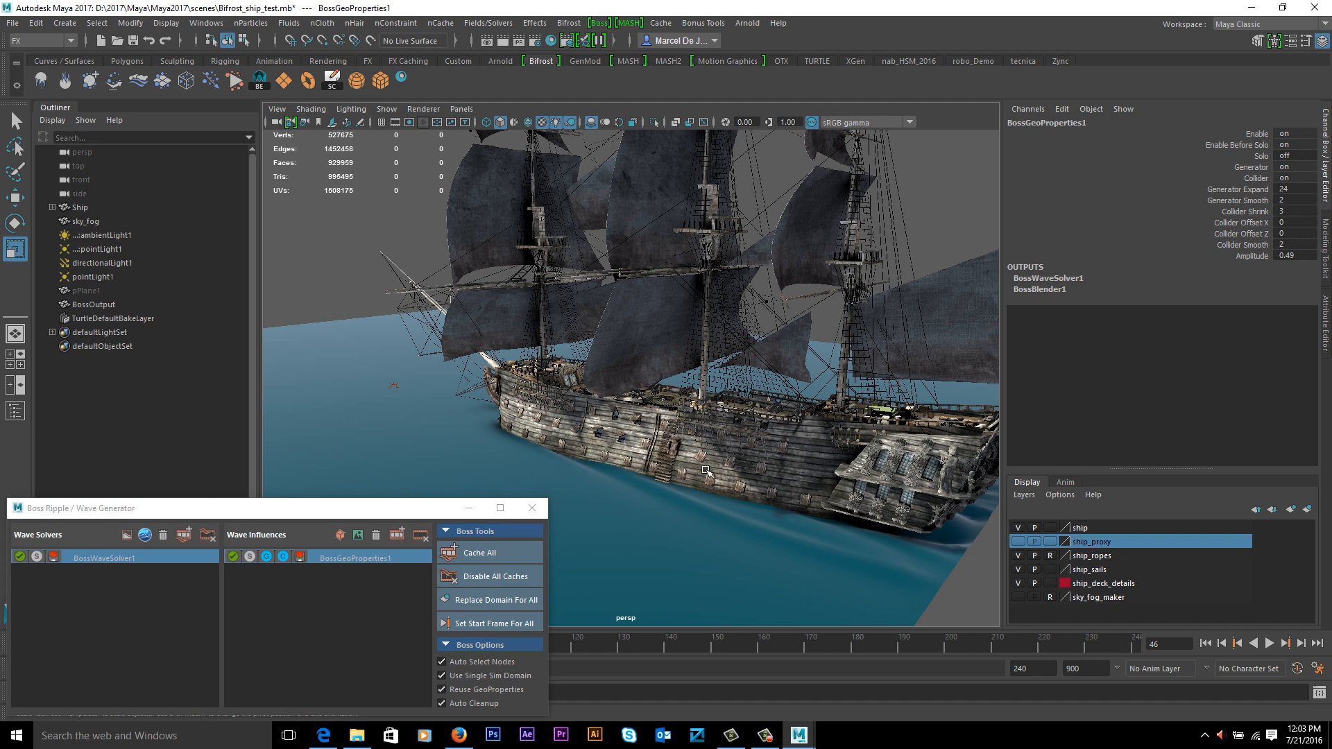
mouse_move(733, 460)
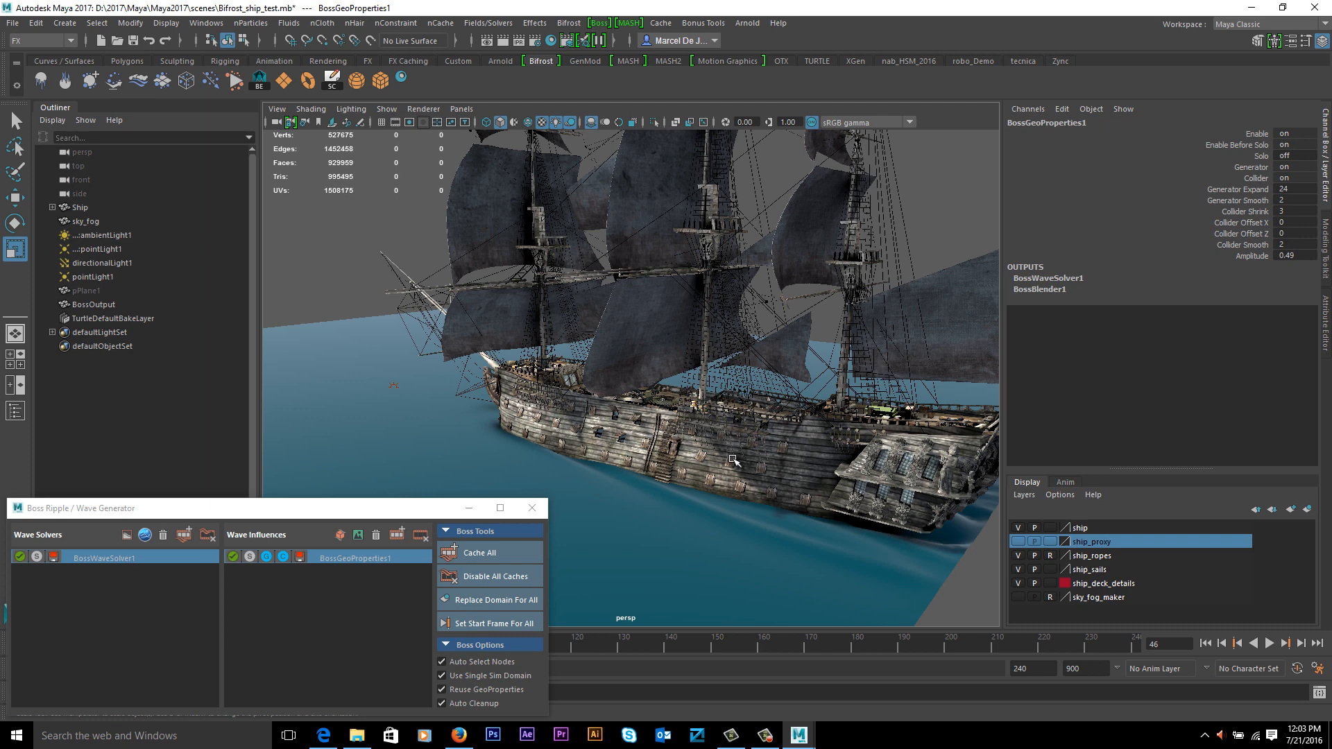
mouse_move(434, 581)
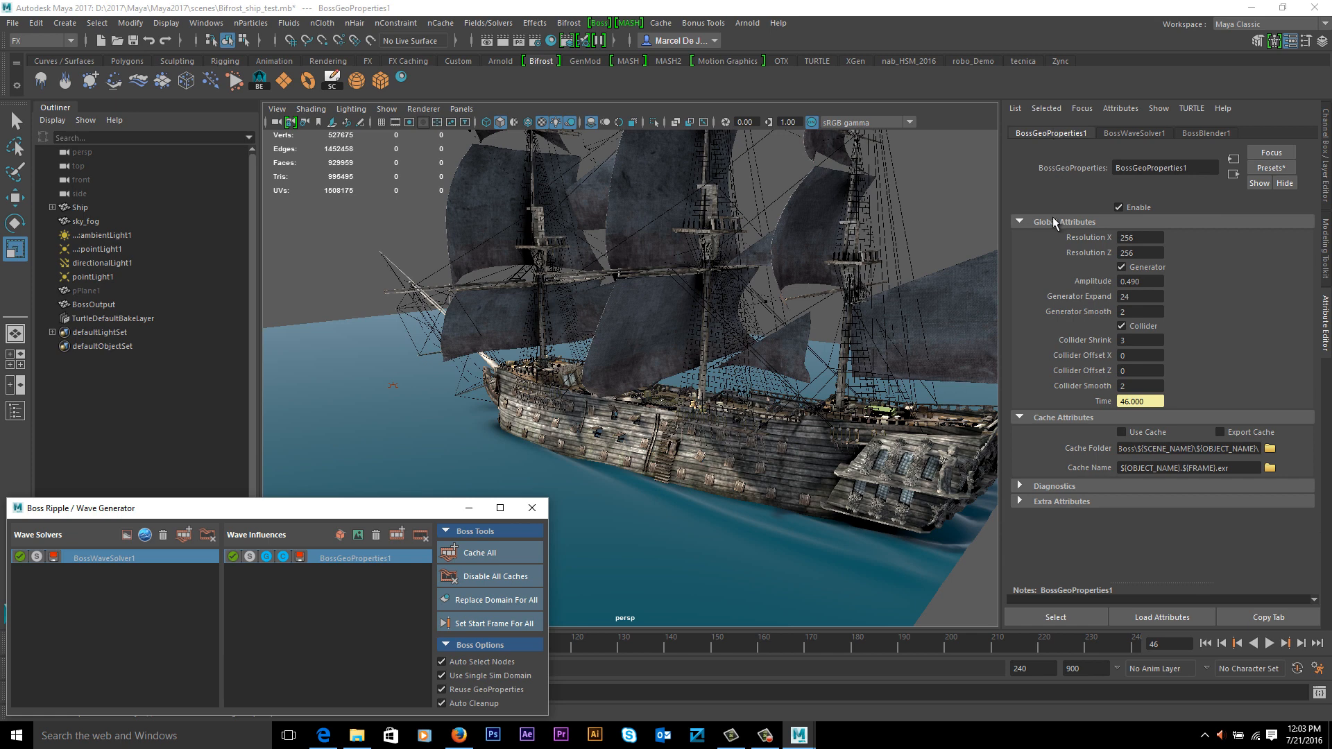
mouse_move(1134, 348)
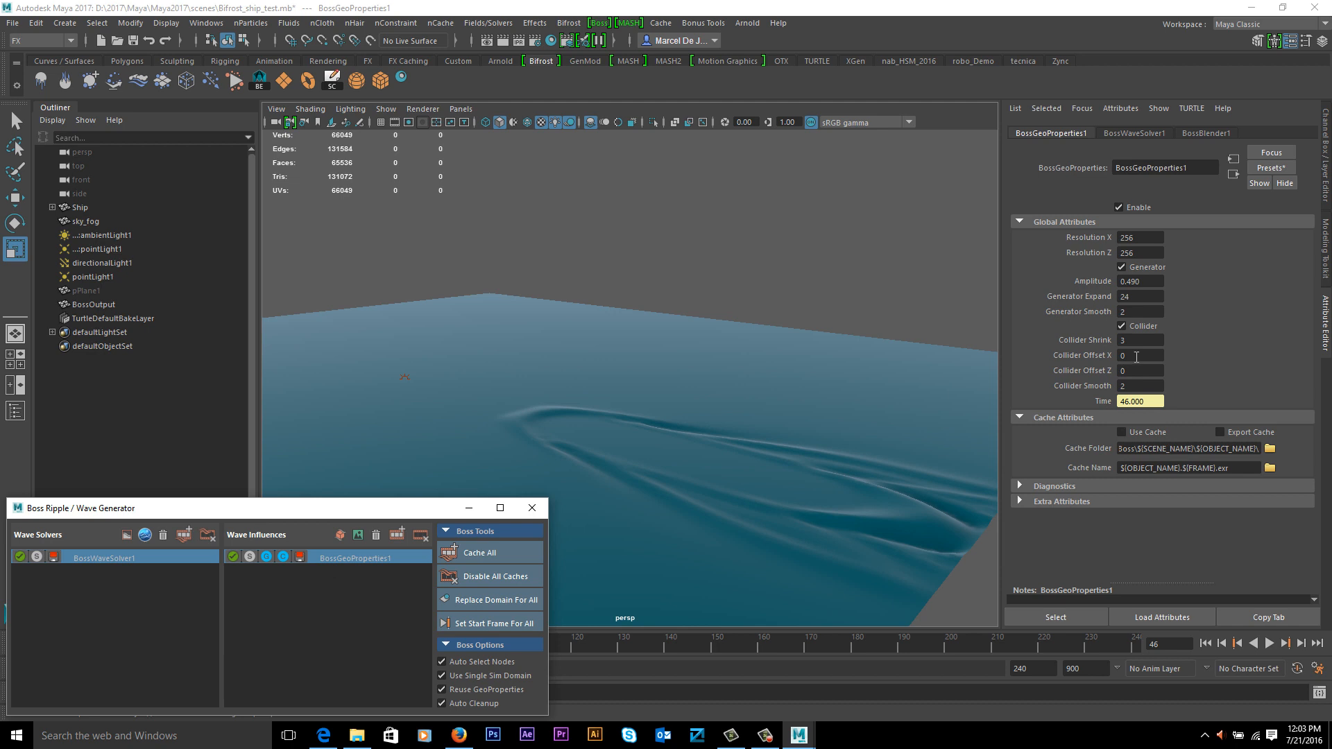
- Set the wake collider's Offset X to 32 and rerun playback with the ship hidden
left_click(1138, 356)
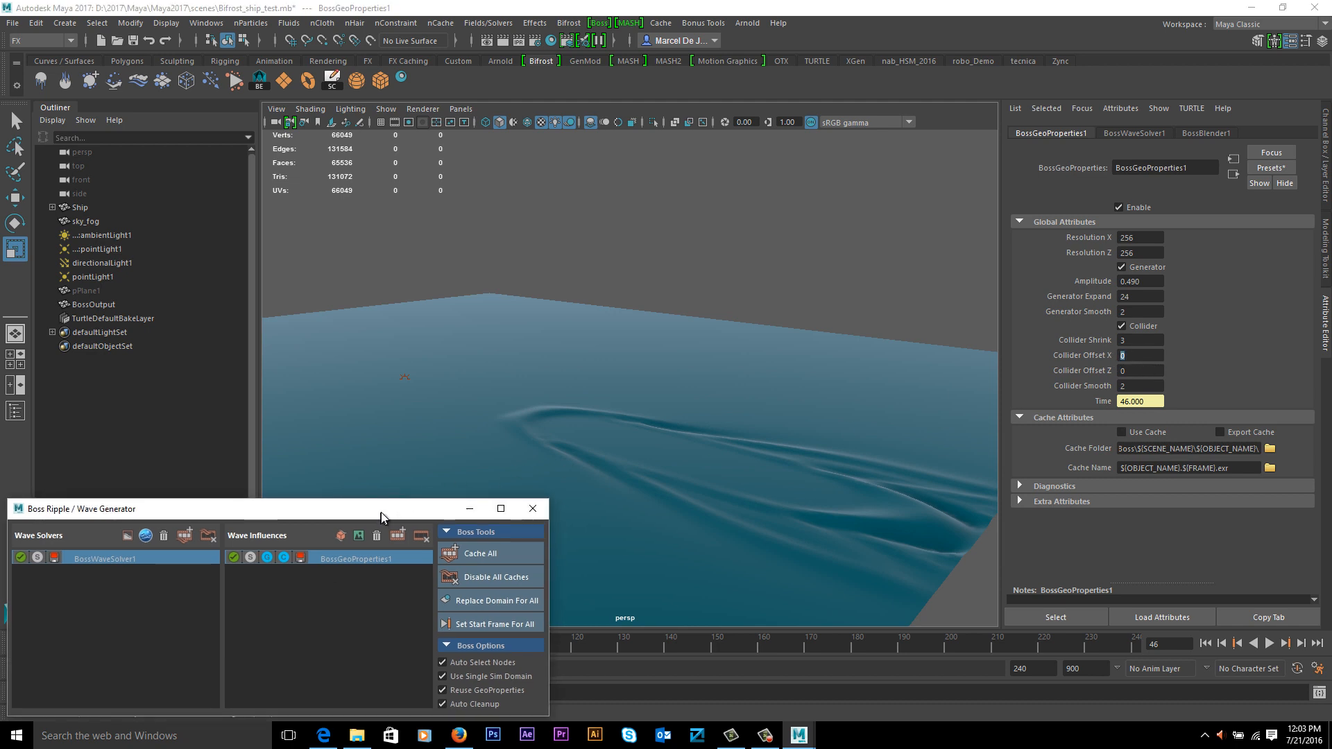
mouse_move(1093, 484)
type("32")
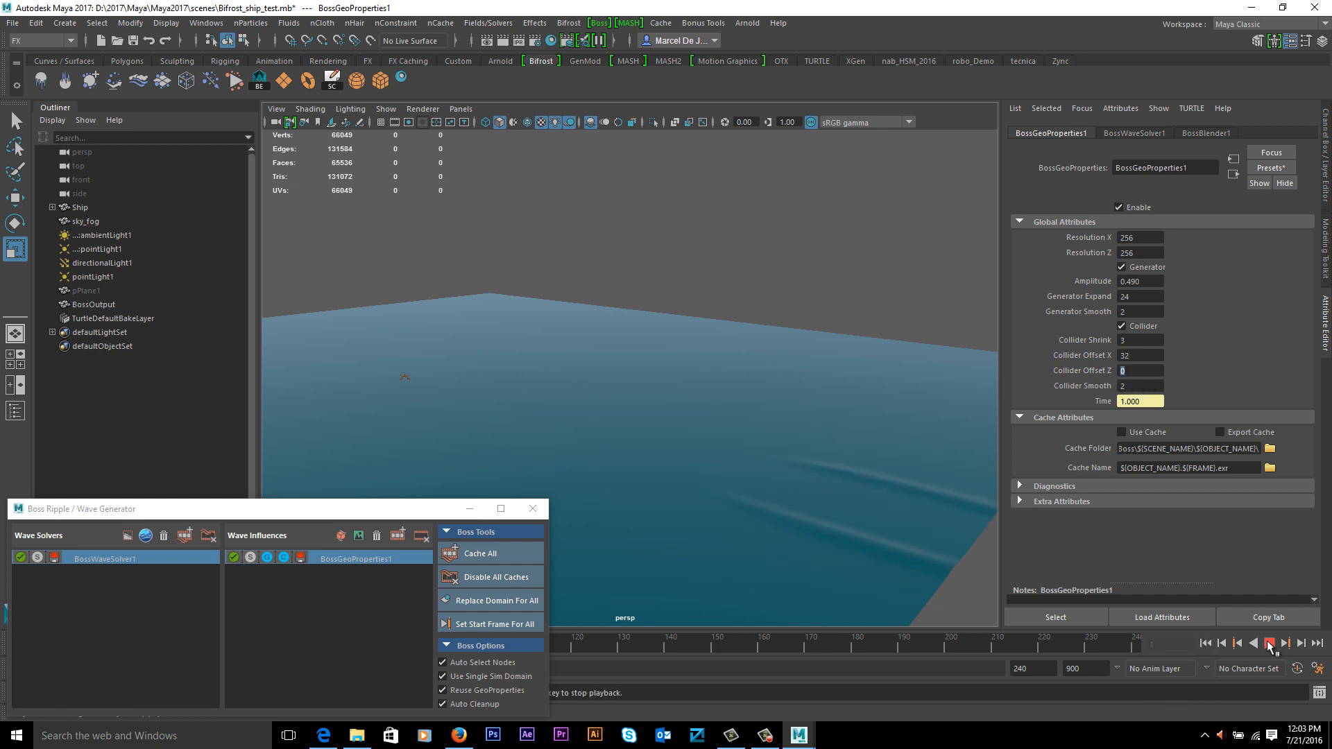
left_click(1269, 642)
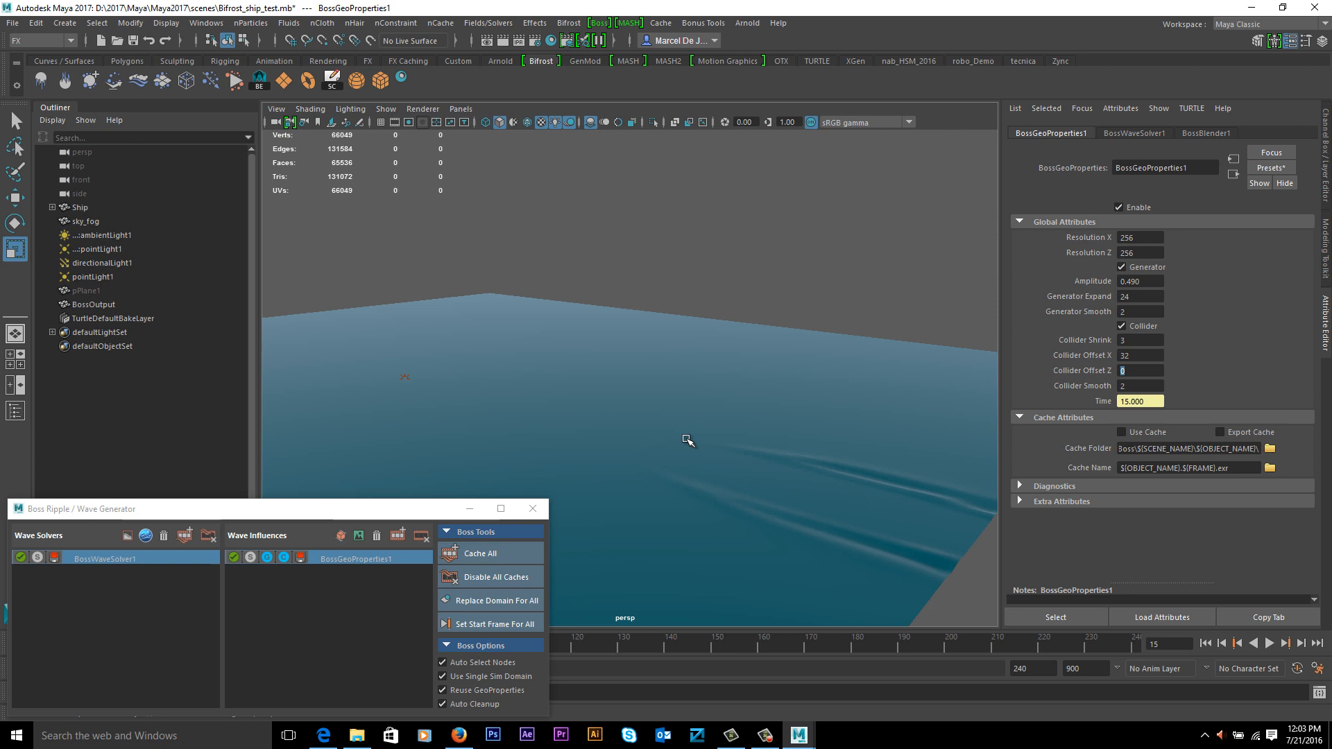
mouse_move(910, 551)
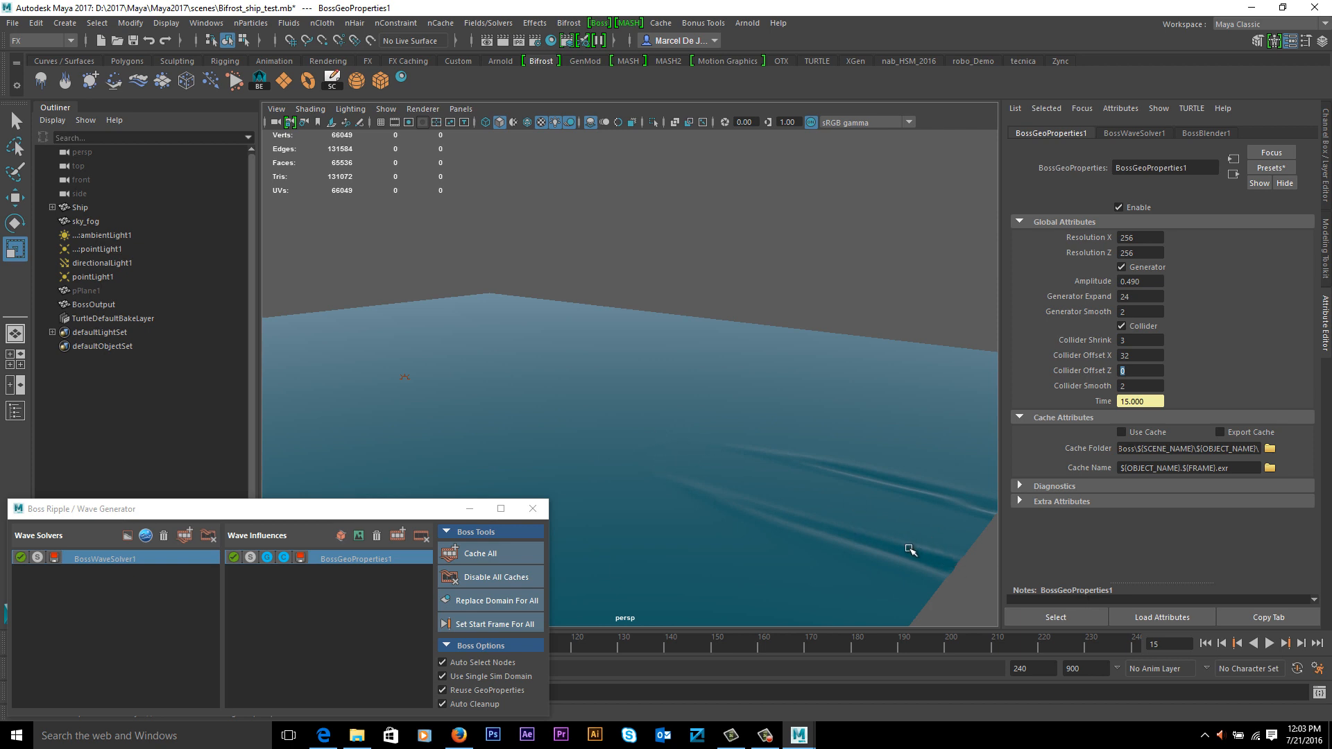
mouse_move(711, 449)
type("-32")
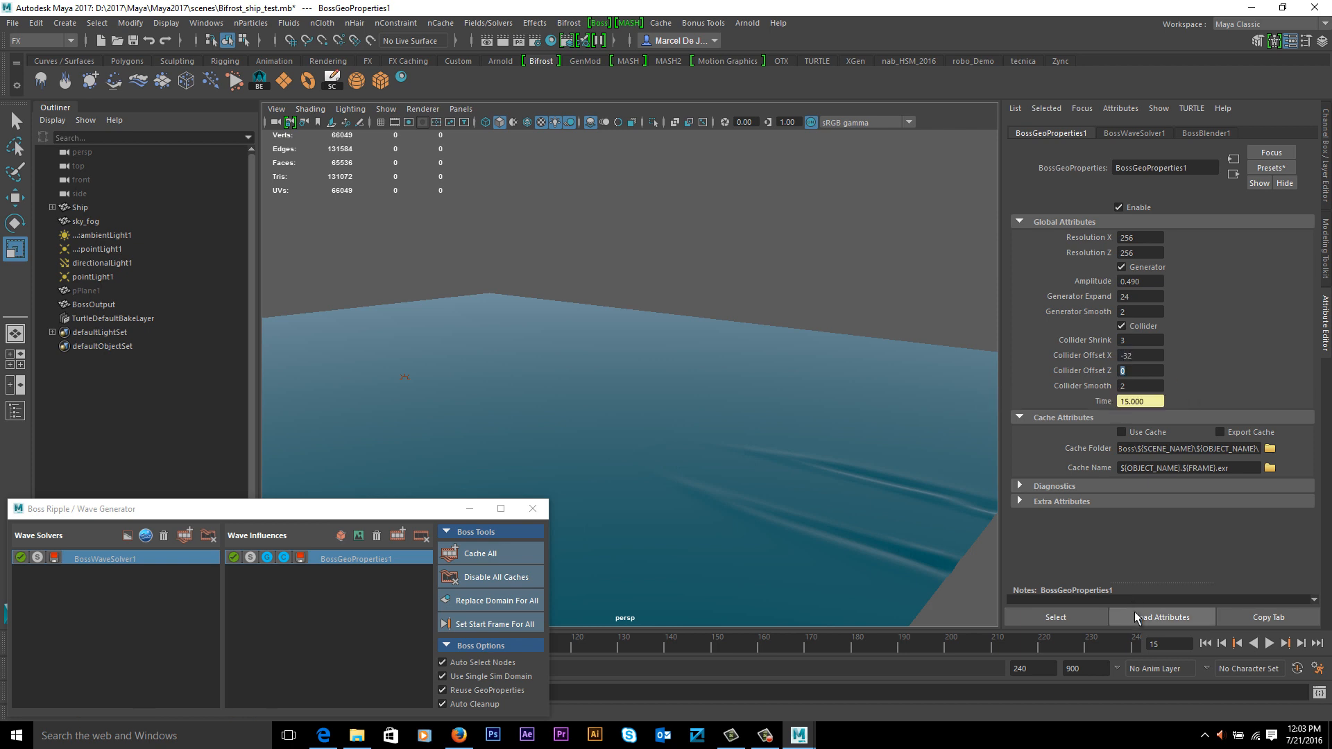
- Replay the wake several times from frame 1 with Collider Offset X at -32
left_click(1287, 643)
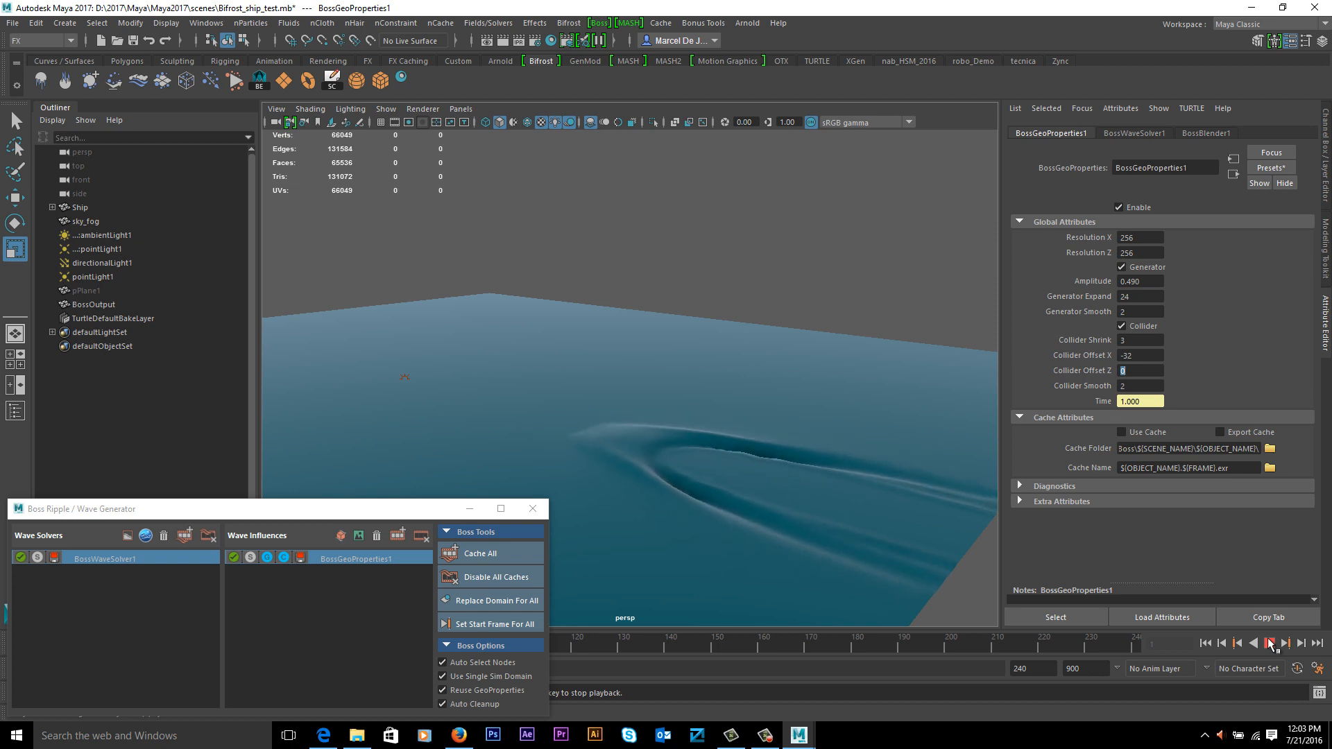
left_click(1273, 643)
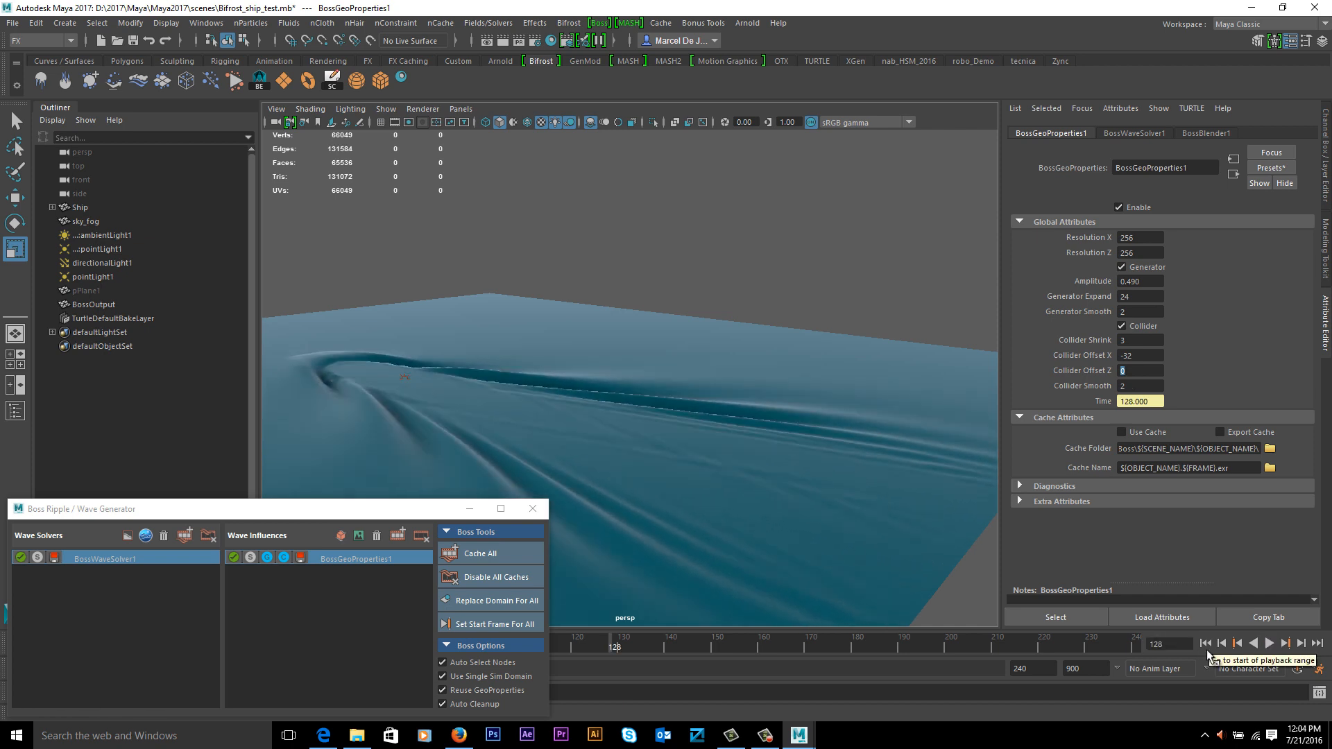
mouse_move(543, 425)
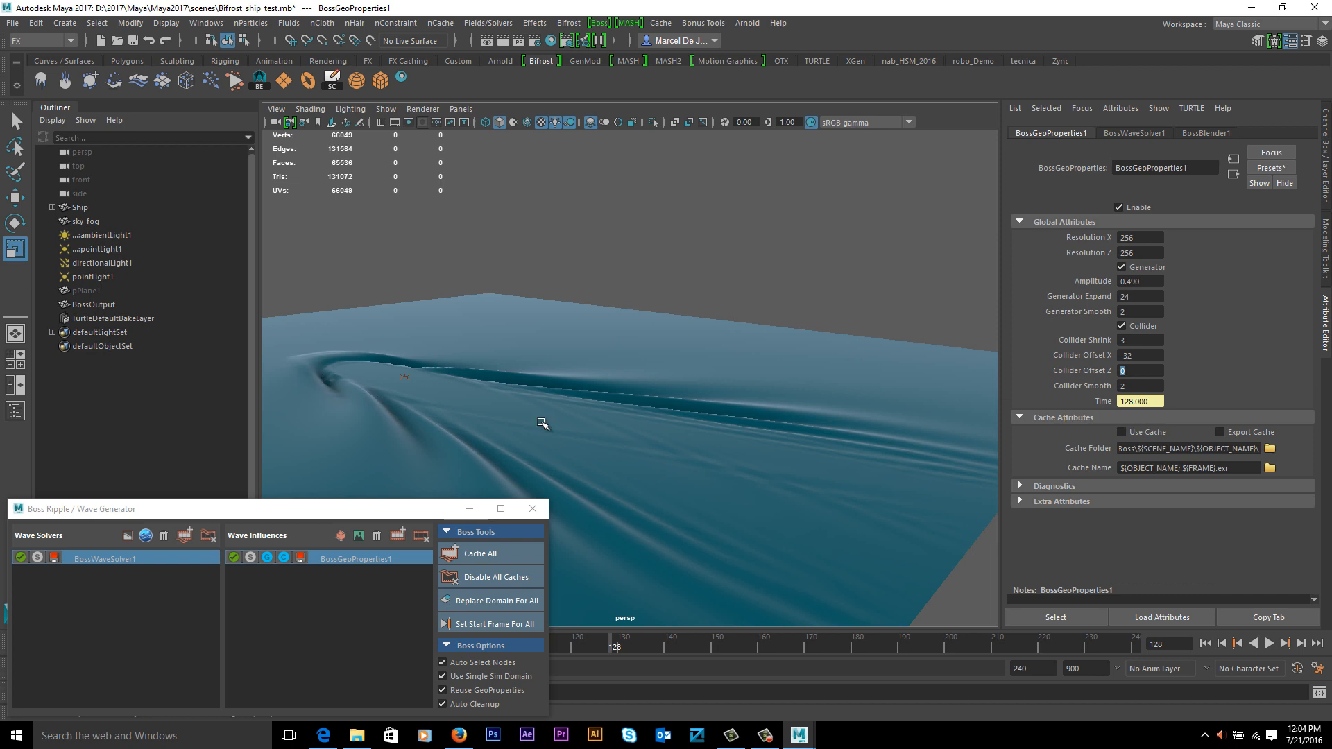
left_click(1270, 643)
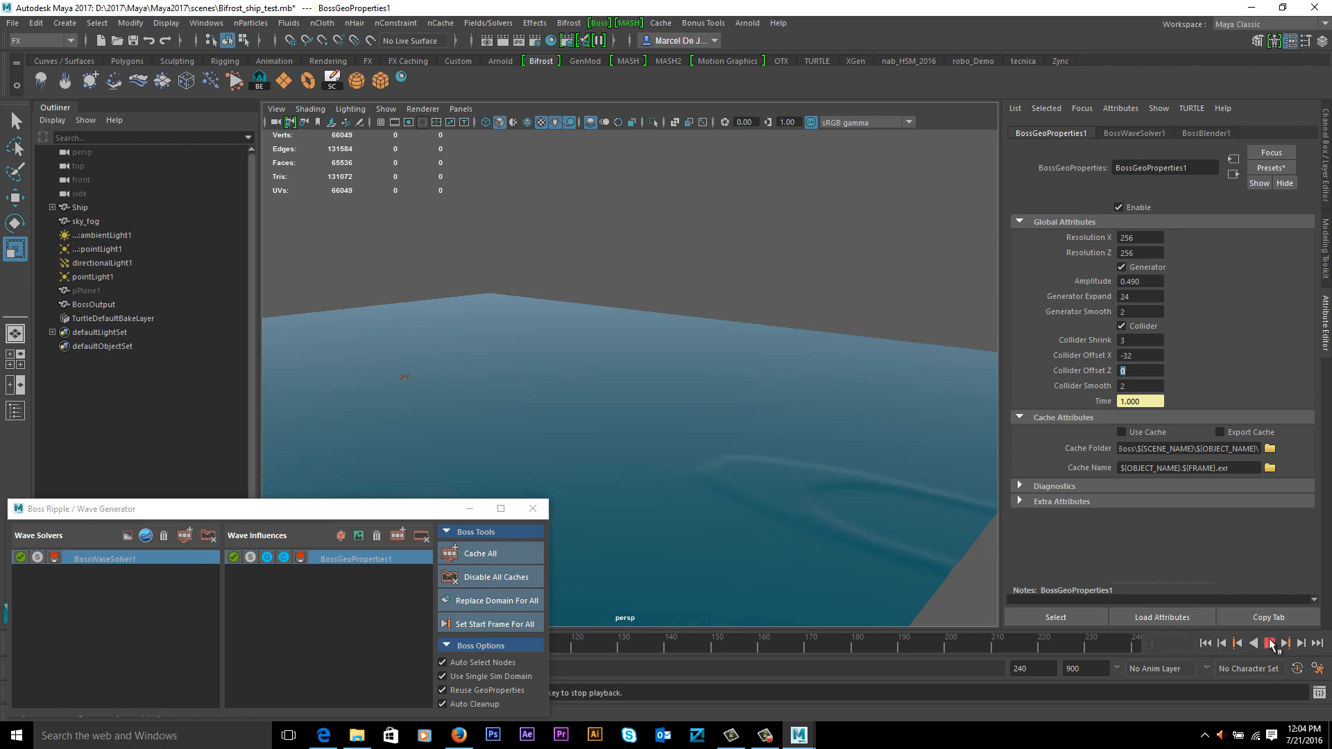
left_click(1270, 642)
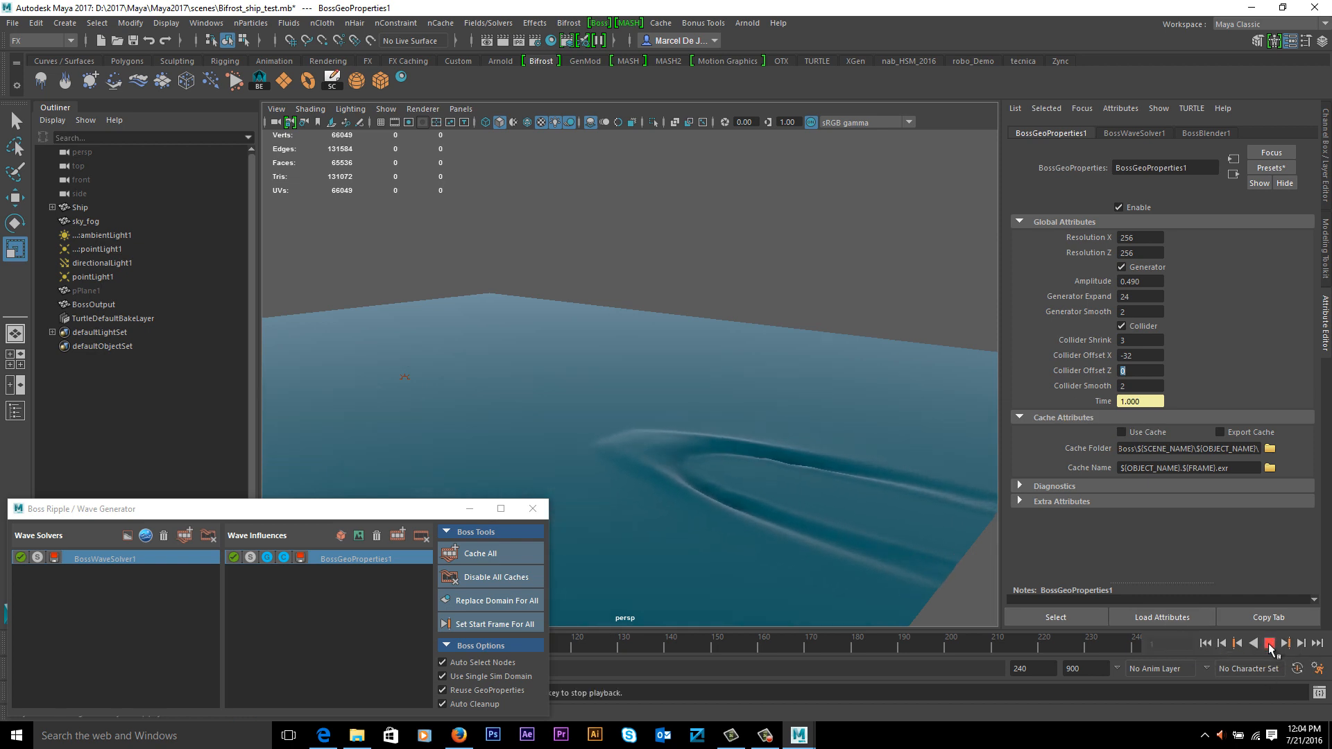
left_click(1269, 642)
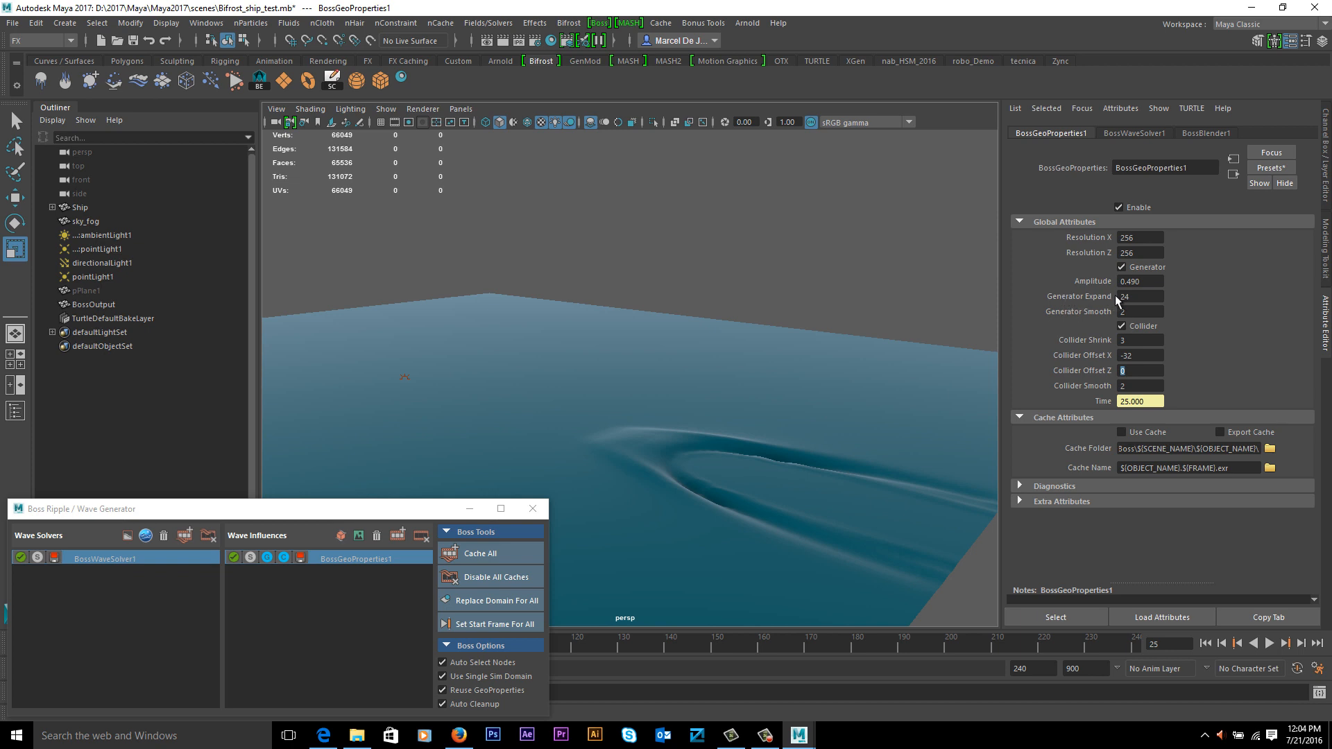
mouse_move(1125, 365)
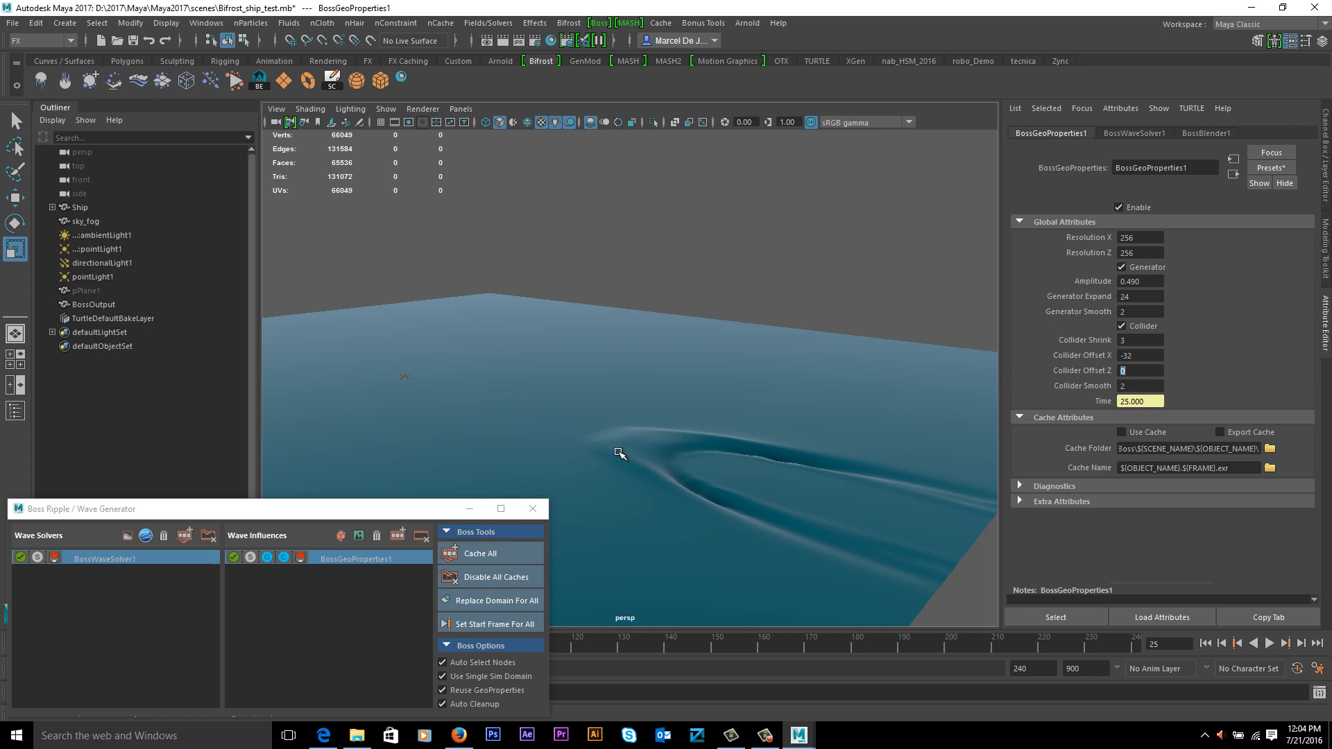
left_click(1257, 642)
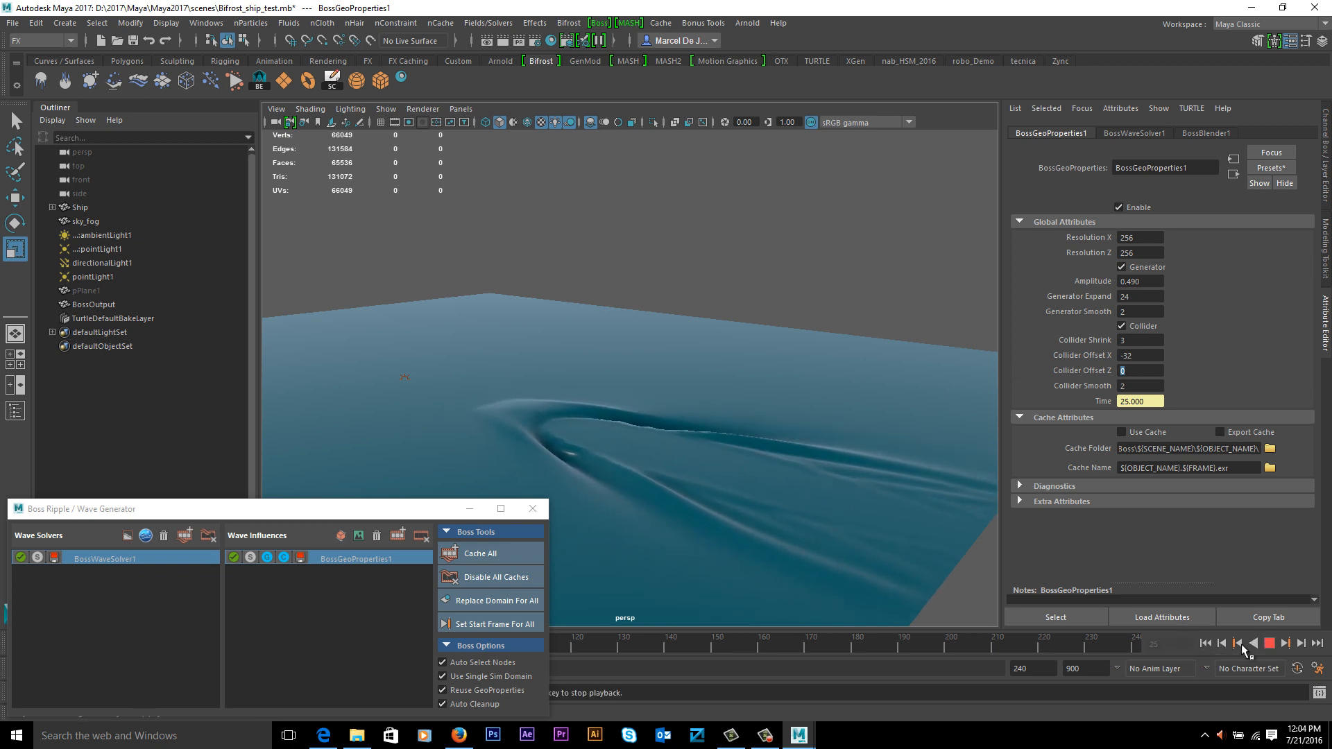
left_click(1270, 643)
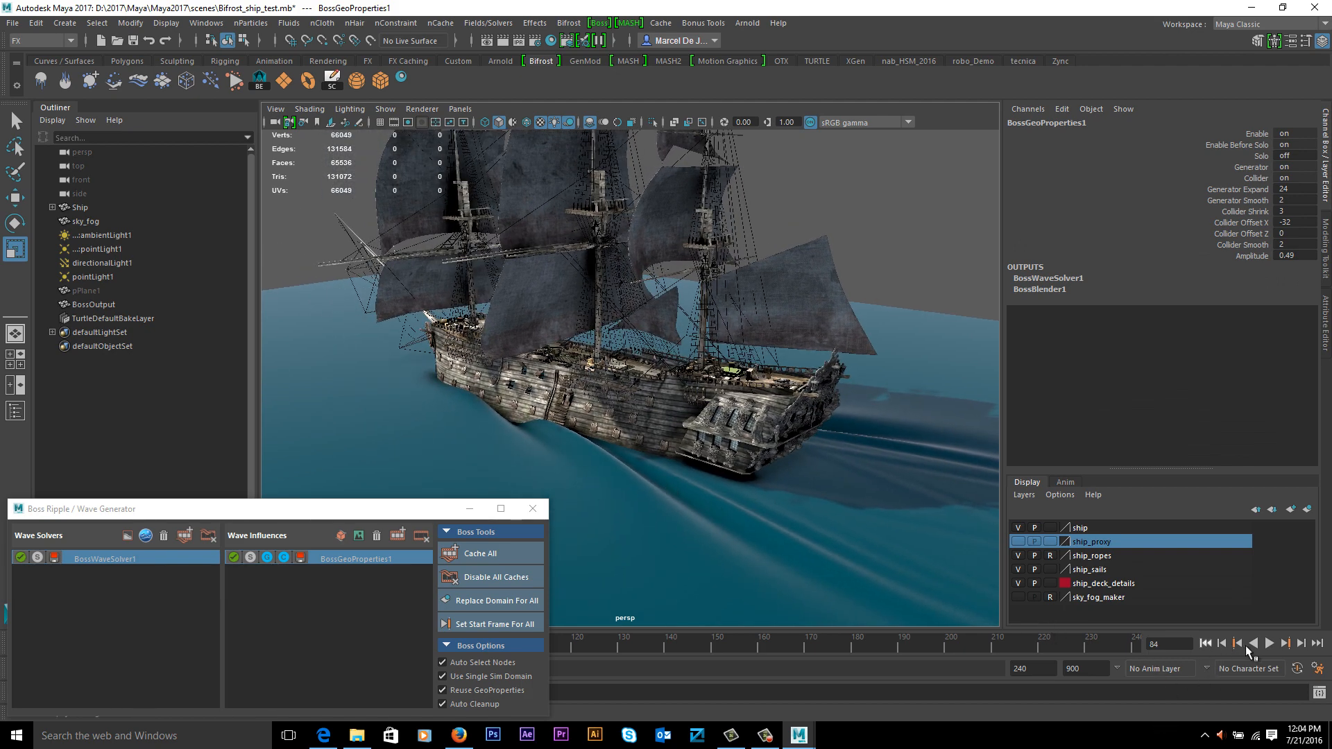
- Restart playback from the beginning with the ship visible and watch the bow
left_click(1267, 643)
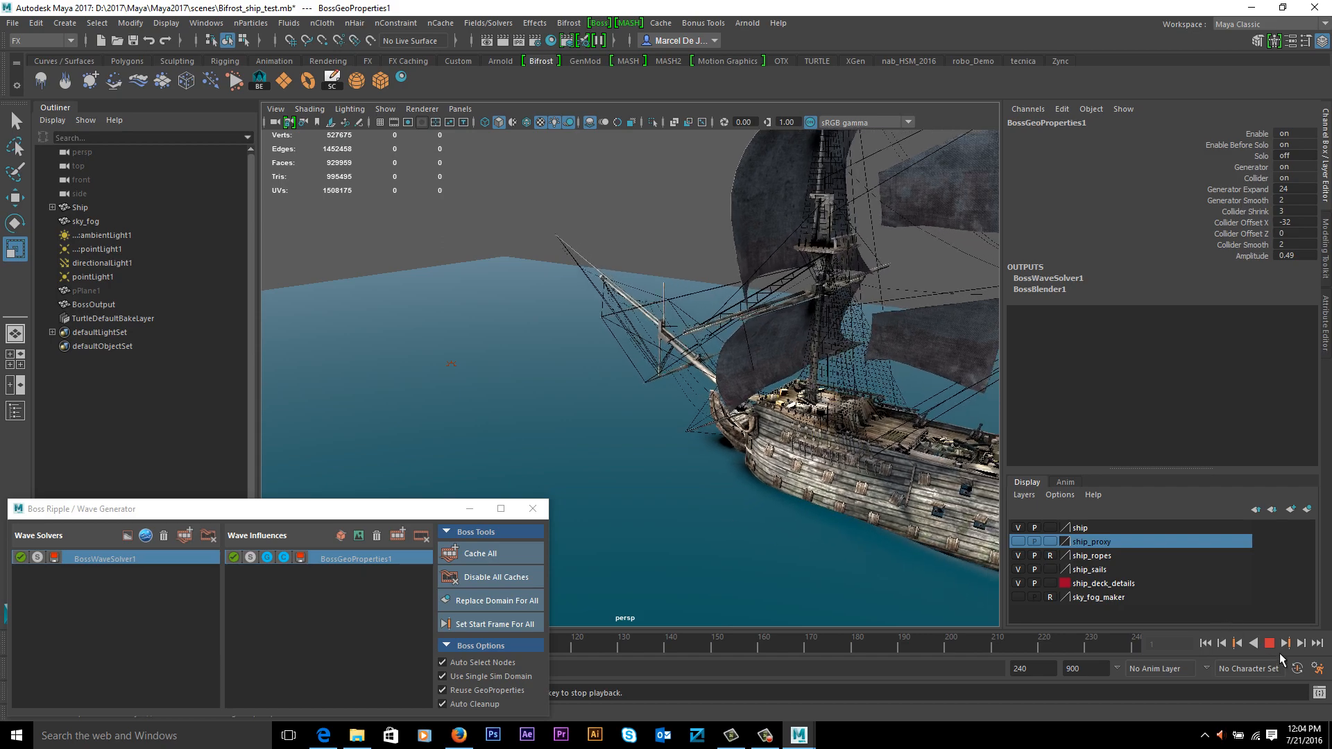
left_click(1270, 642)
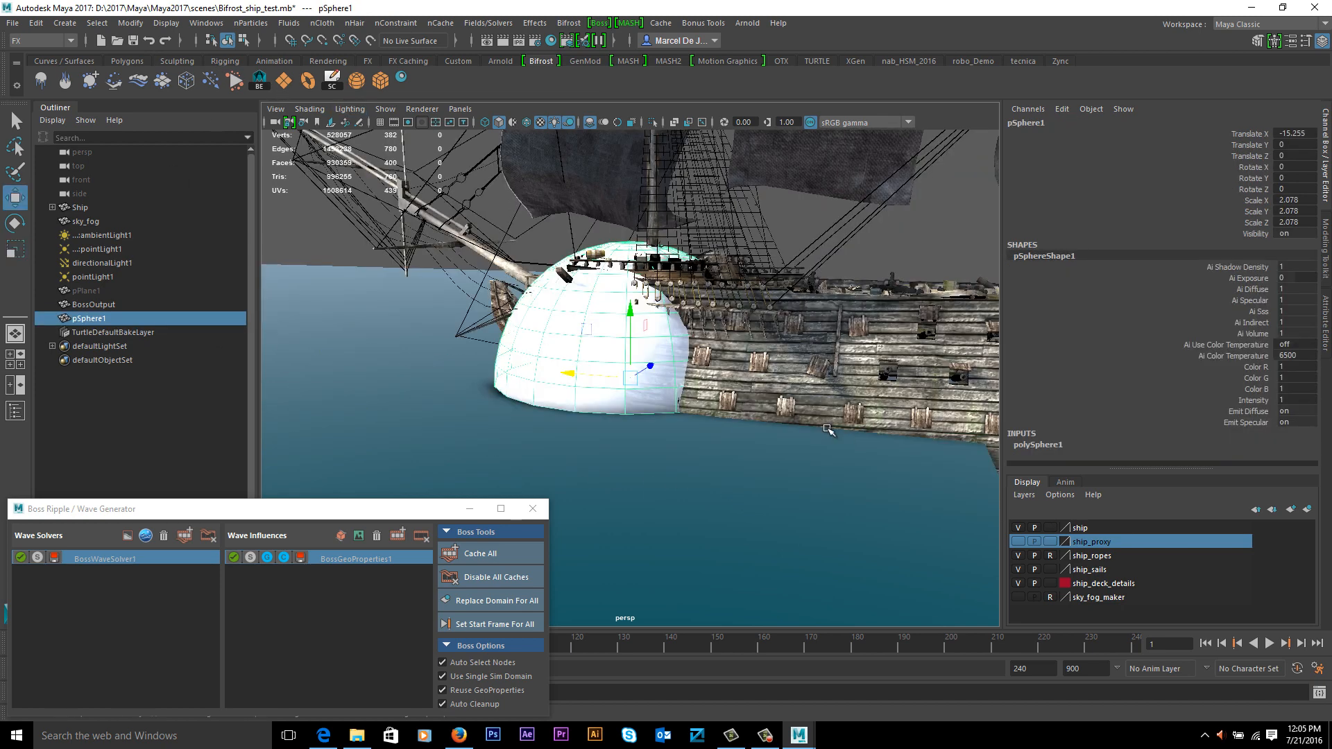
- Scale pSphere1 to about 1.6 by 2.2, tilt it -27.5 degrees at the bow and parent it under Ship
left_click_drag(829, 429, 879, 510)
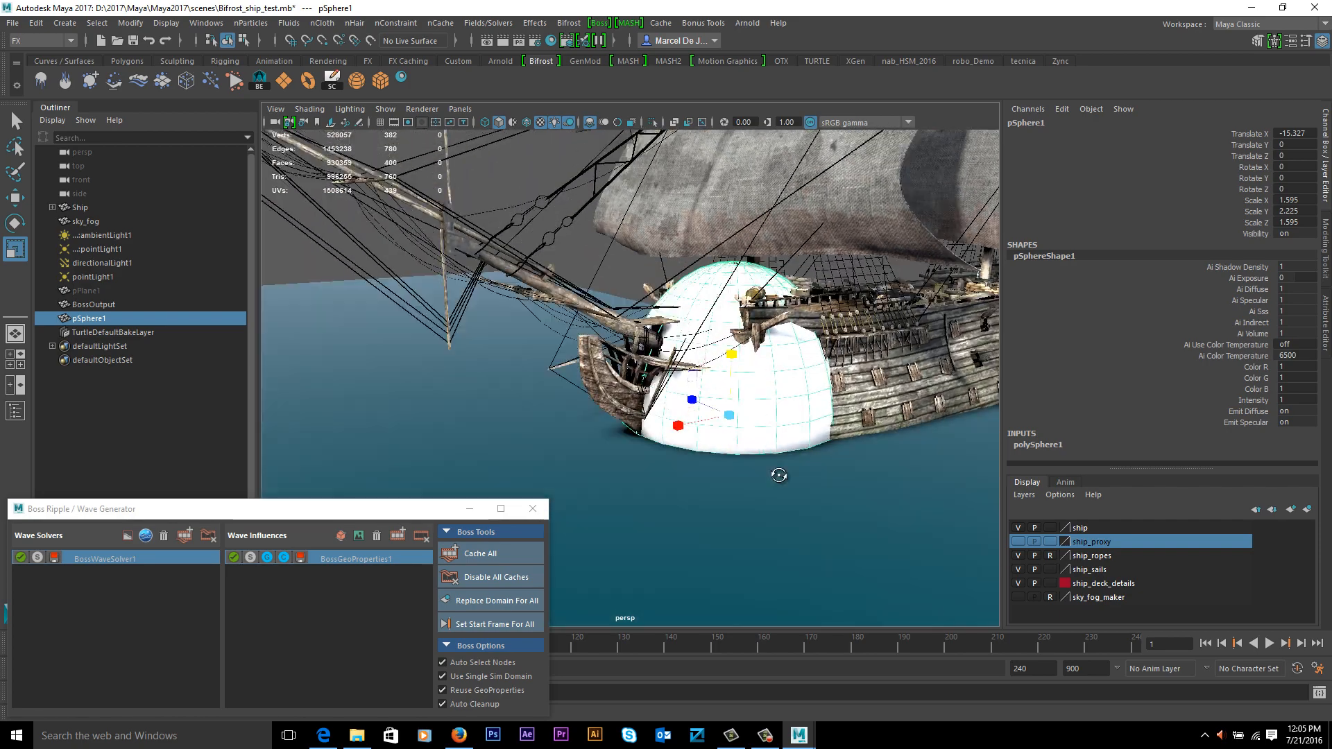
left_click_drag(778, 475, 778, 460)
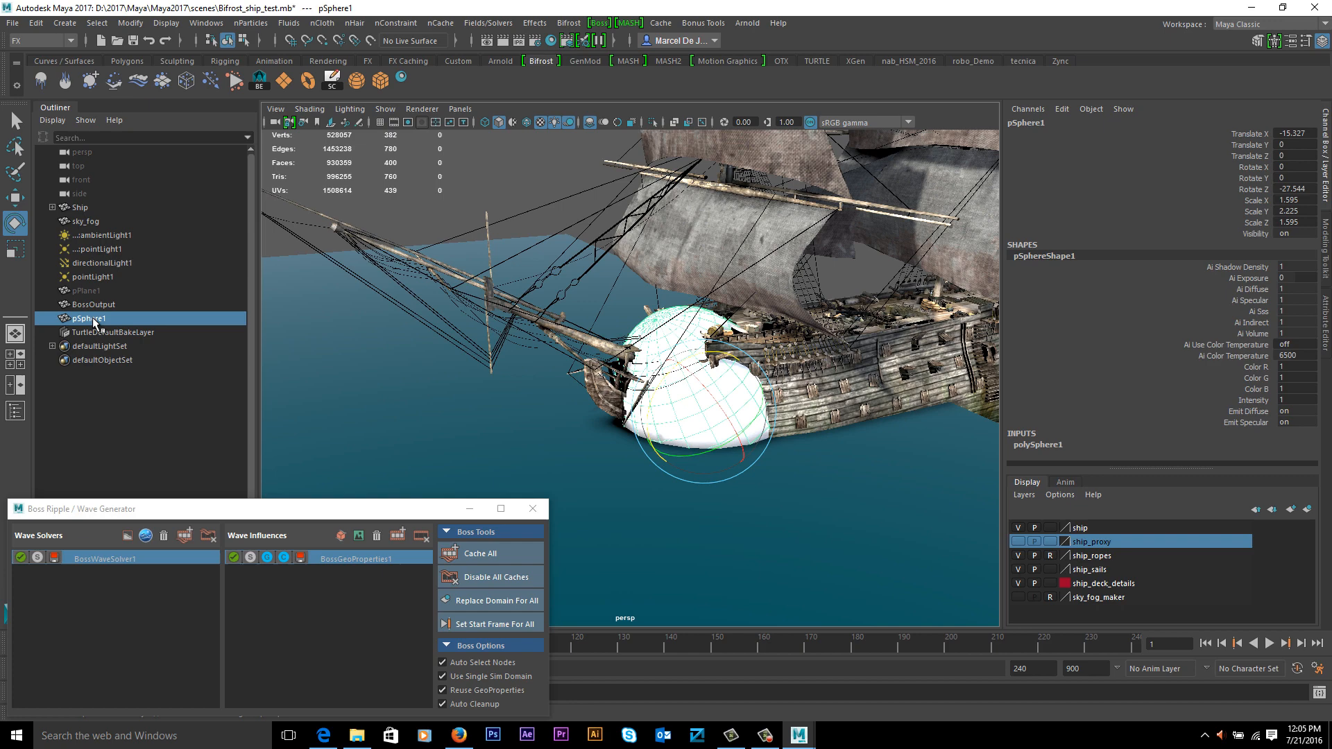
left_click(79, 207)
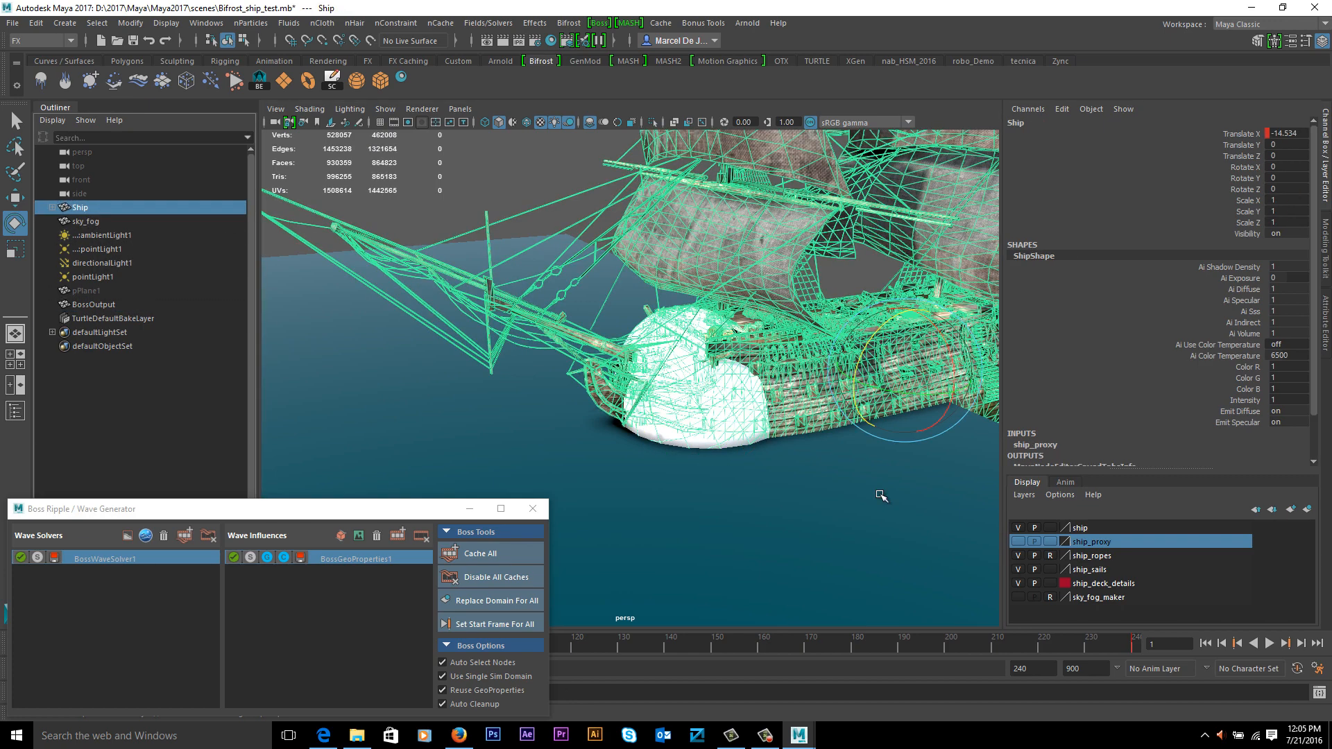
left_click(1285, 642)
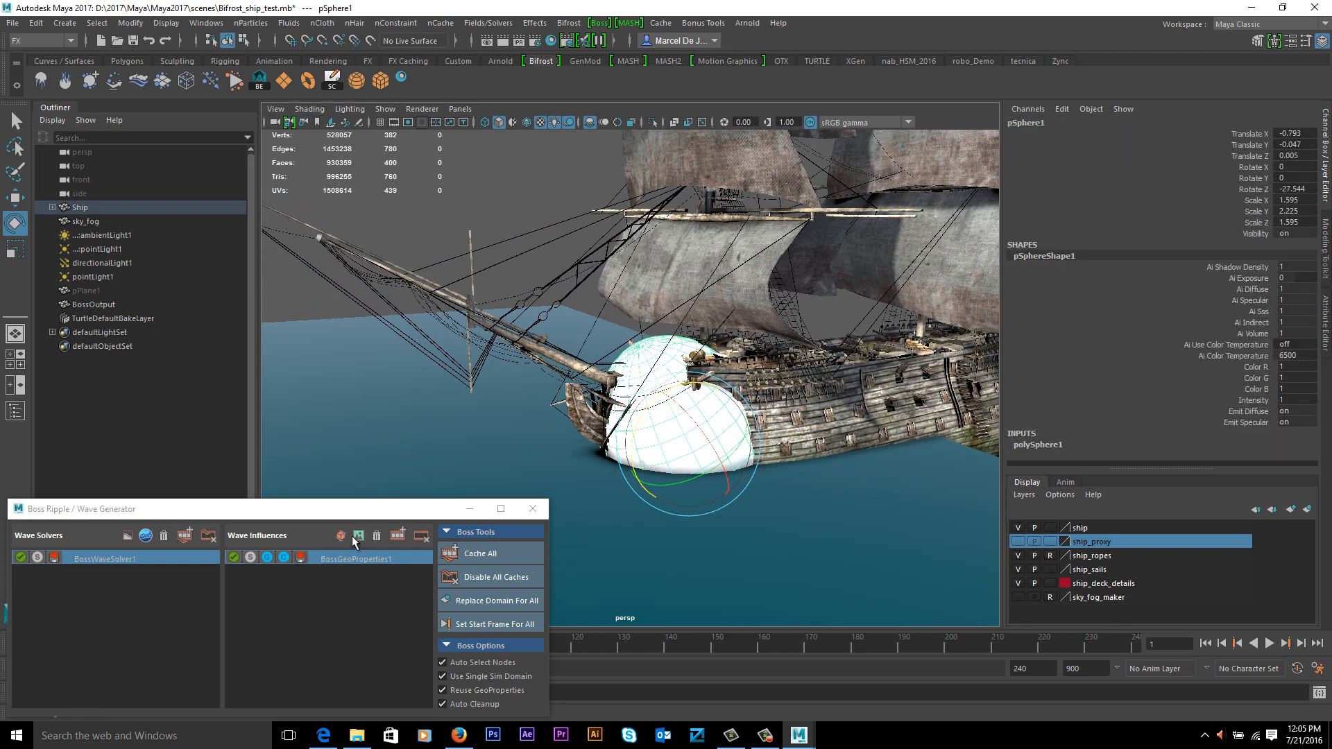
- Add pSphere1 as BossGeoProperties2 with Amplitude 5 and Generator Expand 12, then rewind
left_click(355, 535)
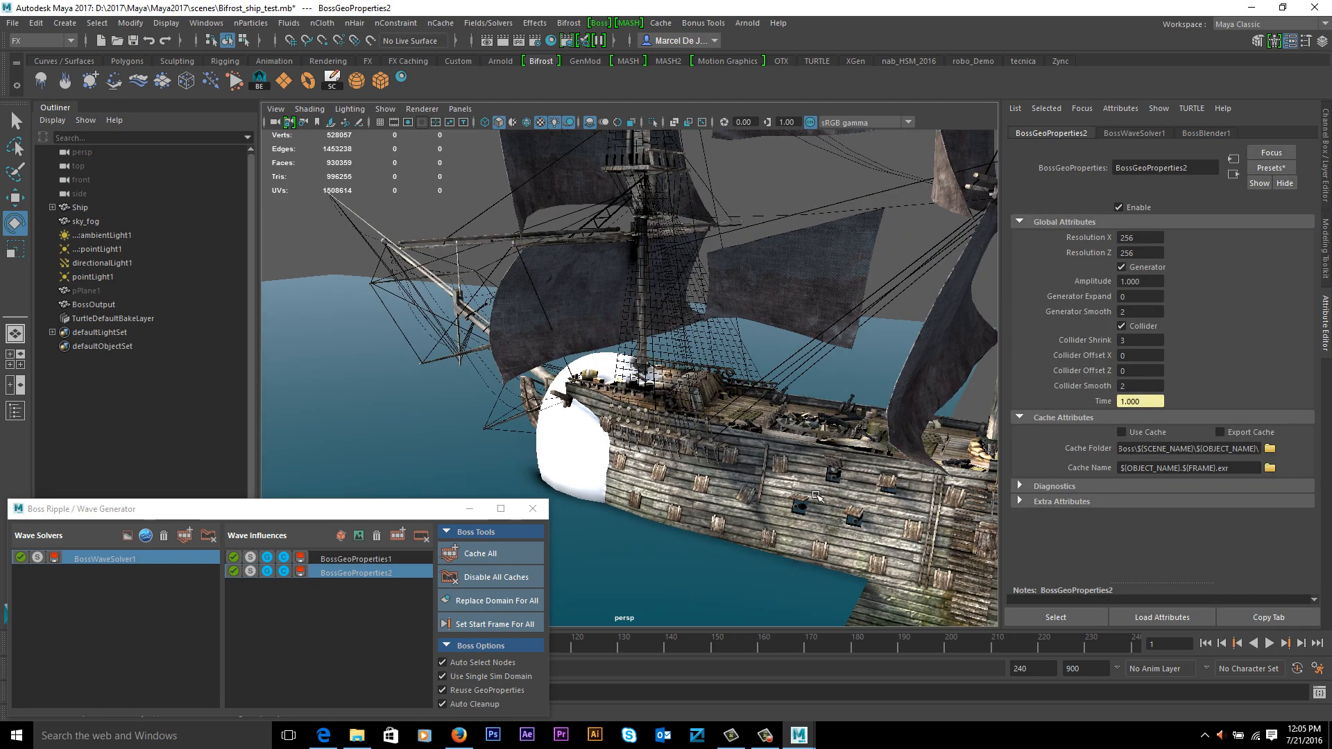
left_click(672, 450)
type("12")
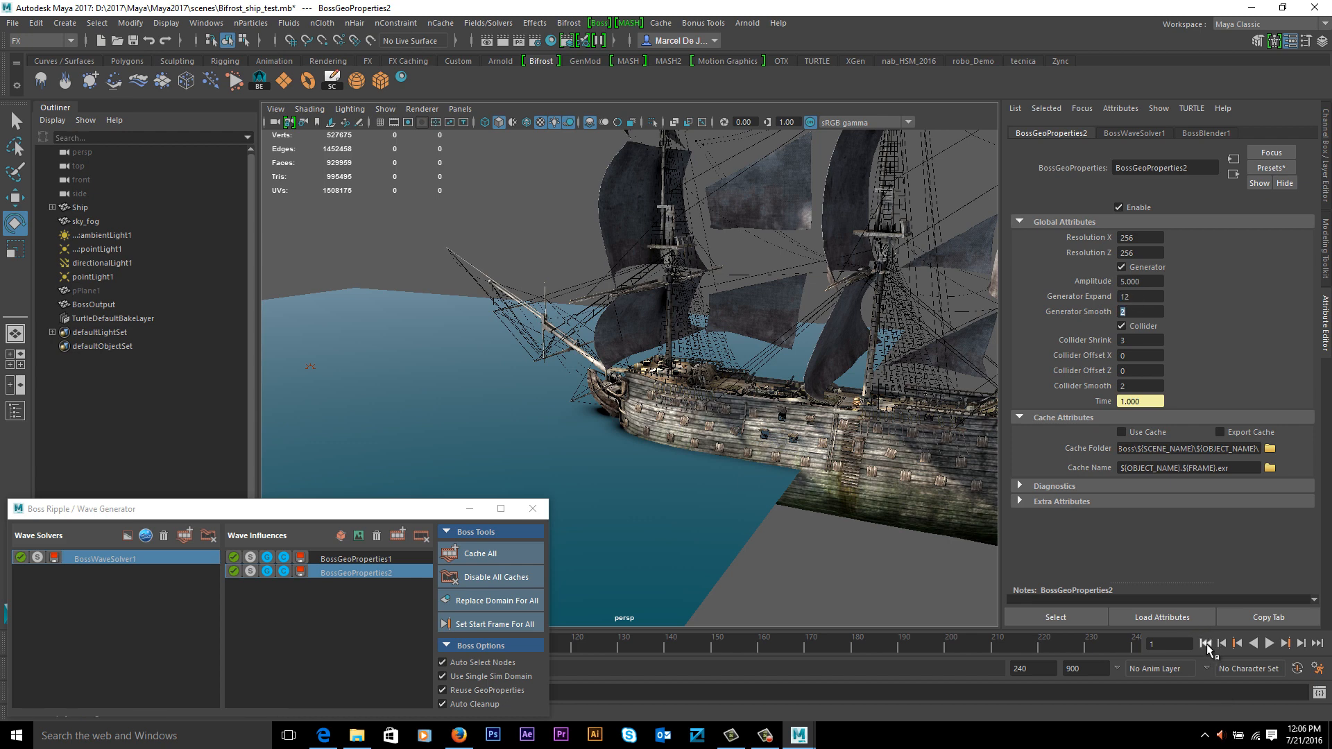
left_click(1285, 642)
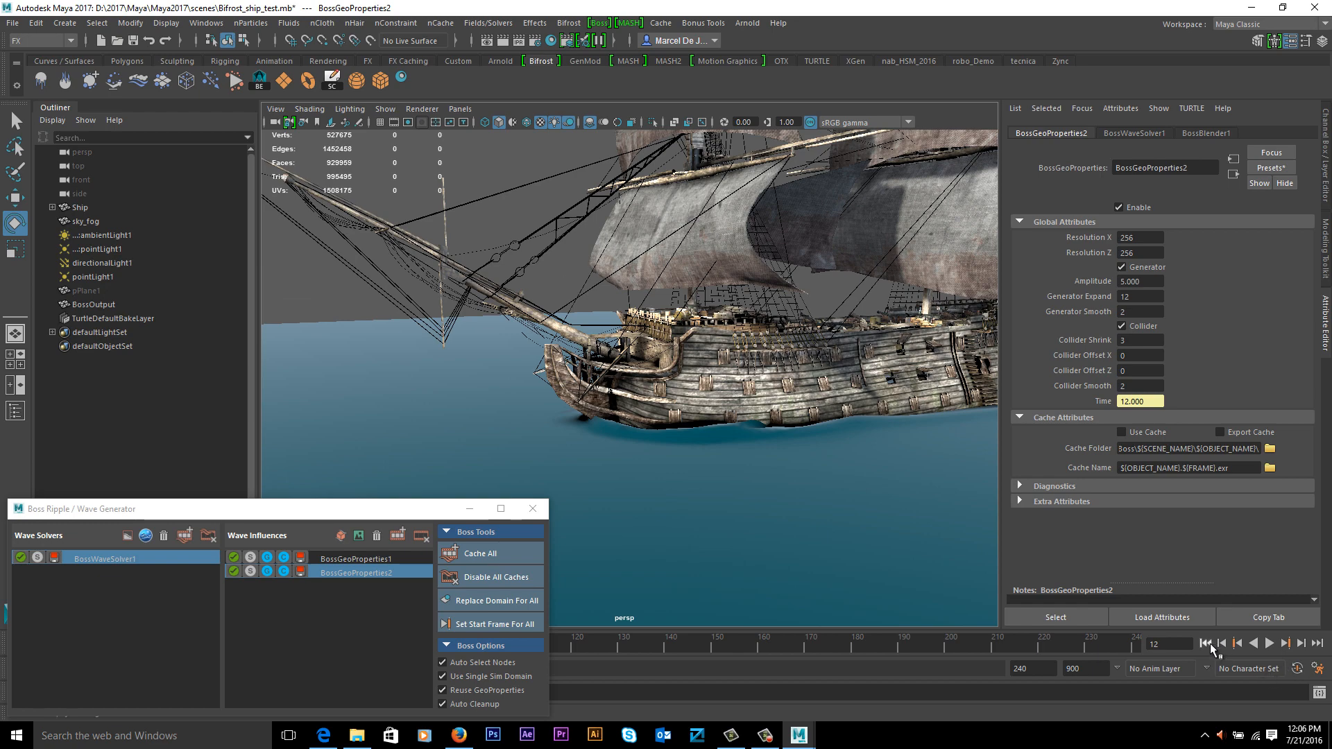
- Play to about frame 38 and orbit along the hull to inspect the bow wave
left_click(1269, 643)
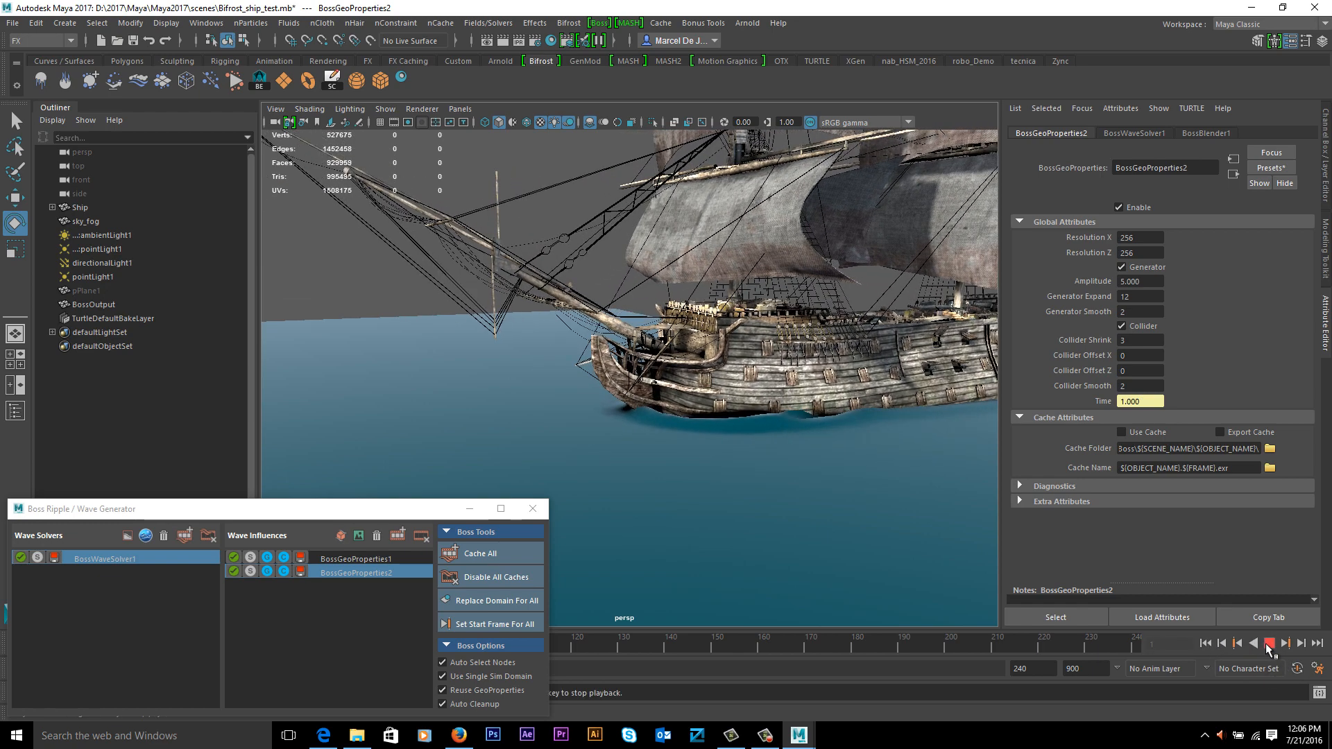
left_click(1269, 642)
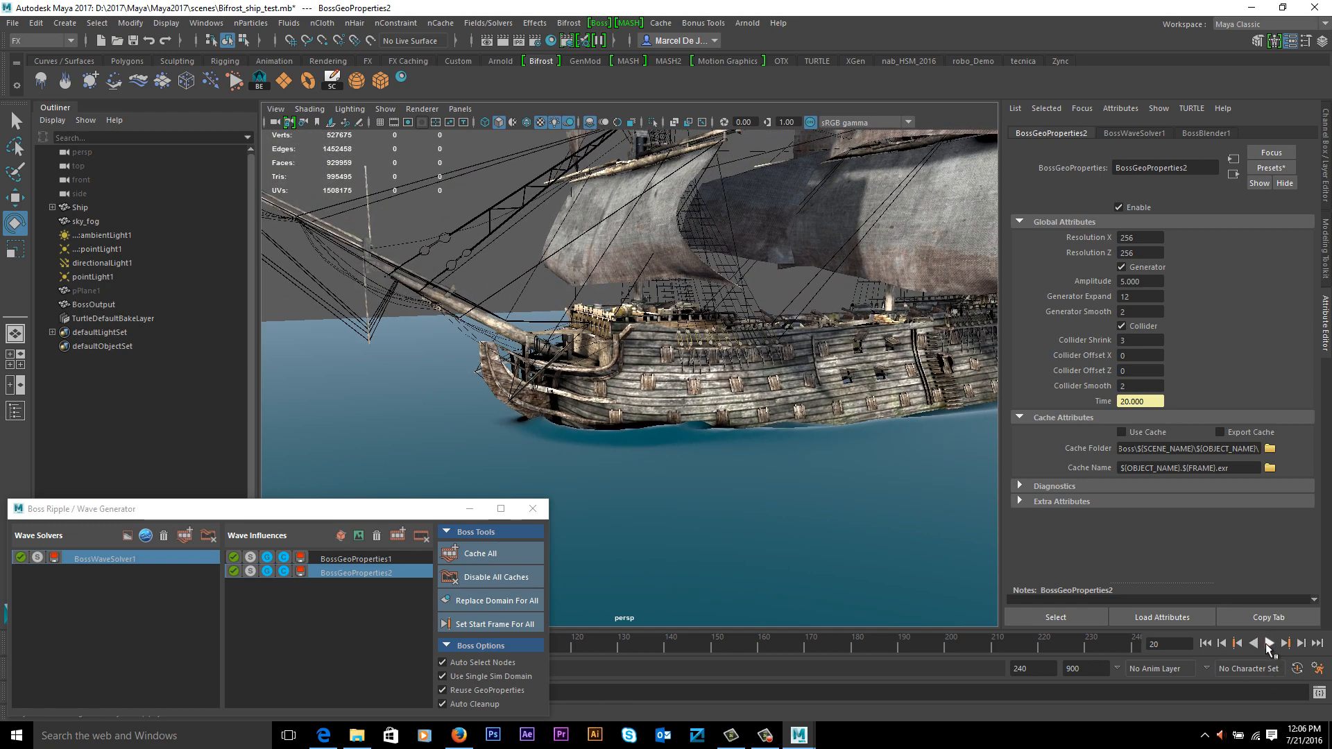
left_click(1269, 643)
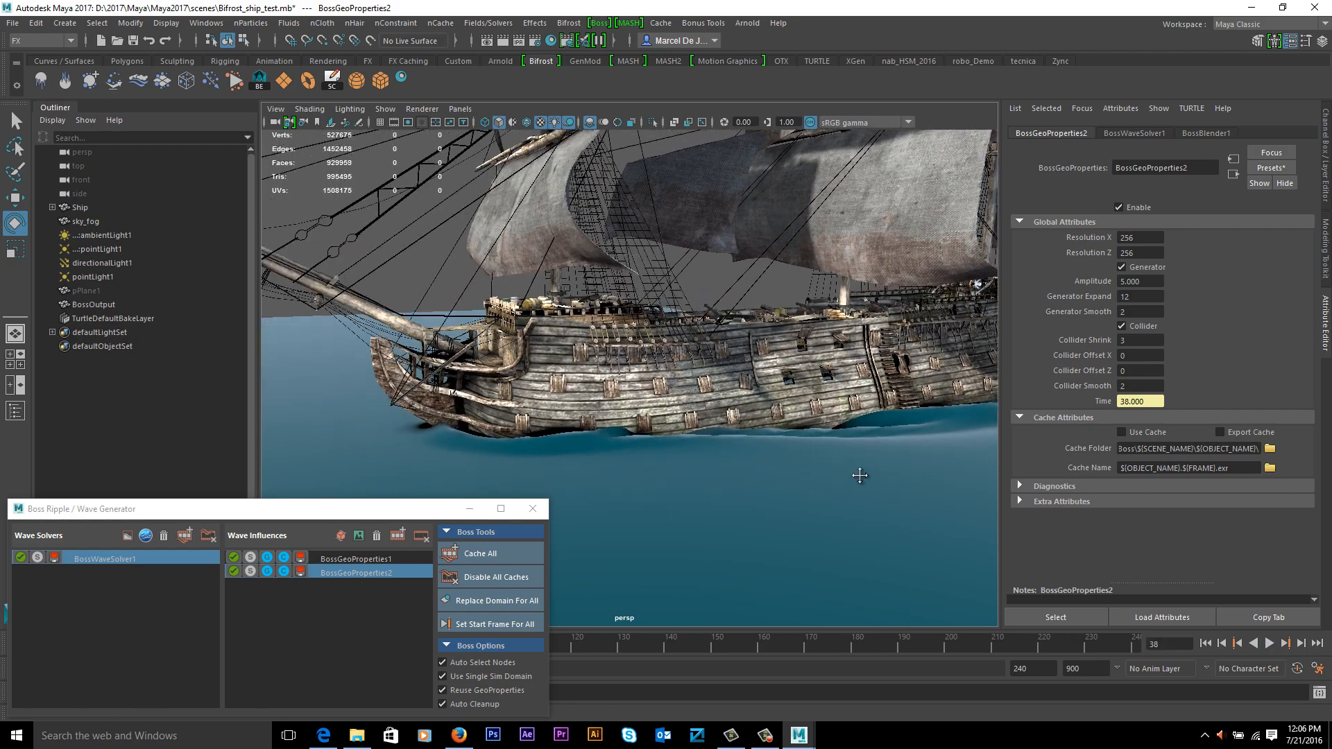
left_click_drag(858, 475, 729, 504)
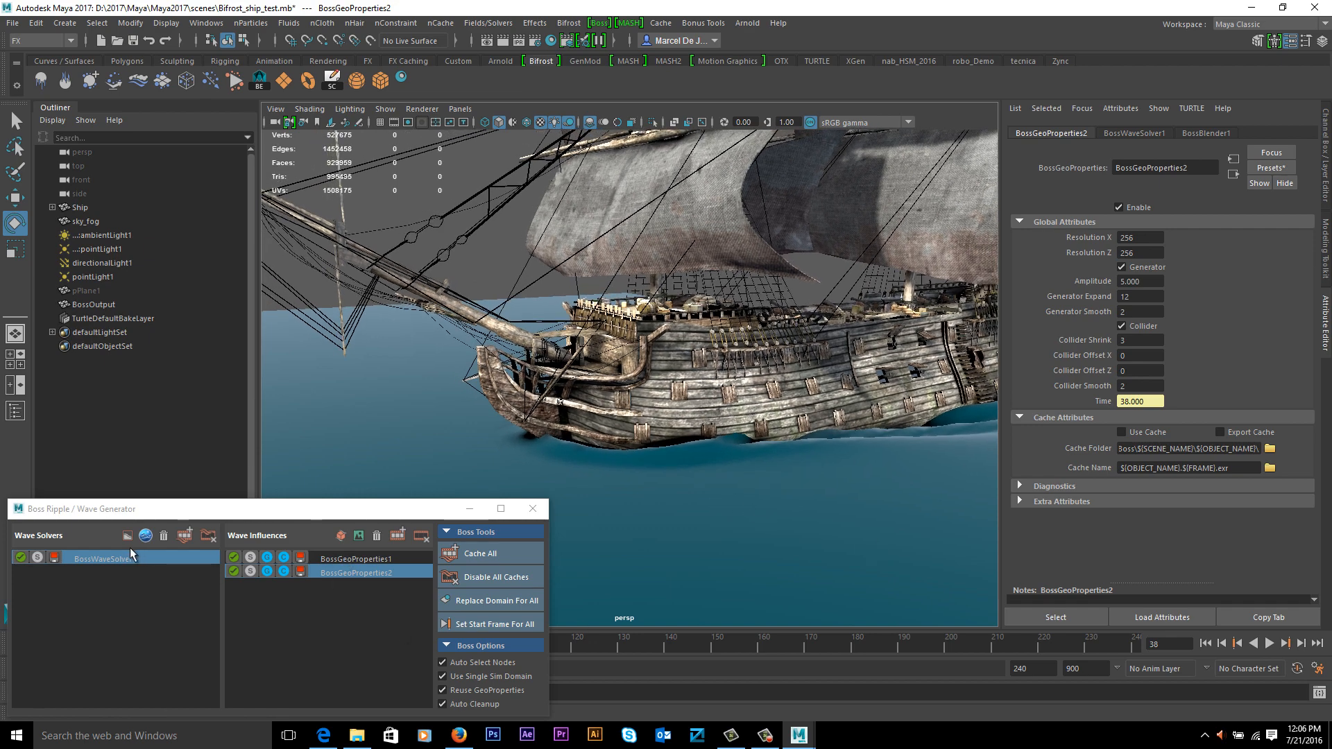
left_click(53, 207)
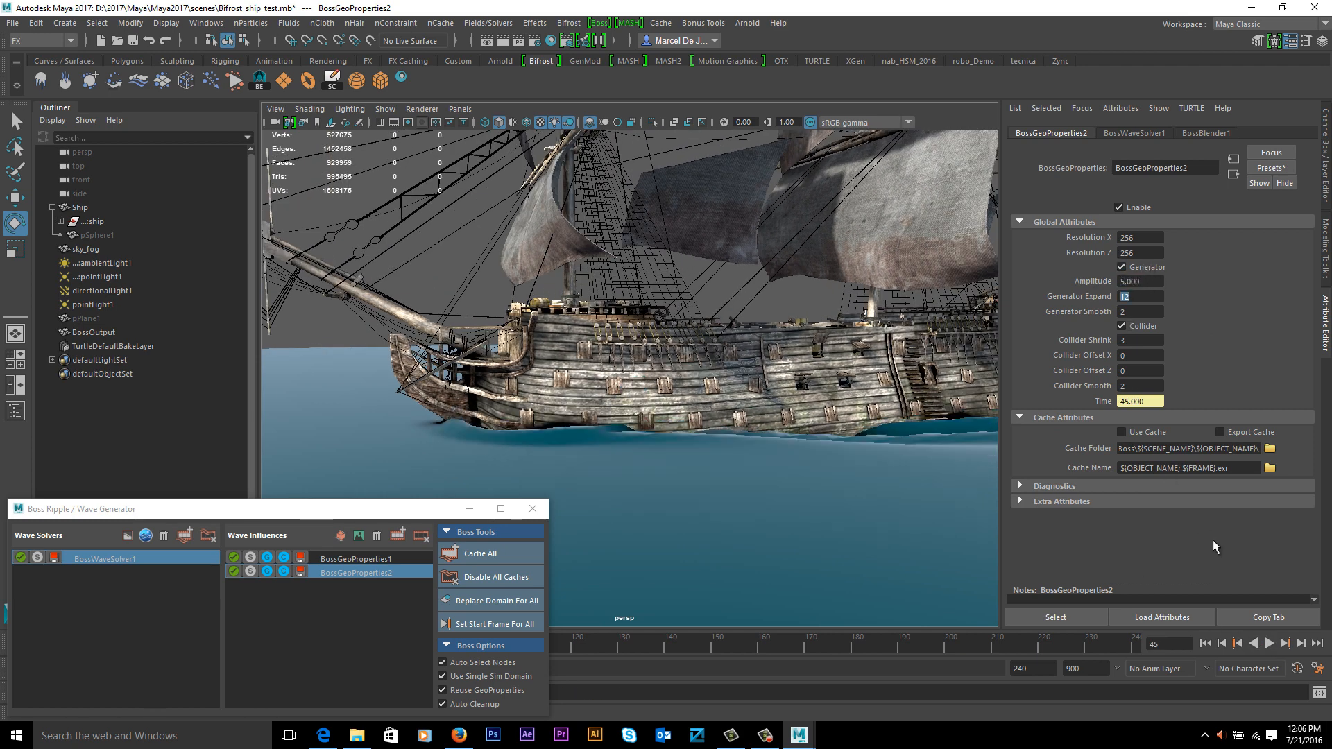
- Replay from frame 1, stop, and pull back to see the whole ship and its waves
left_click(1269, 643)
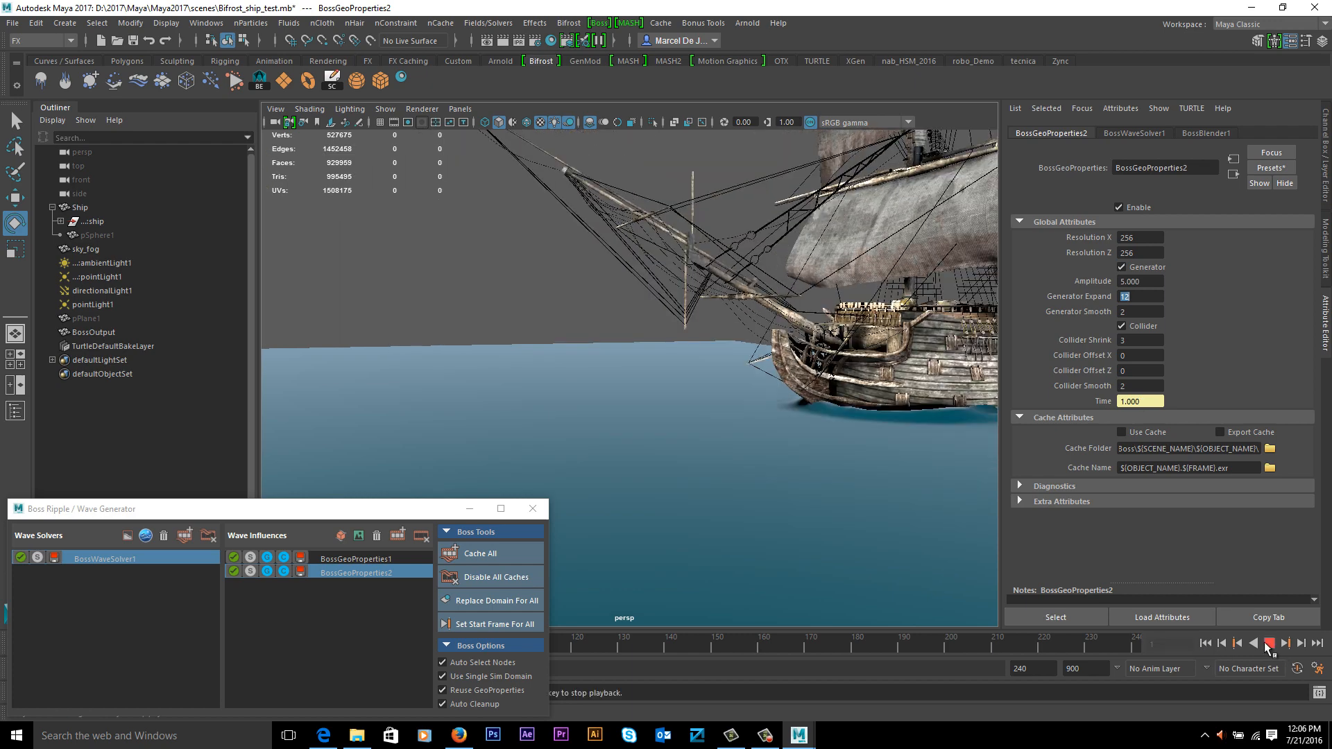
left_click(1267, 642)
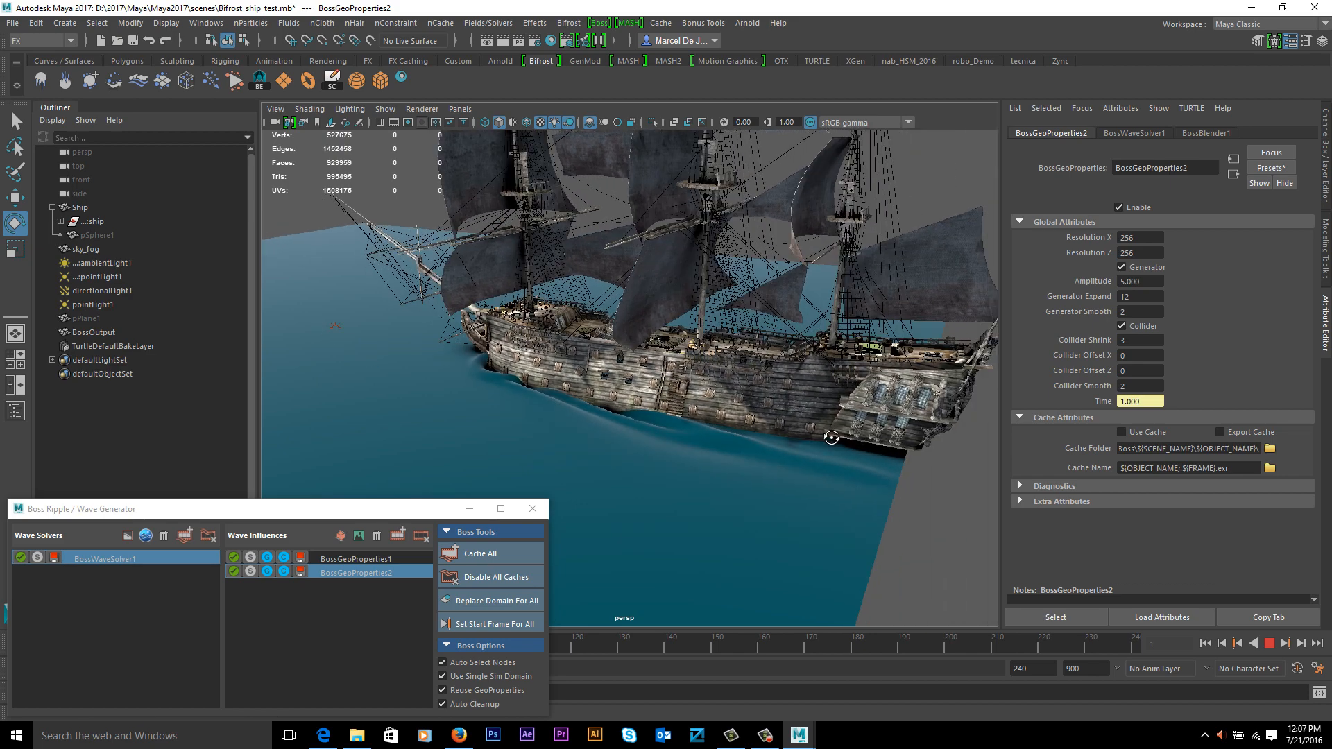
left_click_drag(831, 437, 485, 393)
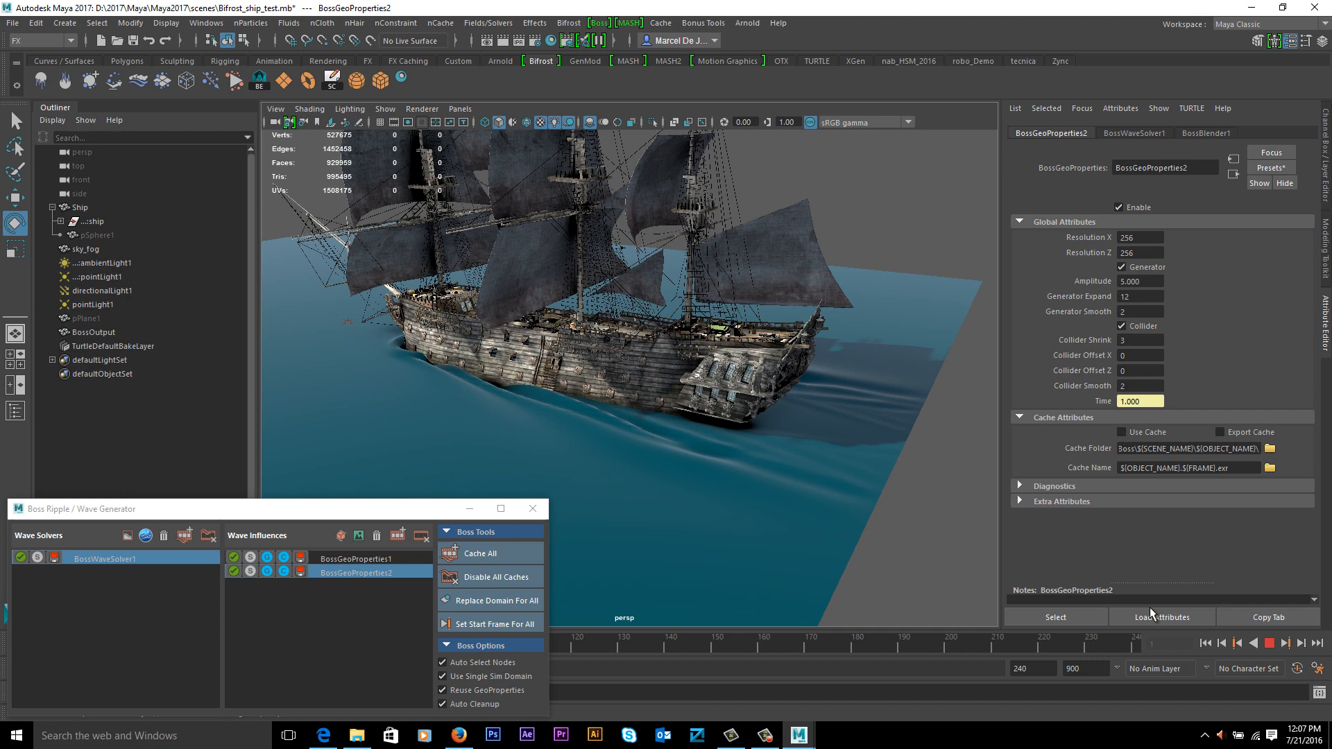
- Play to frame 113 while viewing from behind the stern to see the V-shaped wake
left_click(1270, 643)
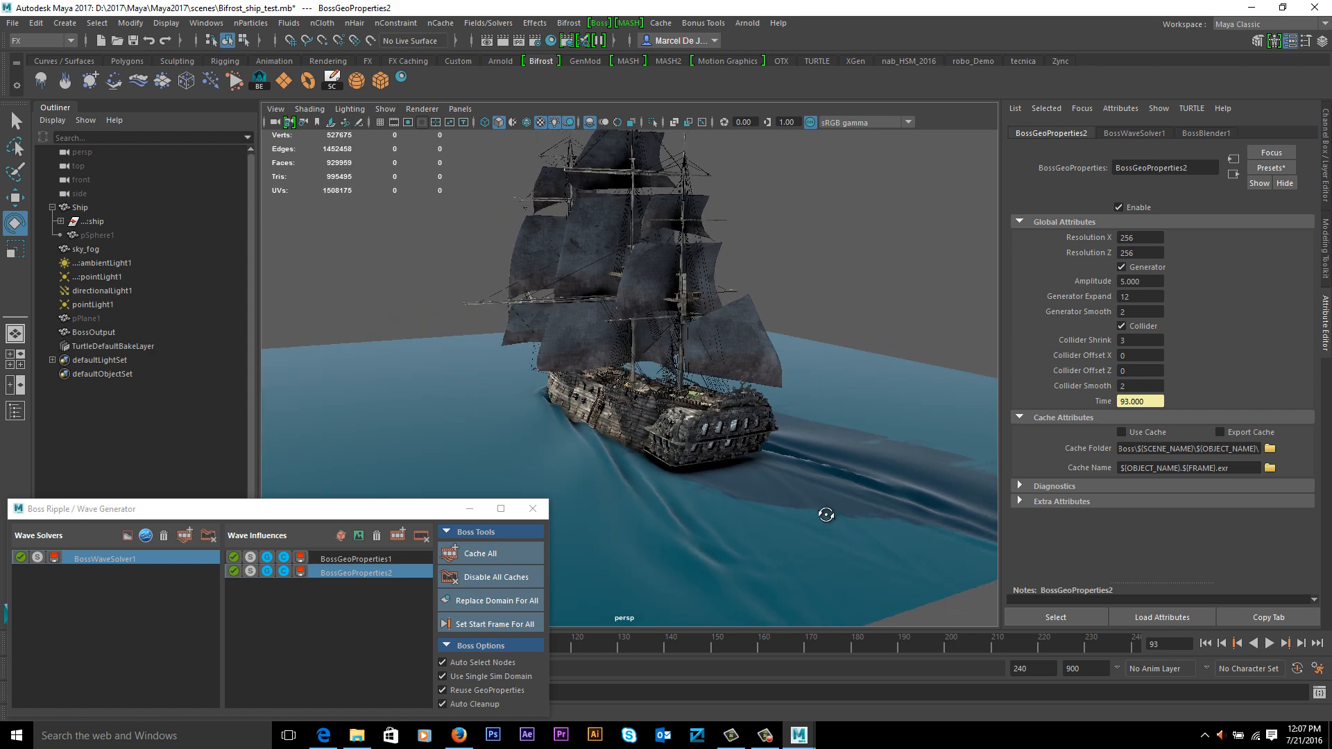
left_click_drag(824, 514, 807, 483)
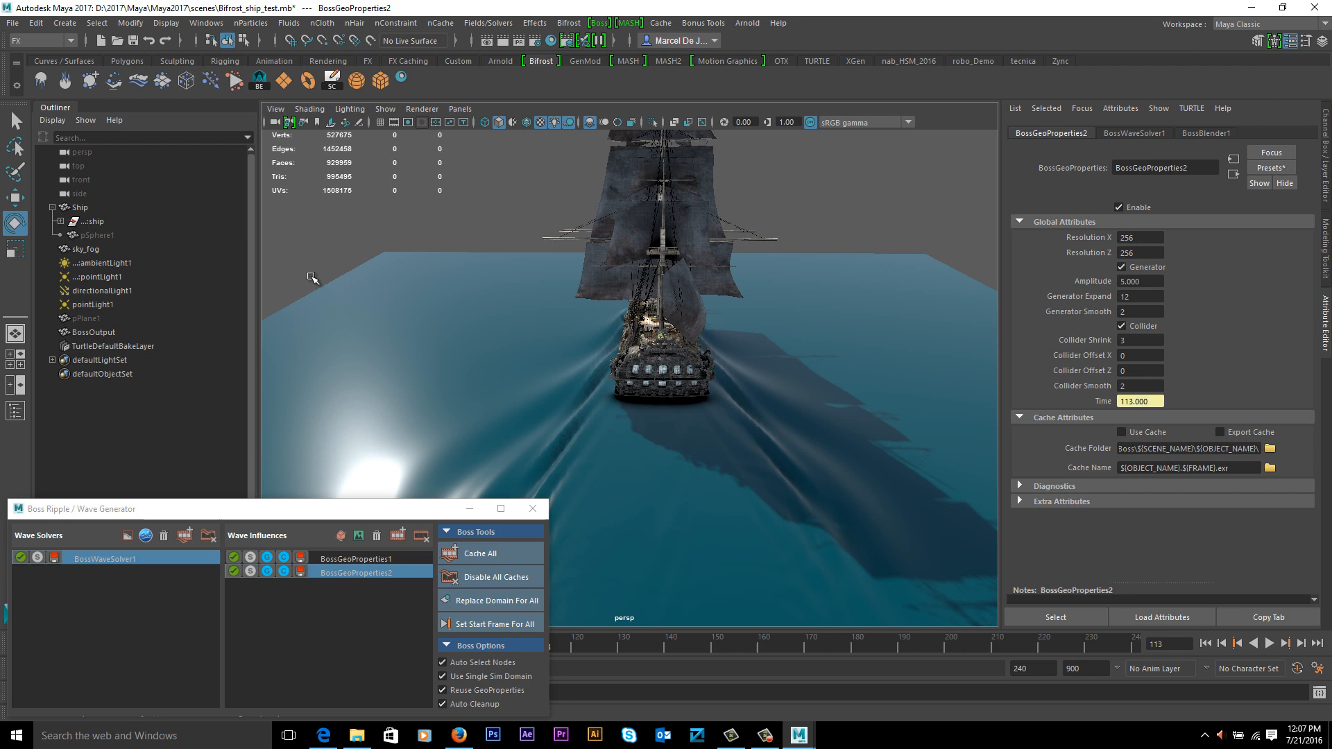
mouse_move(642, 201)
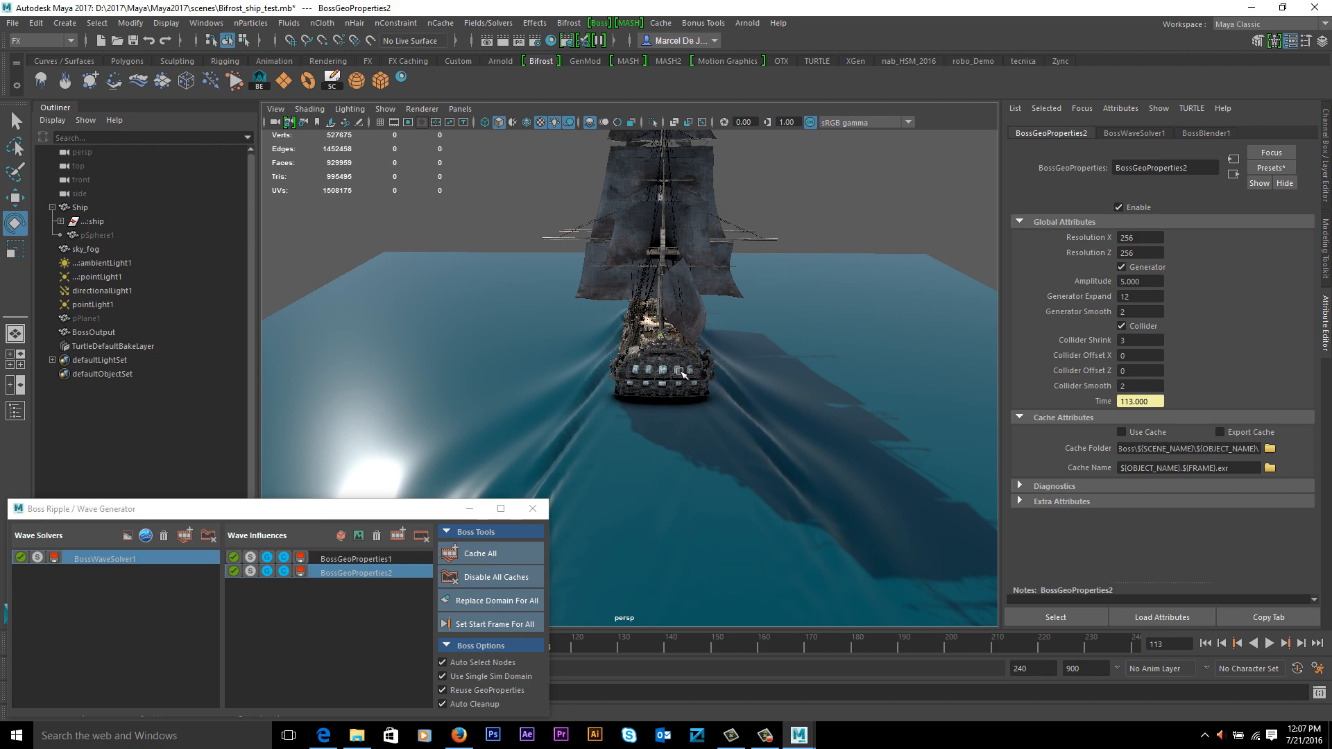
mouse_move(285, 336)
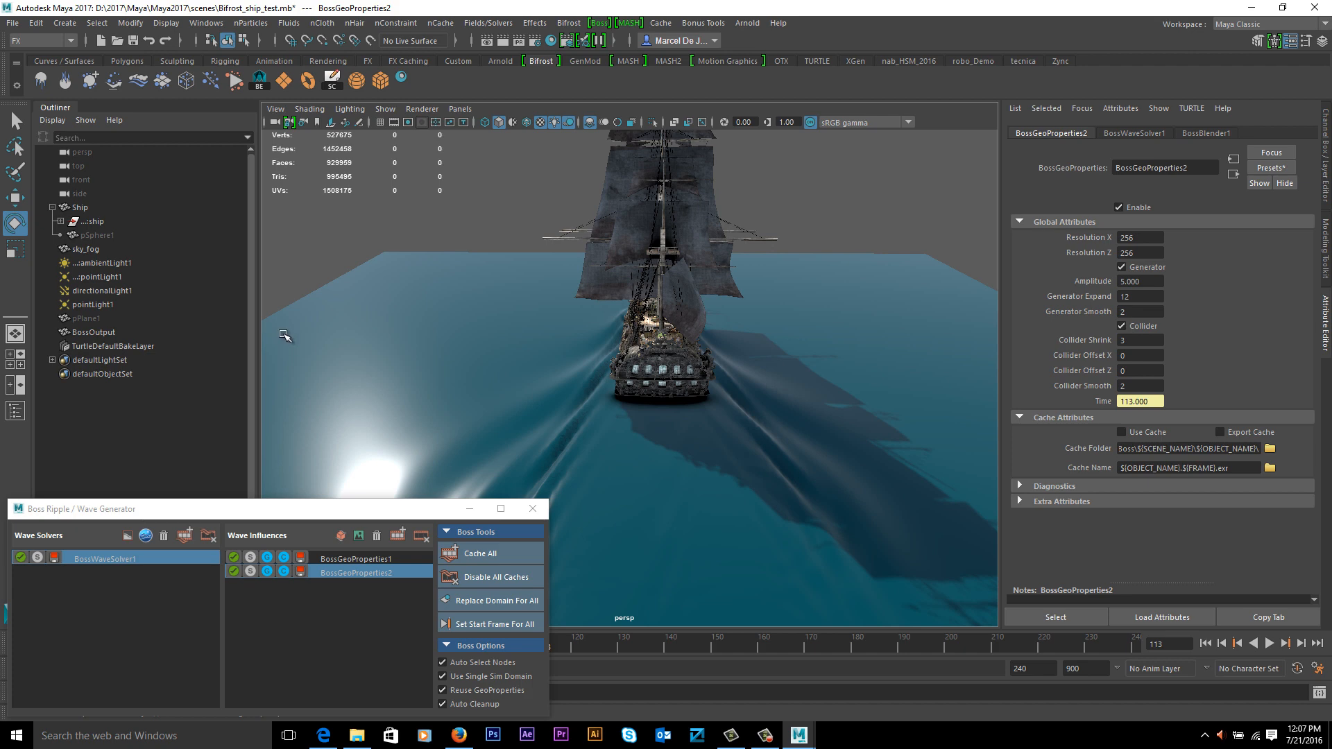
mouse_move(676, 368)
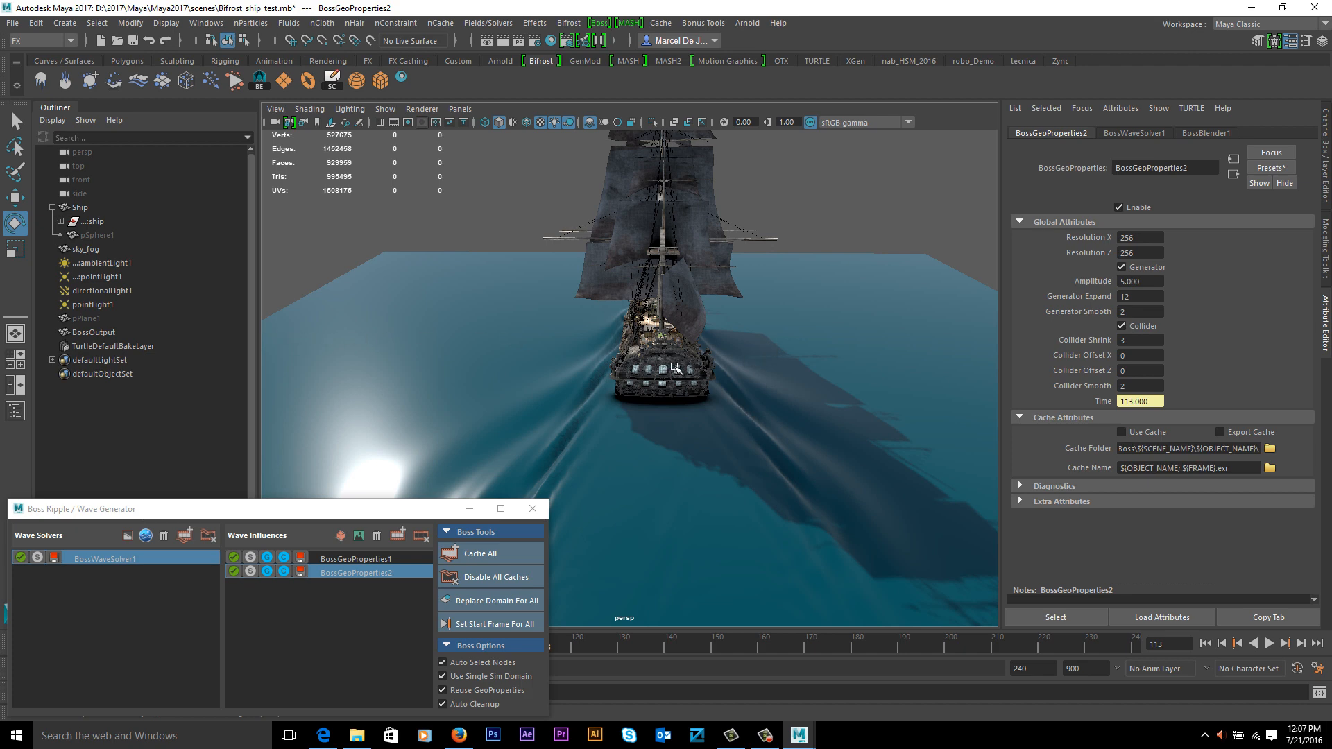
mouse_move(680, 383)
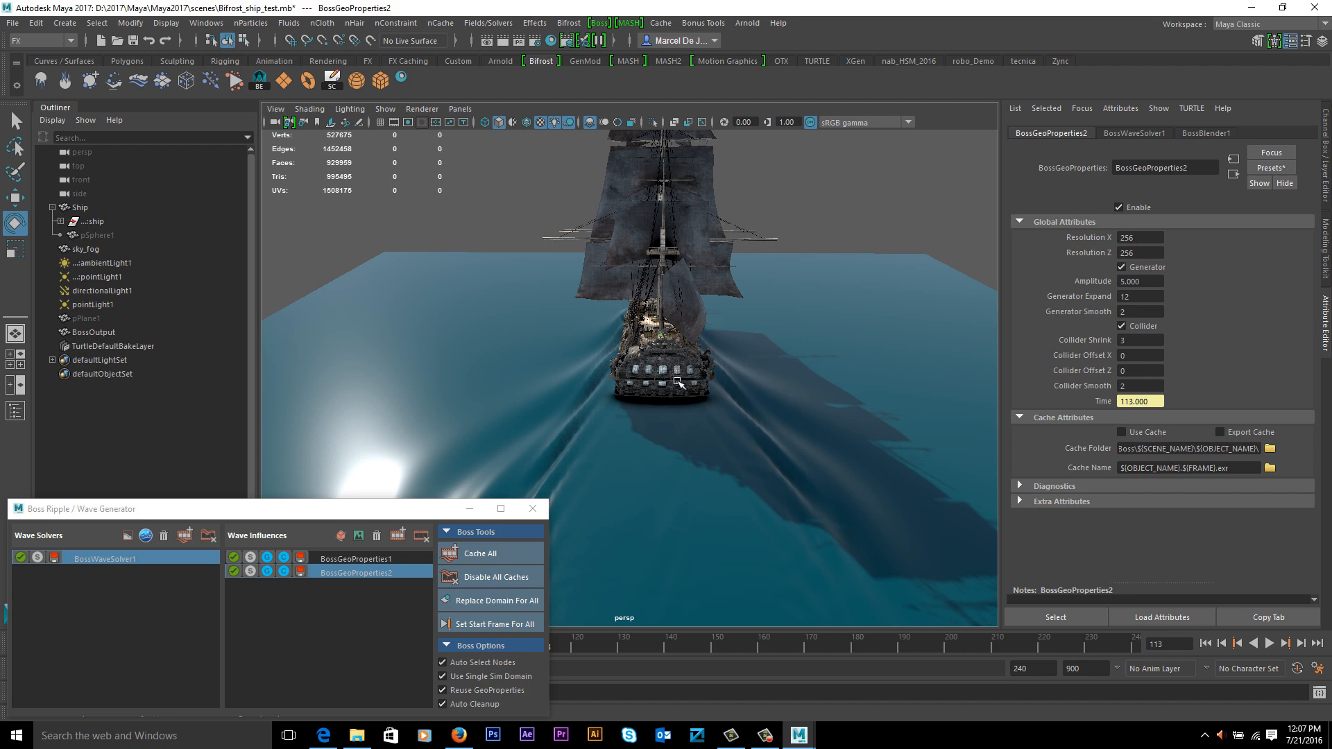
mouse_move(720, 358)
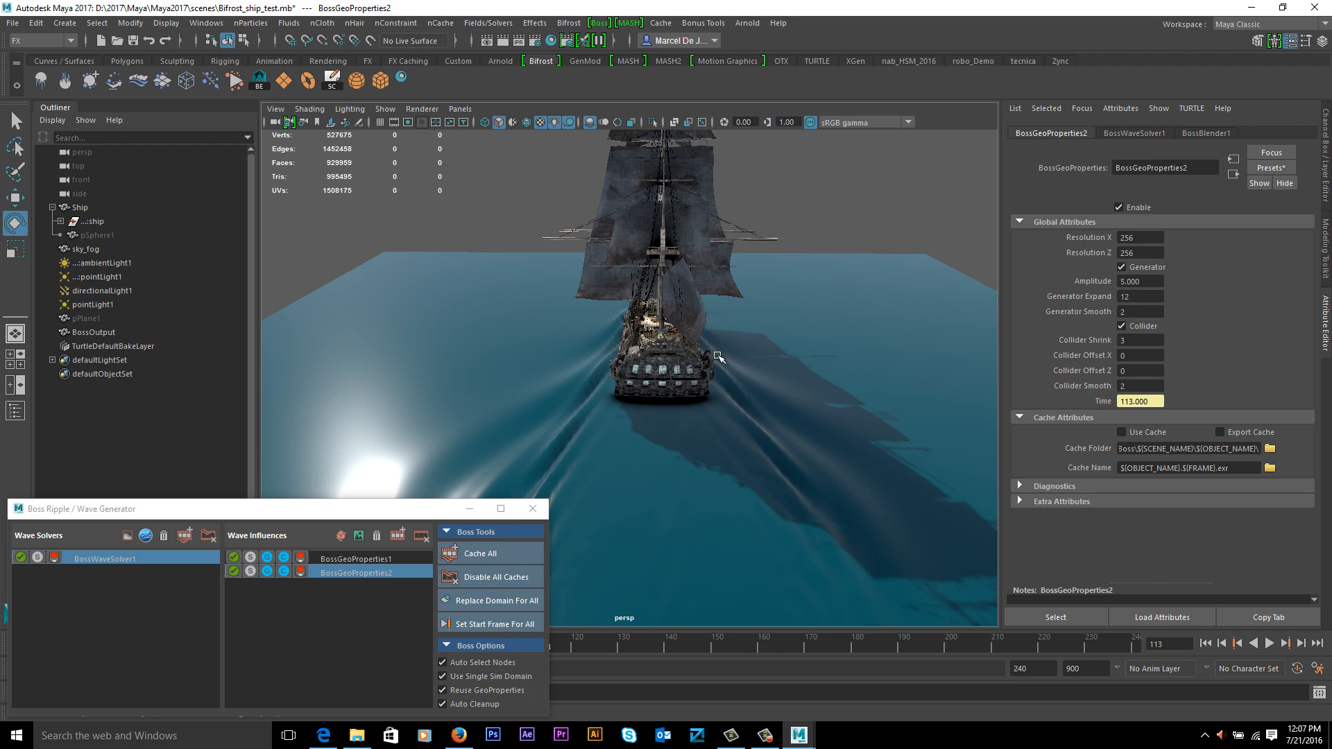
left_click(80, 207)
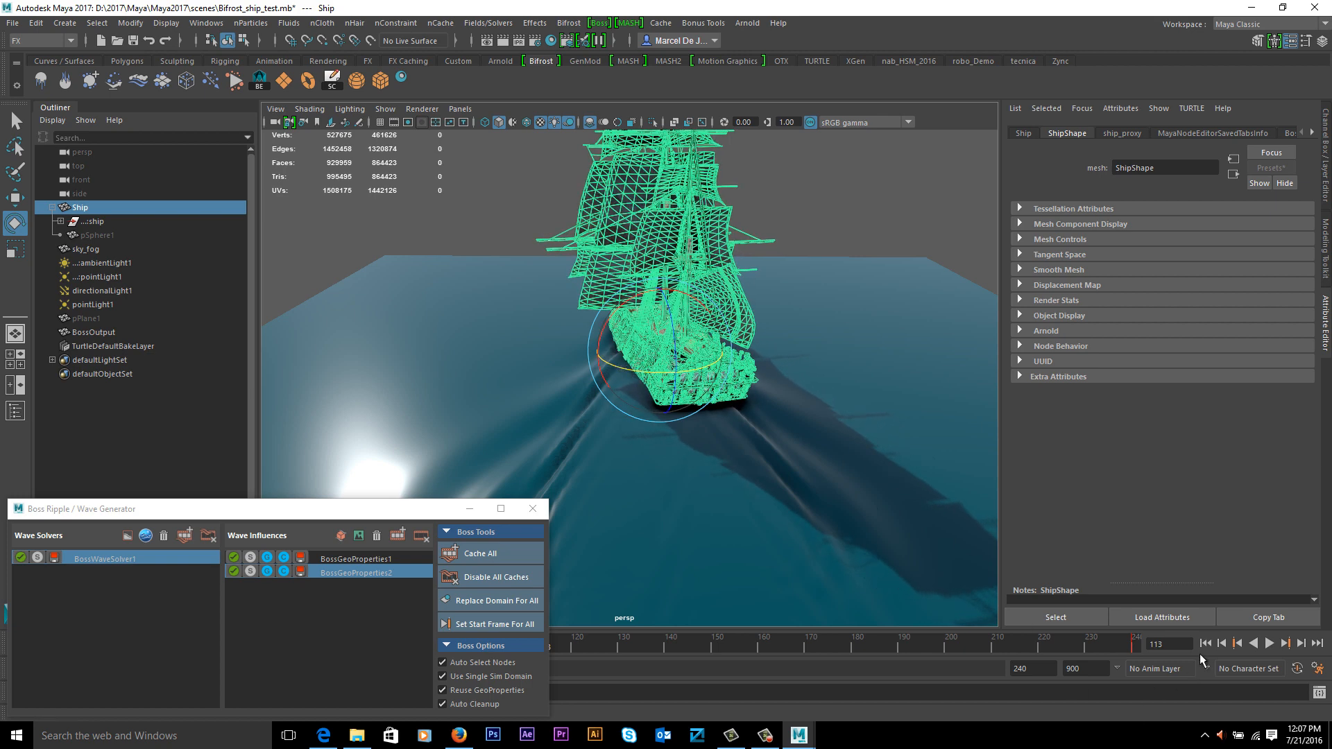
left_click(1285, 642)
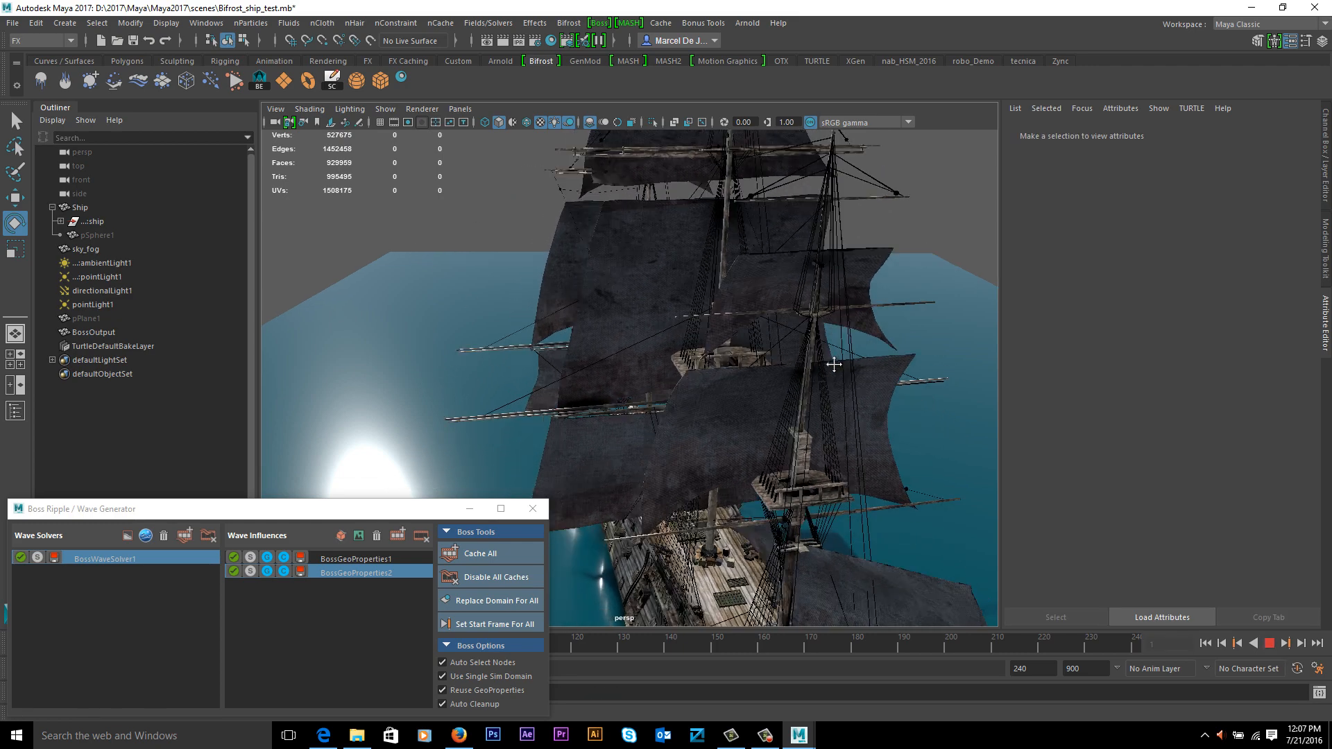
left_click_drag(832, 365, 790, 395)
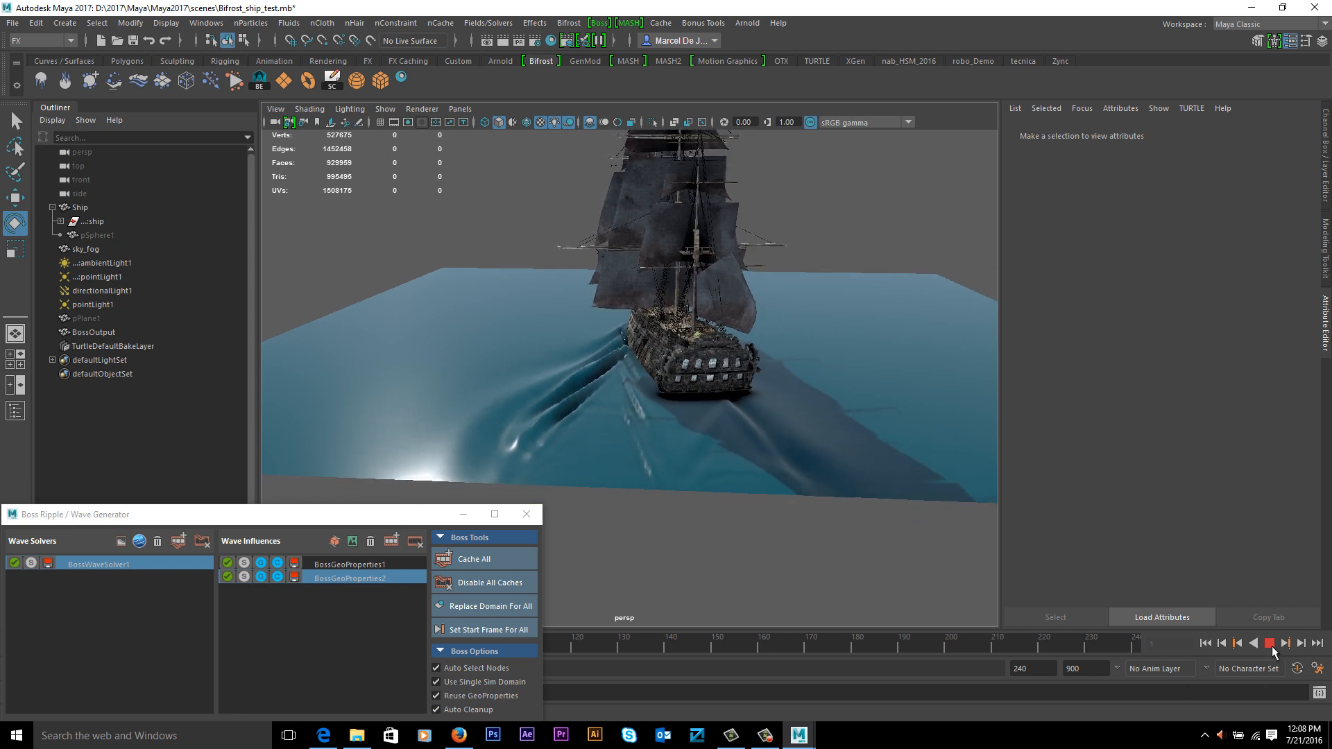
left_click(1256, 643)
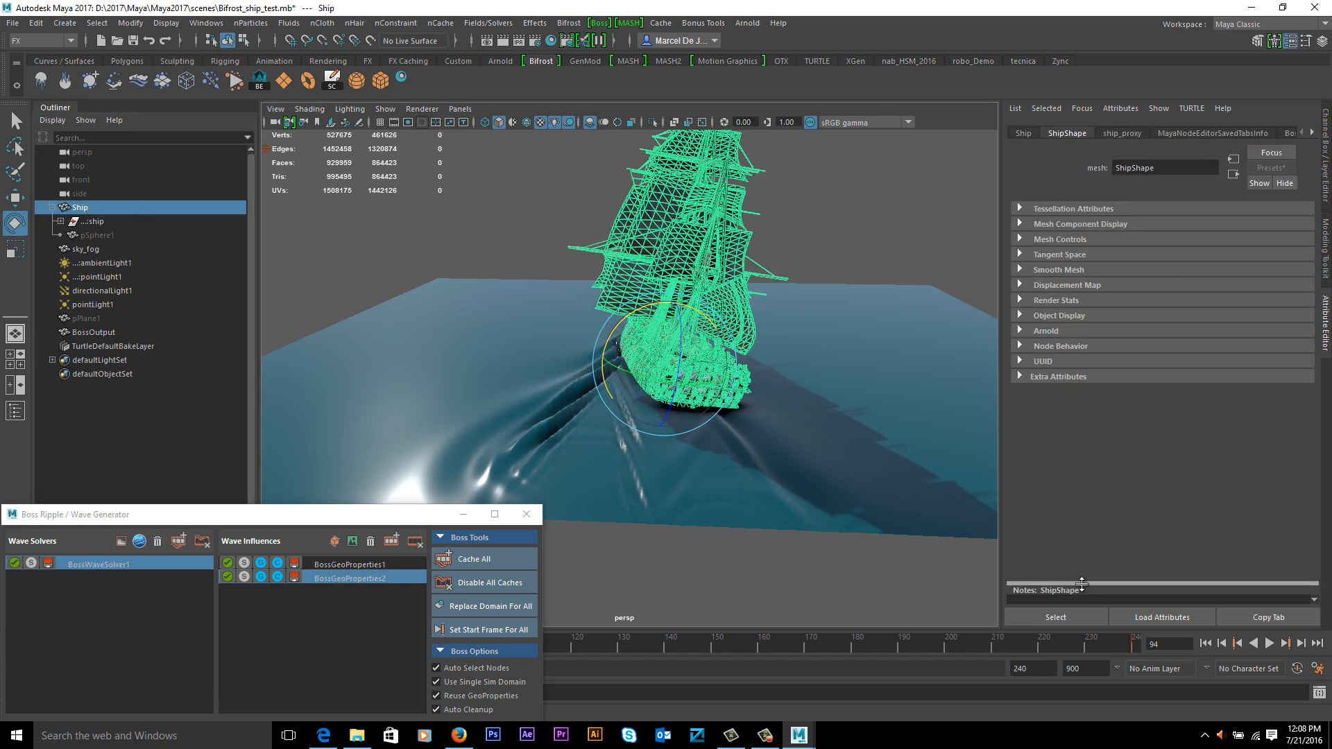
left_click(1269, 643)
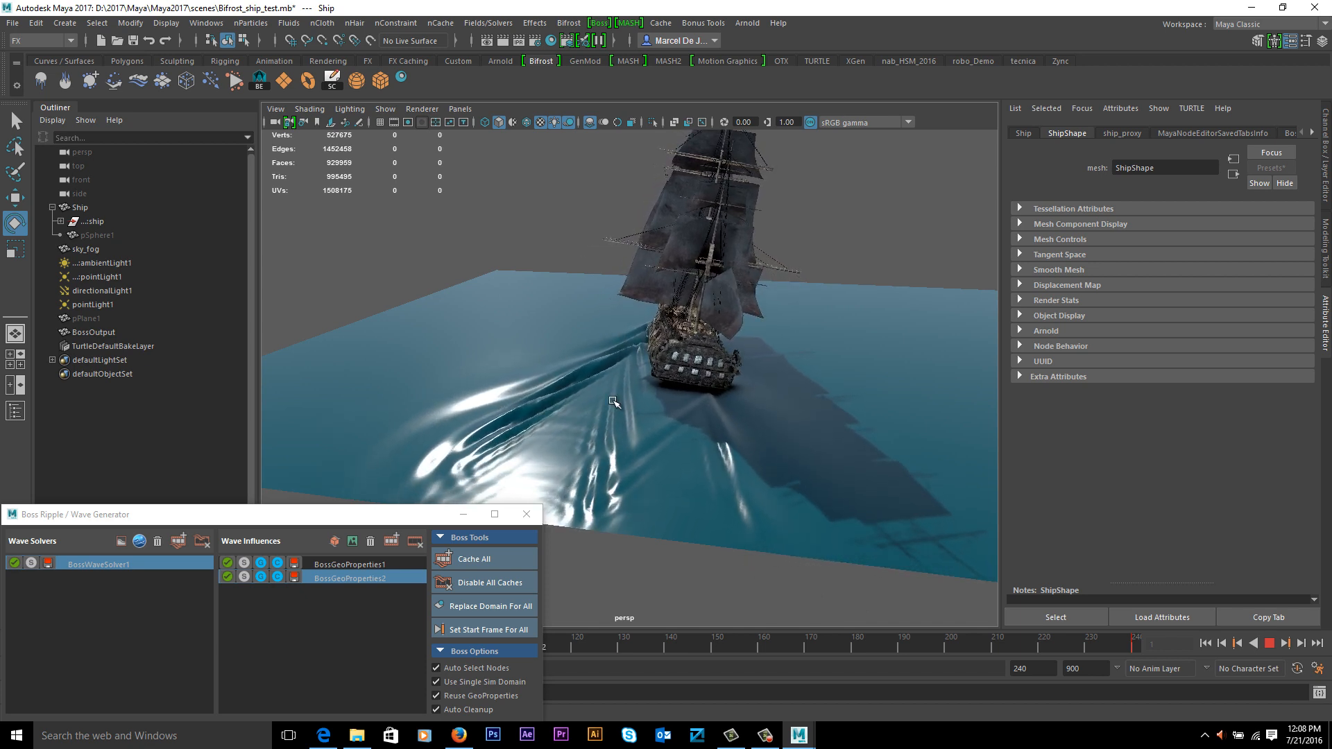
left_click(1272, 643)
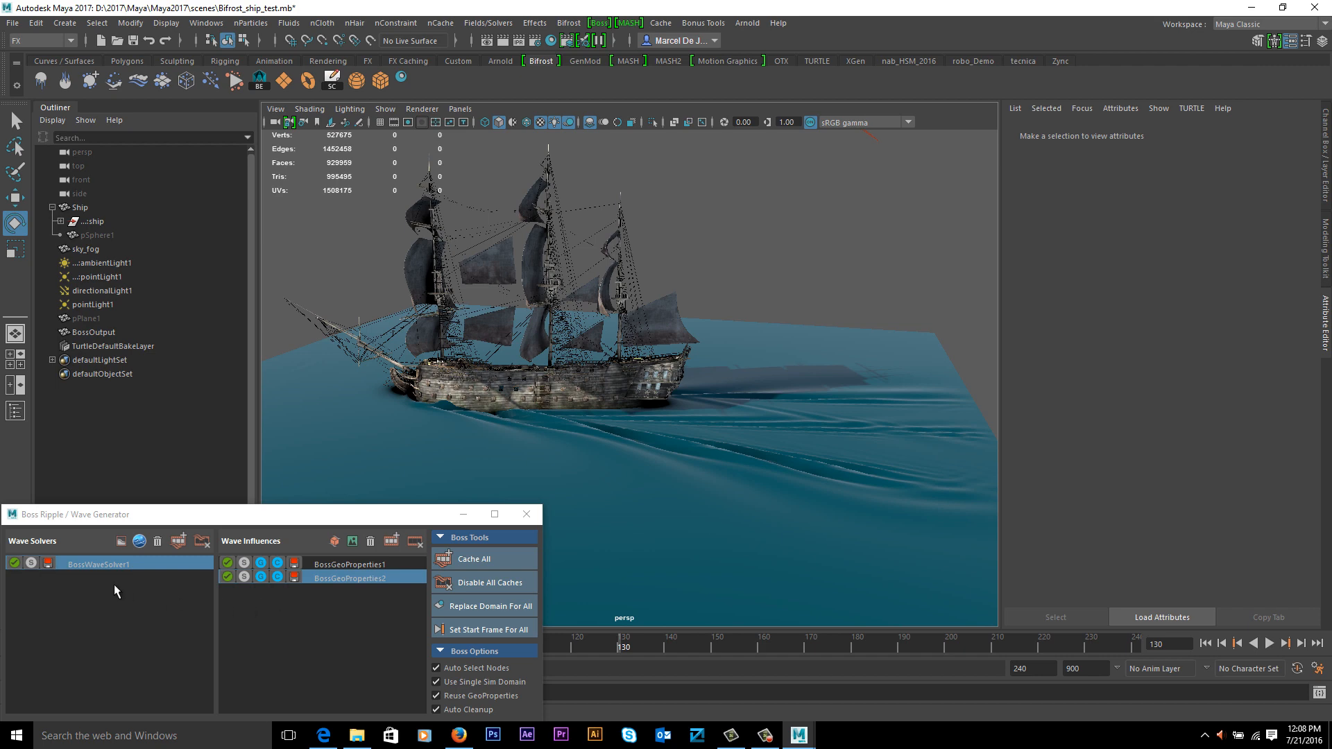
- Create BossSpectralWave1 and bring its Wind Attributes into view
left_click(94, 332)
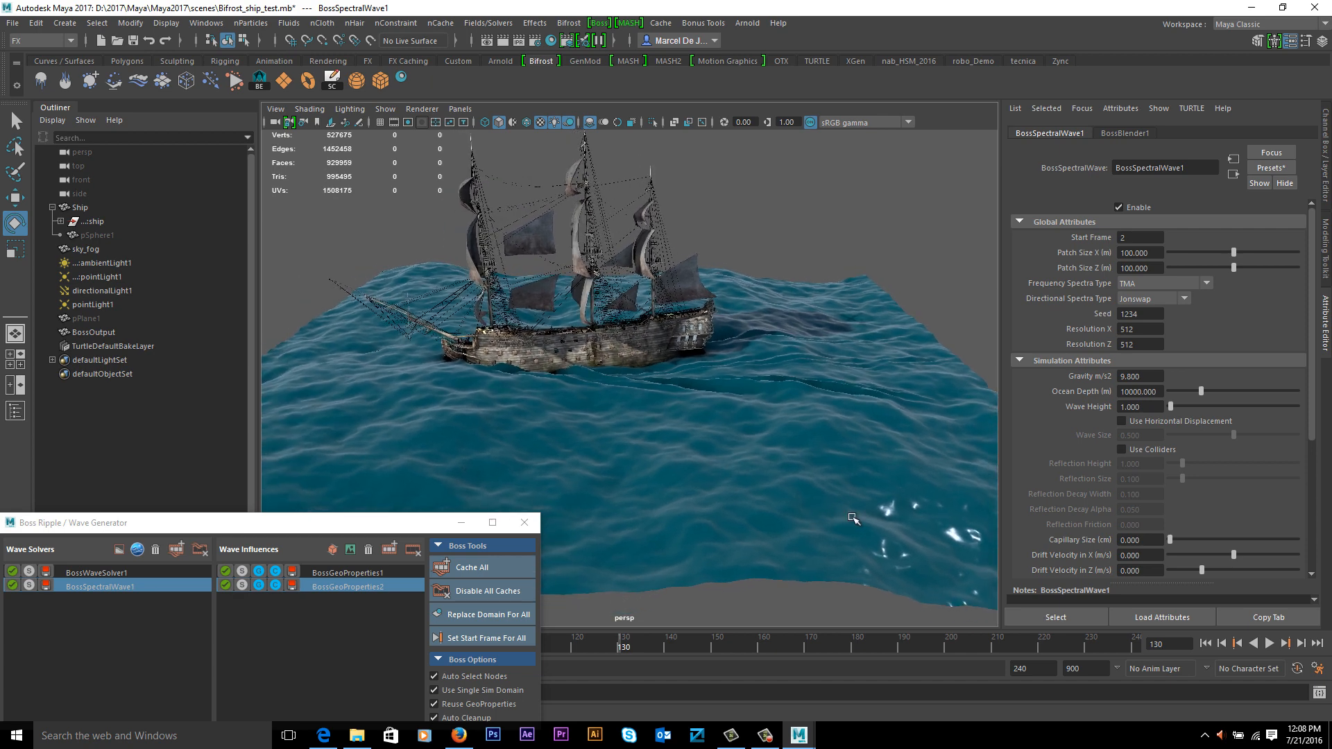
scroll("down", 3)
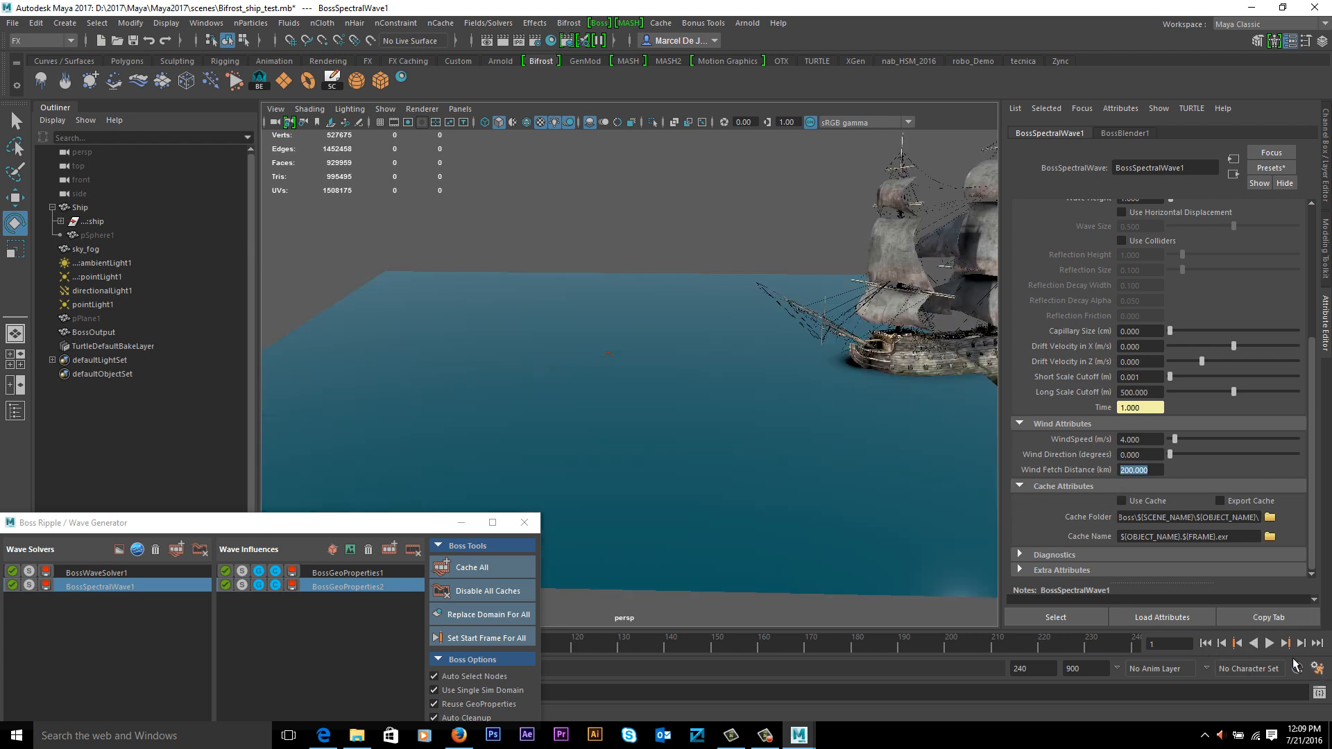
- Preview the wind waves while dragging the Wind Direction slider
left_click(1285, 643)
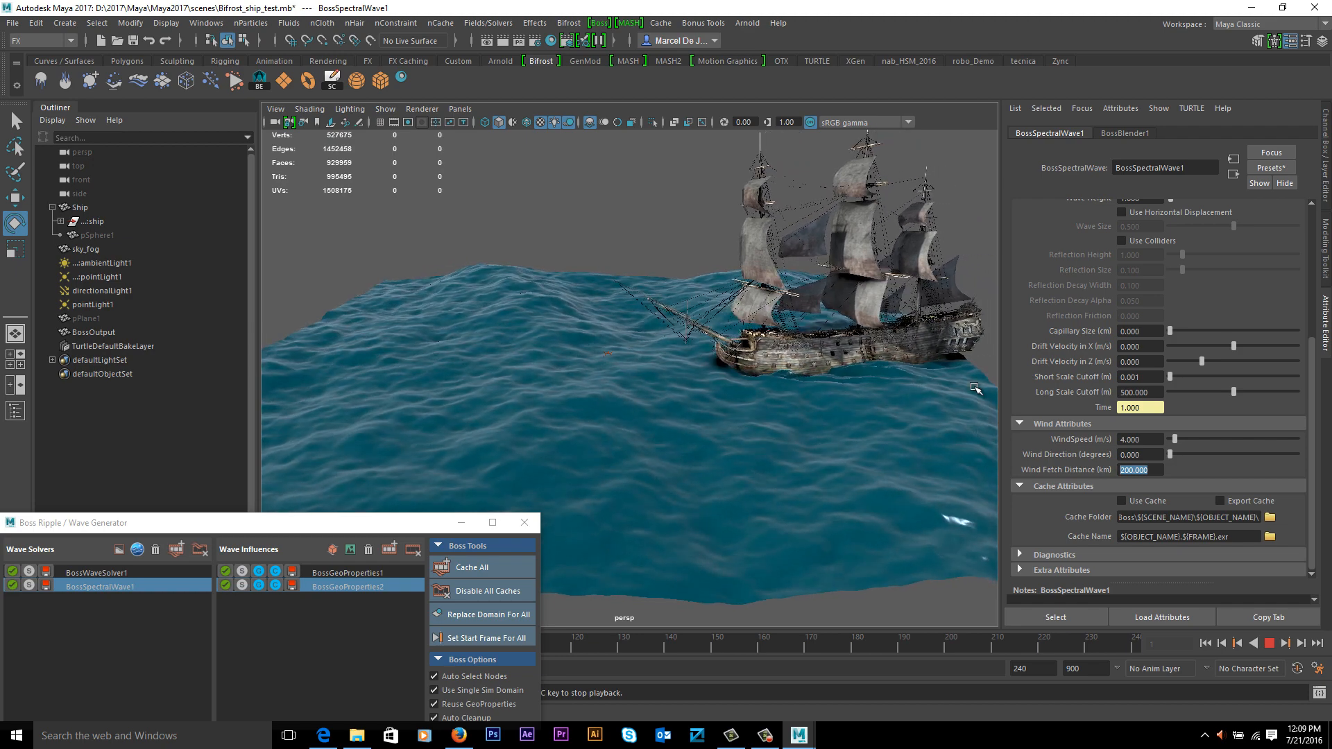
left_click(1272, 643)
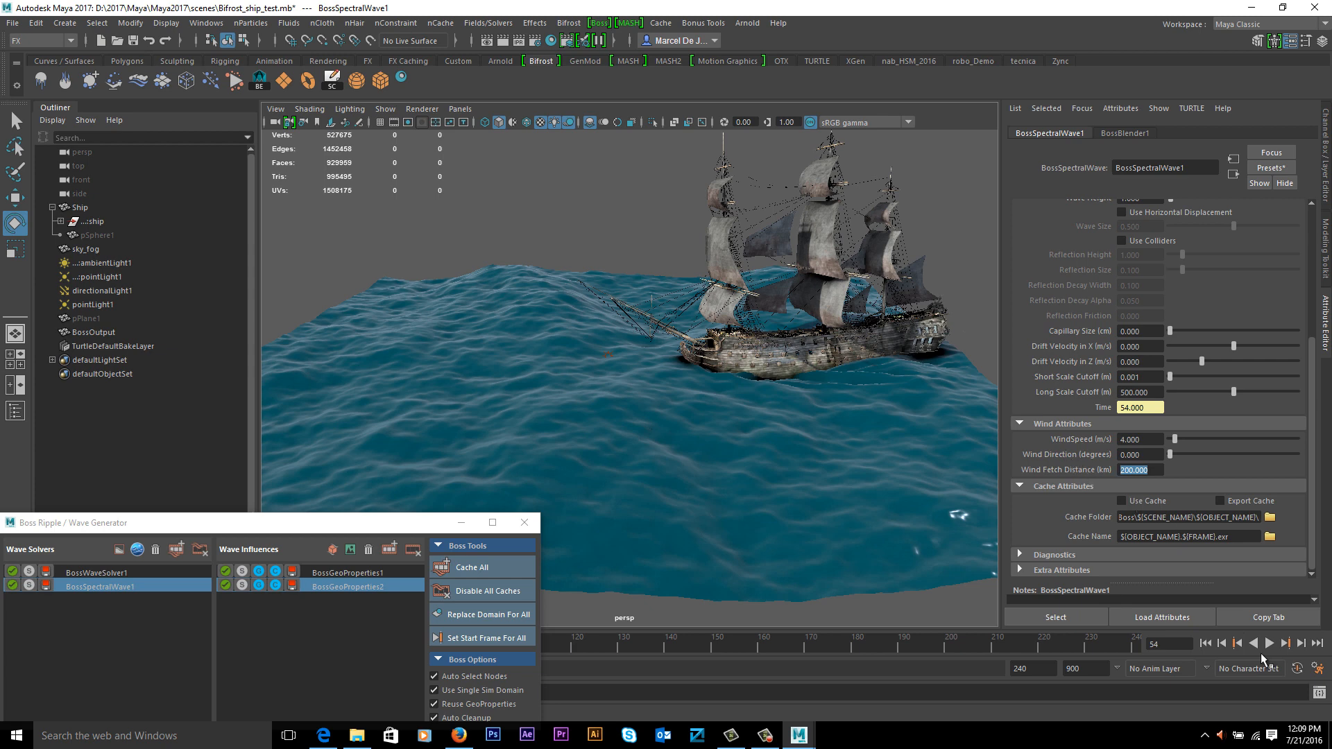
left_click(1270, 642)
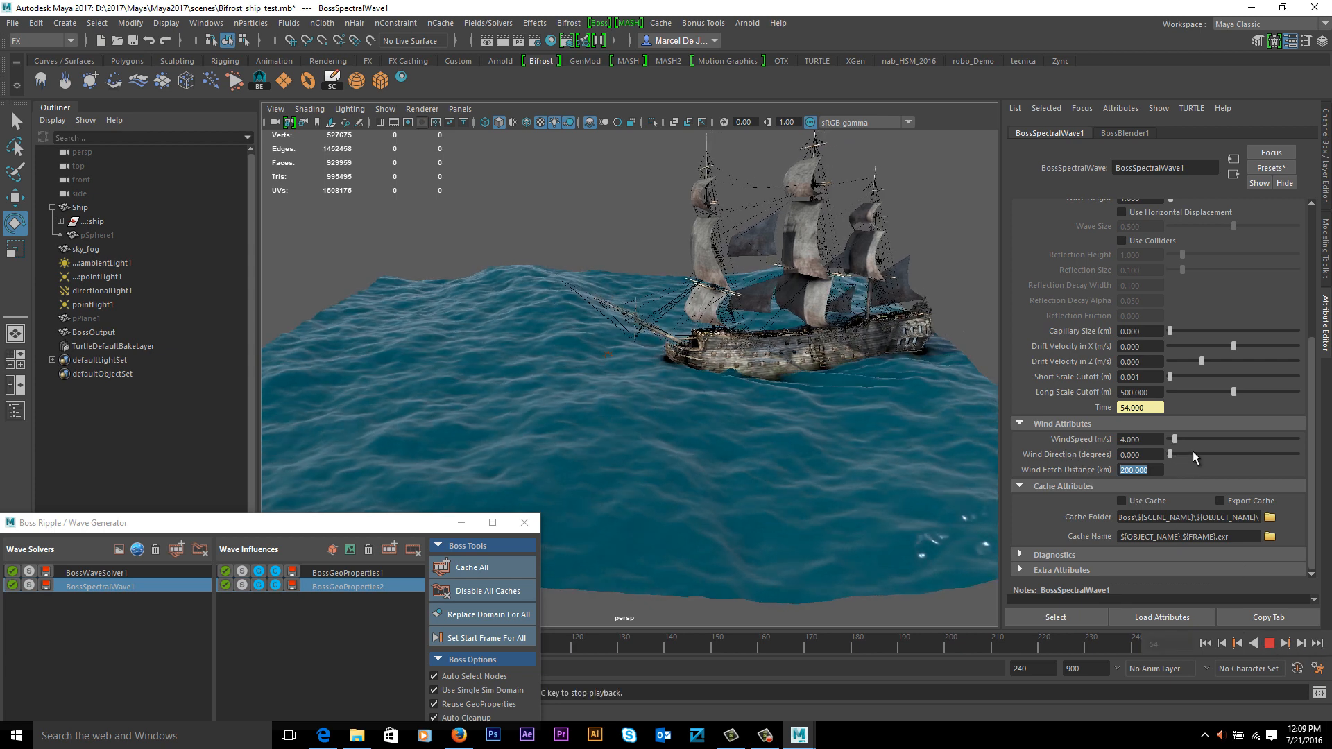
left_click_drag(1175, 456, 1204, 455)
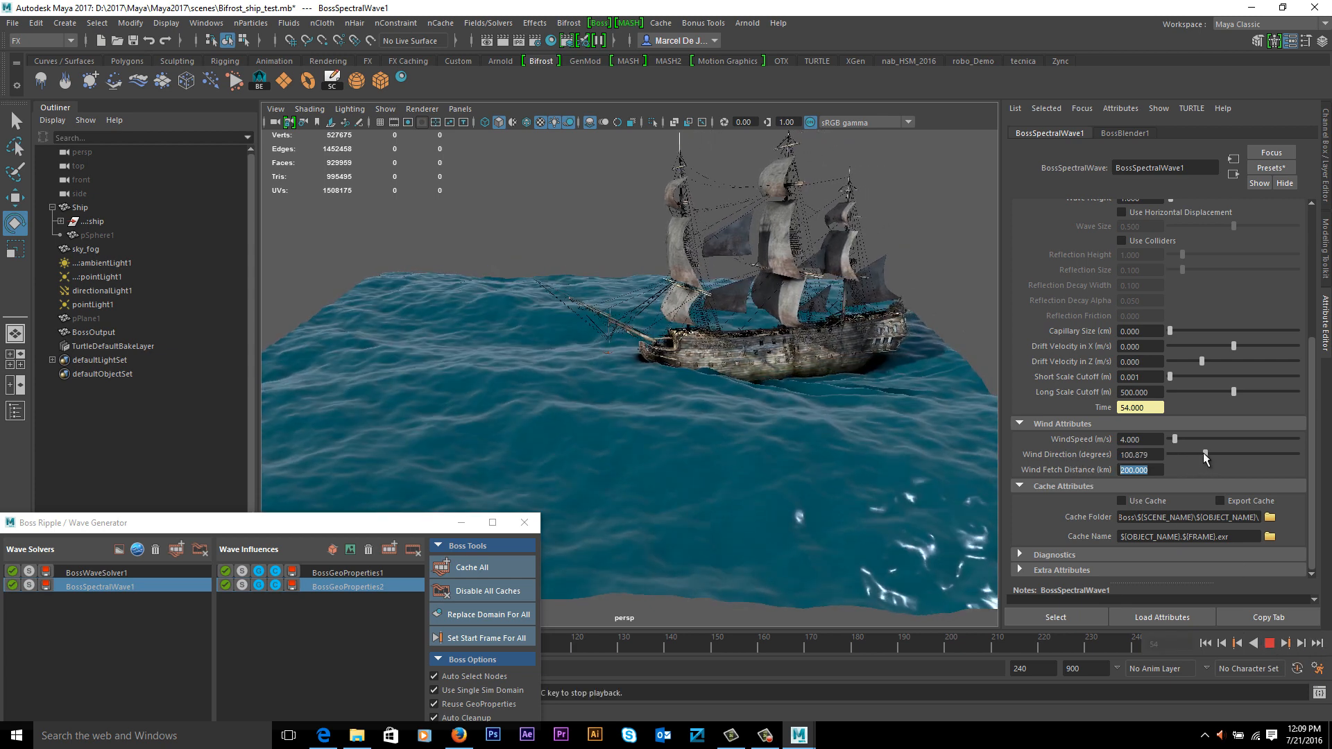
left_click_drag(1224, 440, 1200, 440)
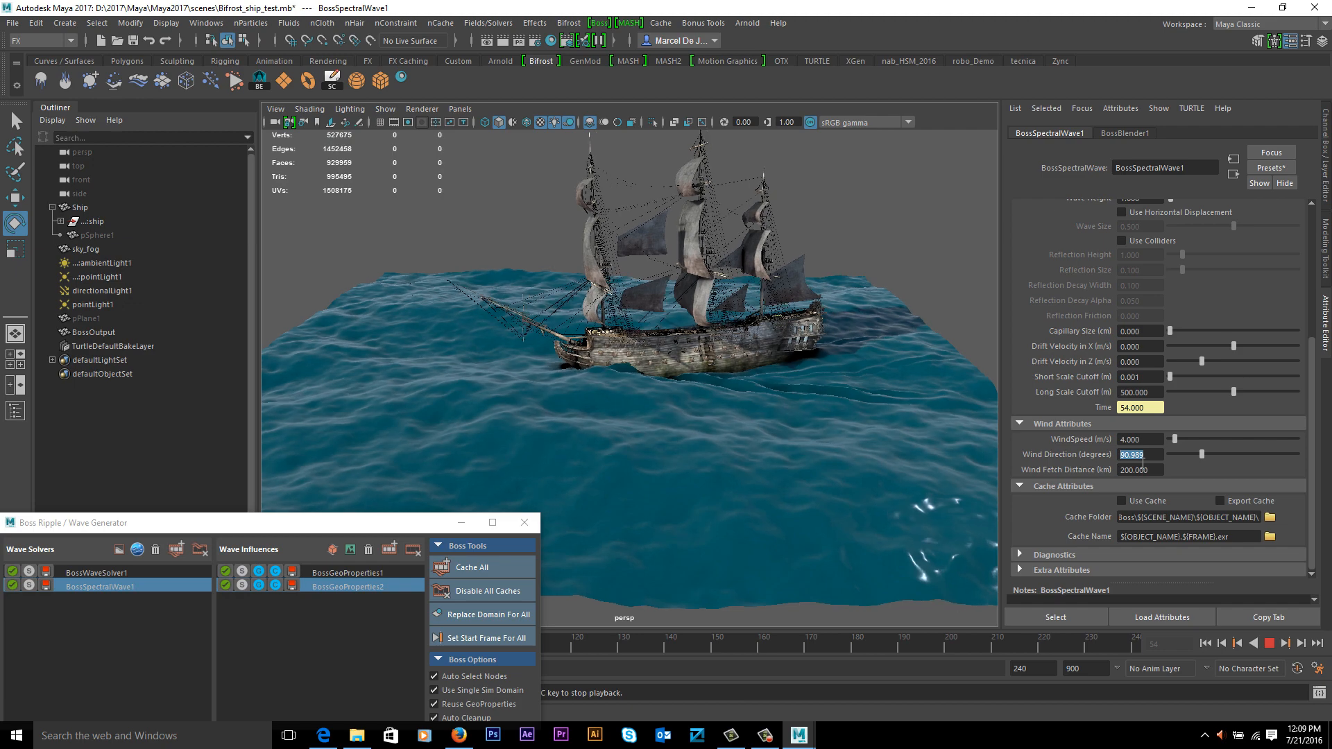
- Set Wind Direction to 270 degrees and check the result from behind the ship
type("270.000")
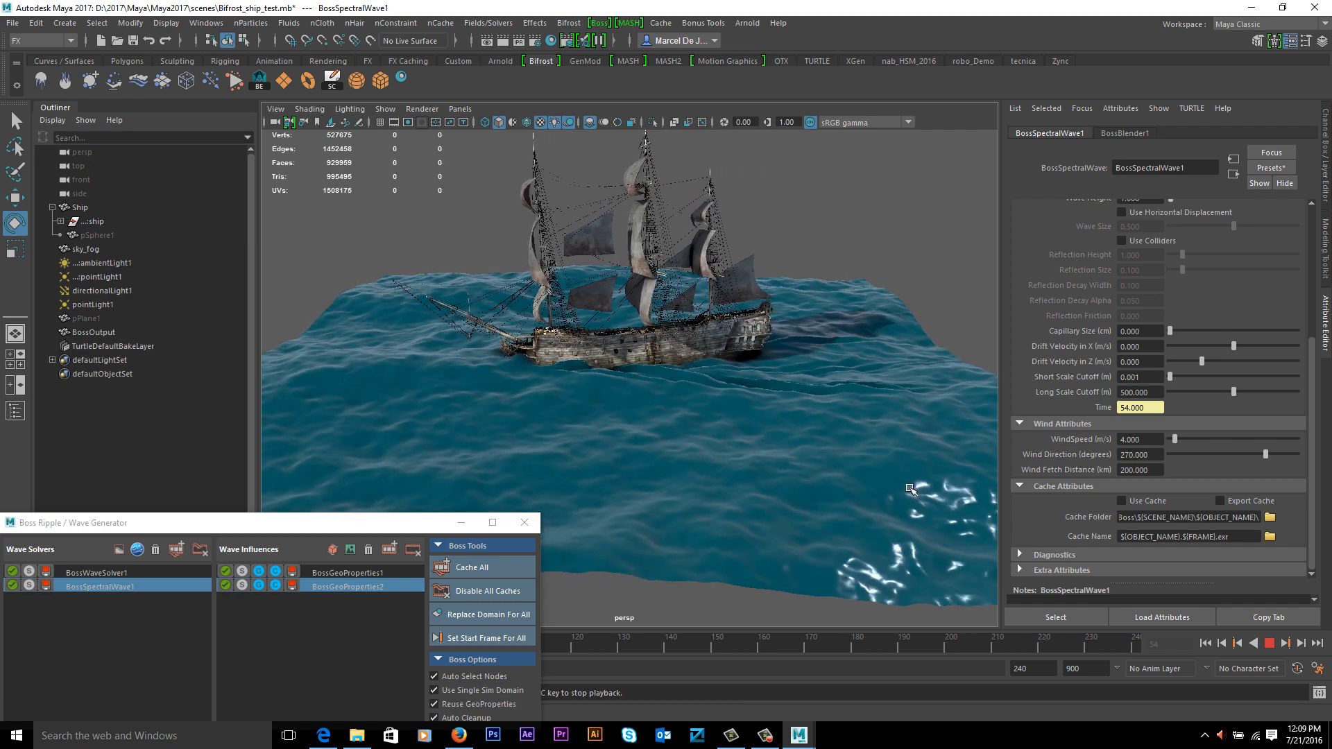
left_click_drag(912, 490, 728, 487)
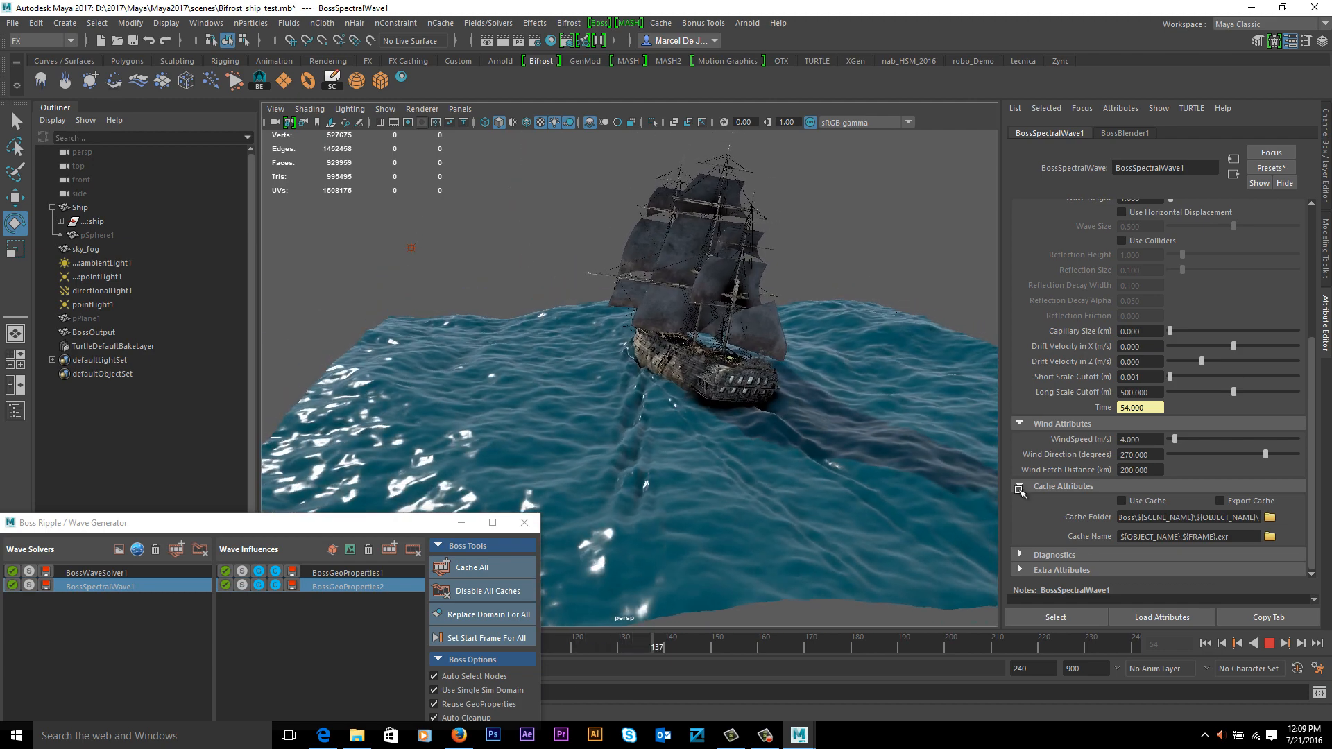
left_click(1256, 642)
type("1.000")
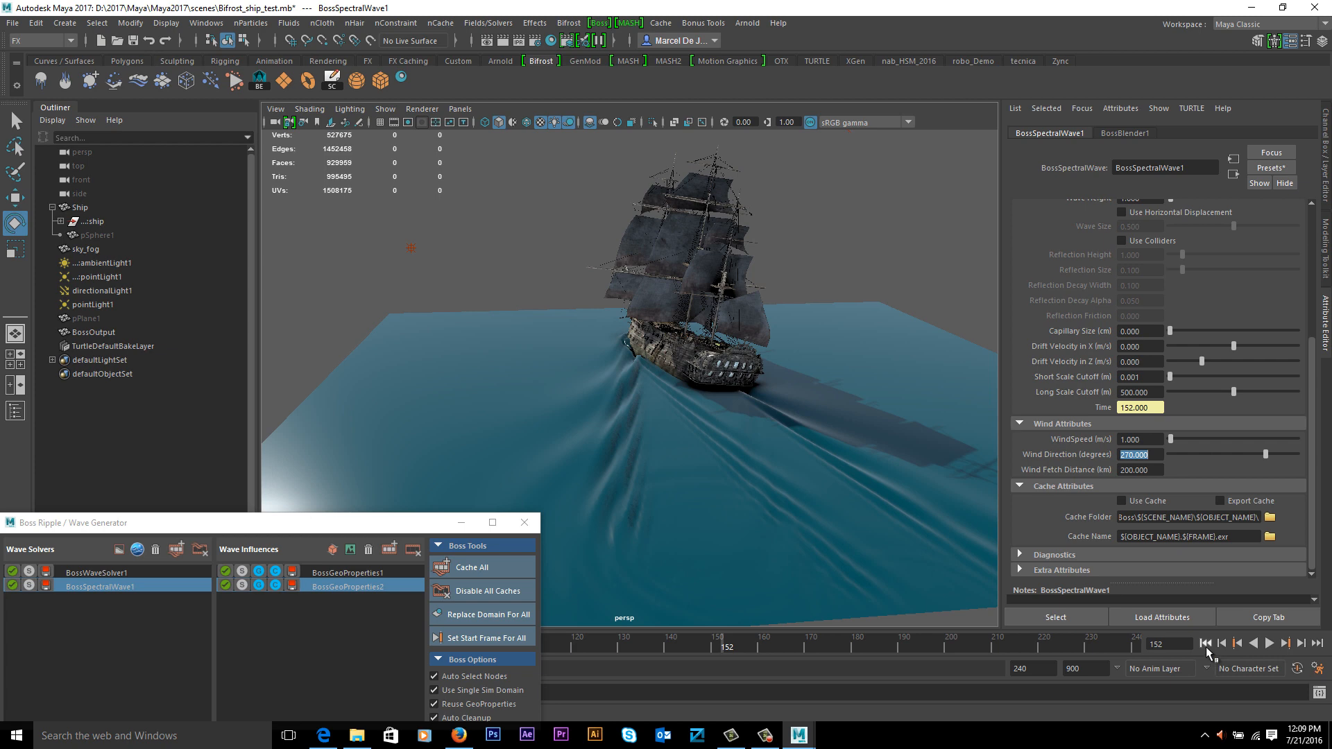
- Rewind to frame 1, set WindSpeed to 2 m/s and preview the waves
left_click(1206, 642)
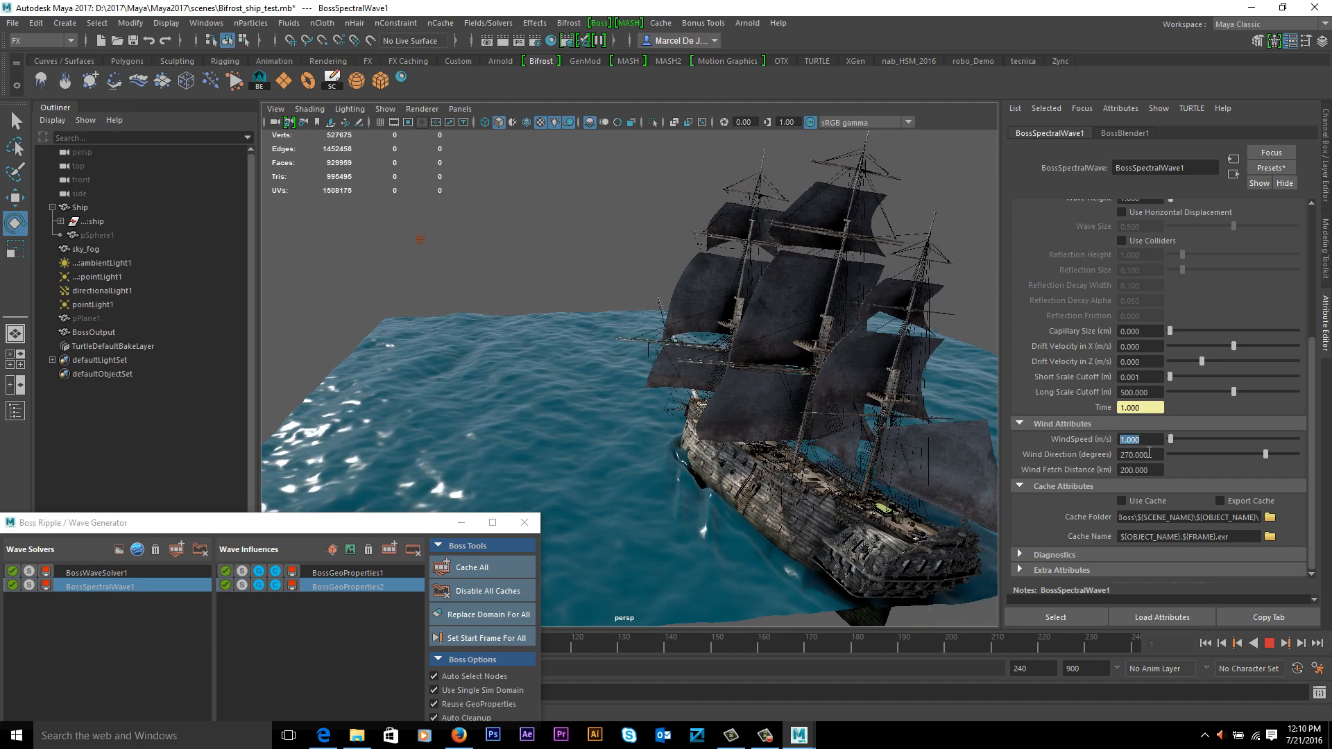
type("2.000")
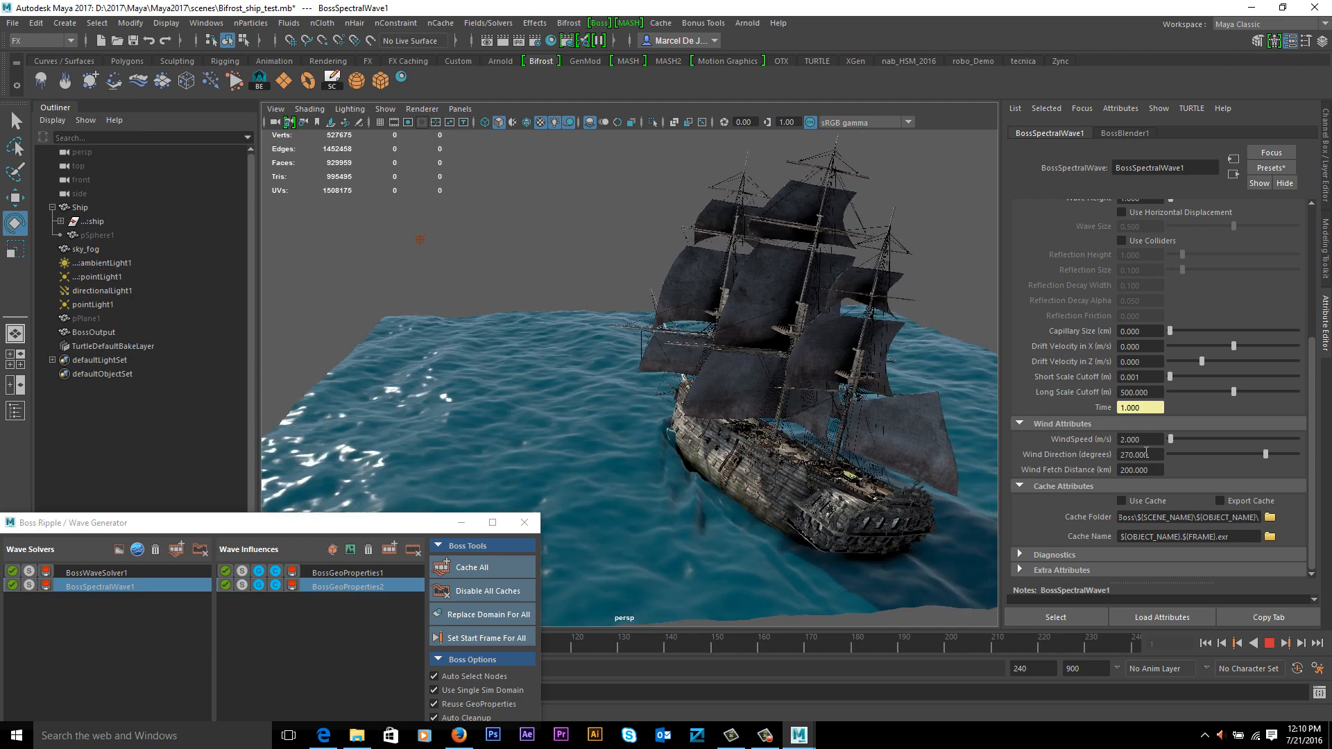
left_click(1273, 643)
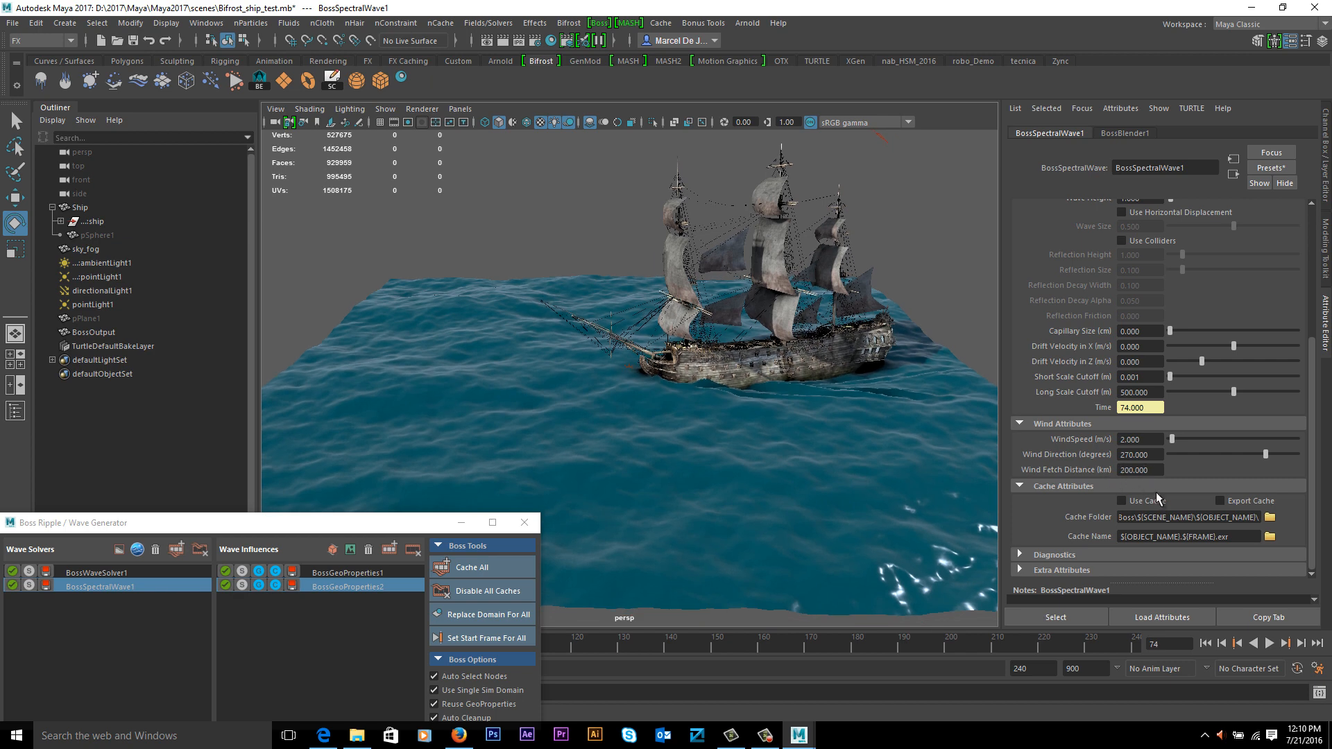
- Set Wind Fetch Distance to 1200 km and play back the choppier ocean
type("1200")
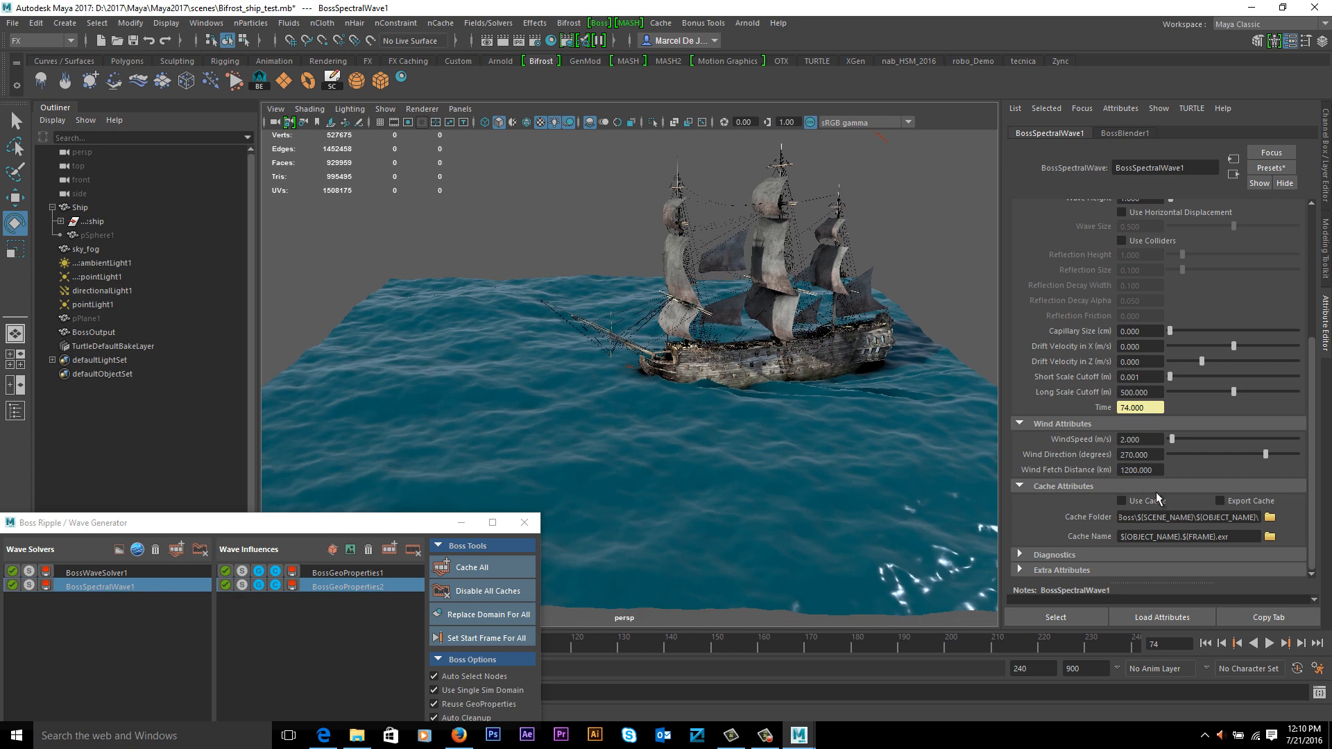
mouse_move(1151, 487)
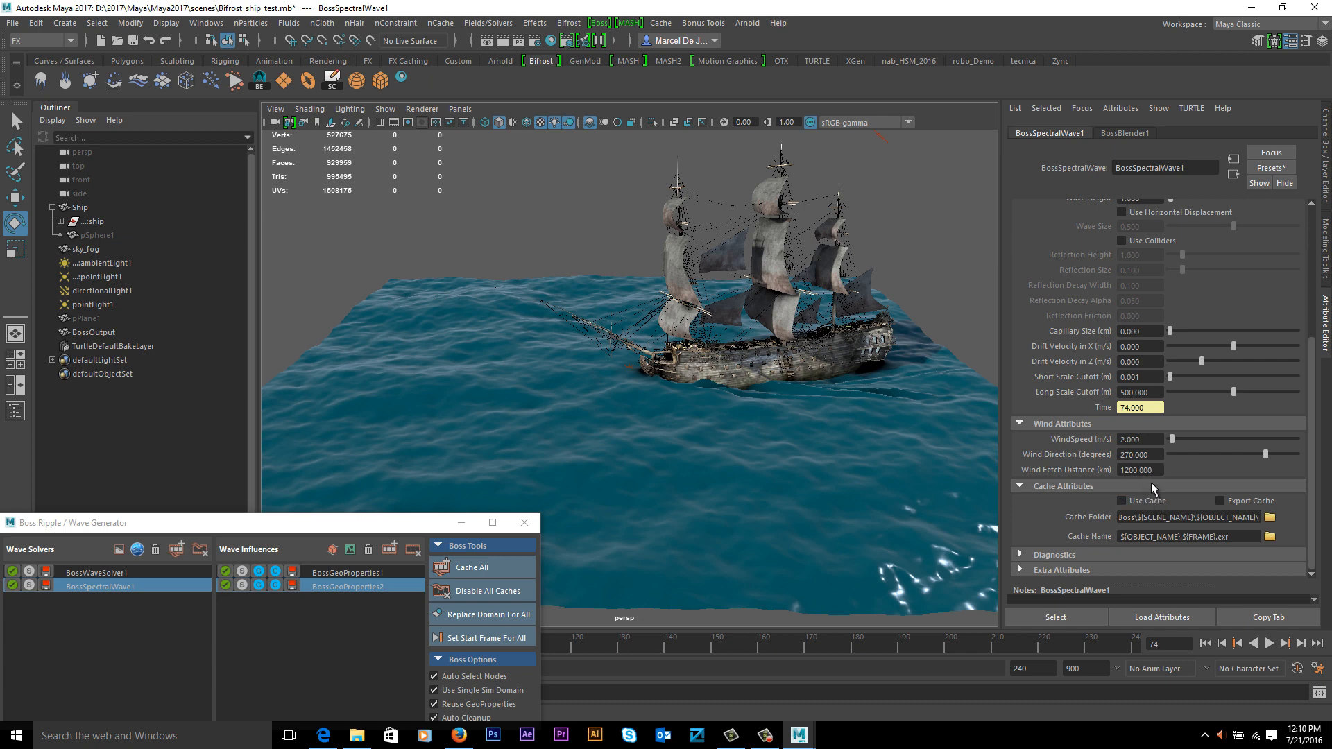
left_click(1285, 643)
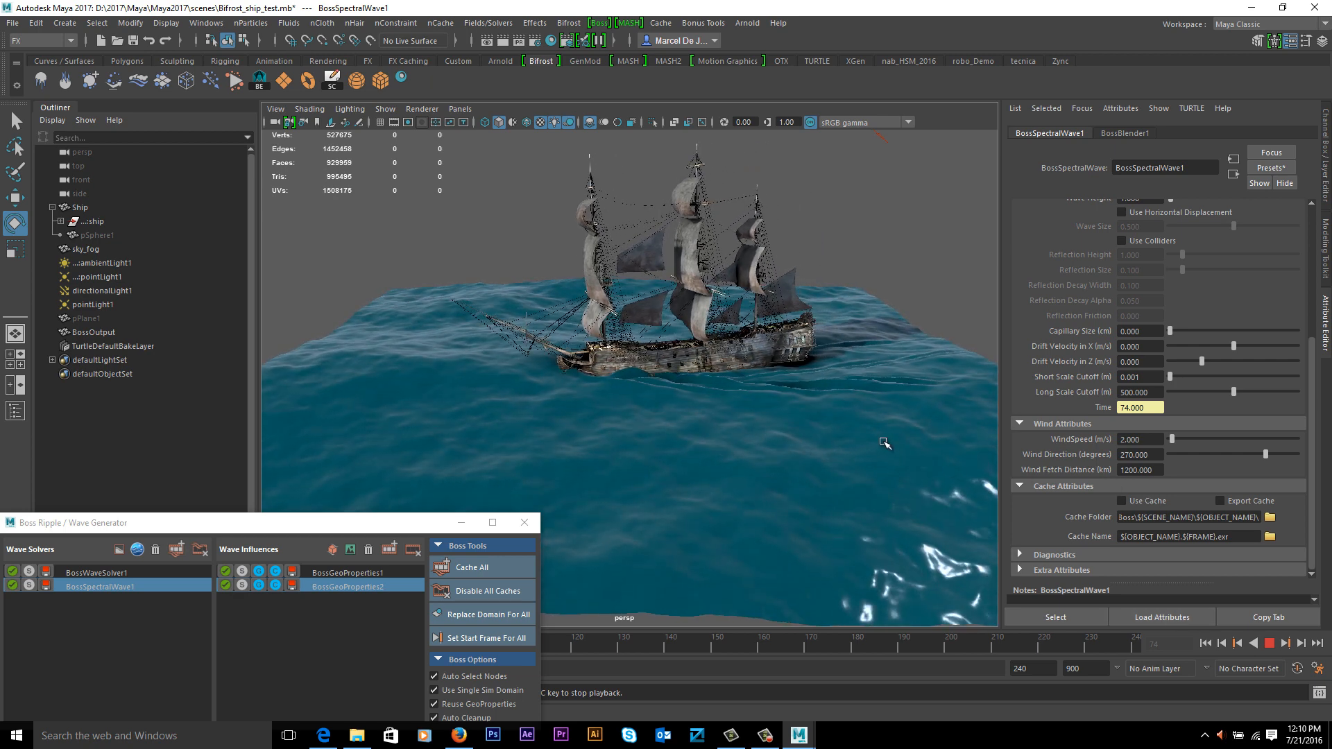
left_click(1287, 643)
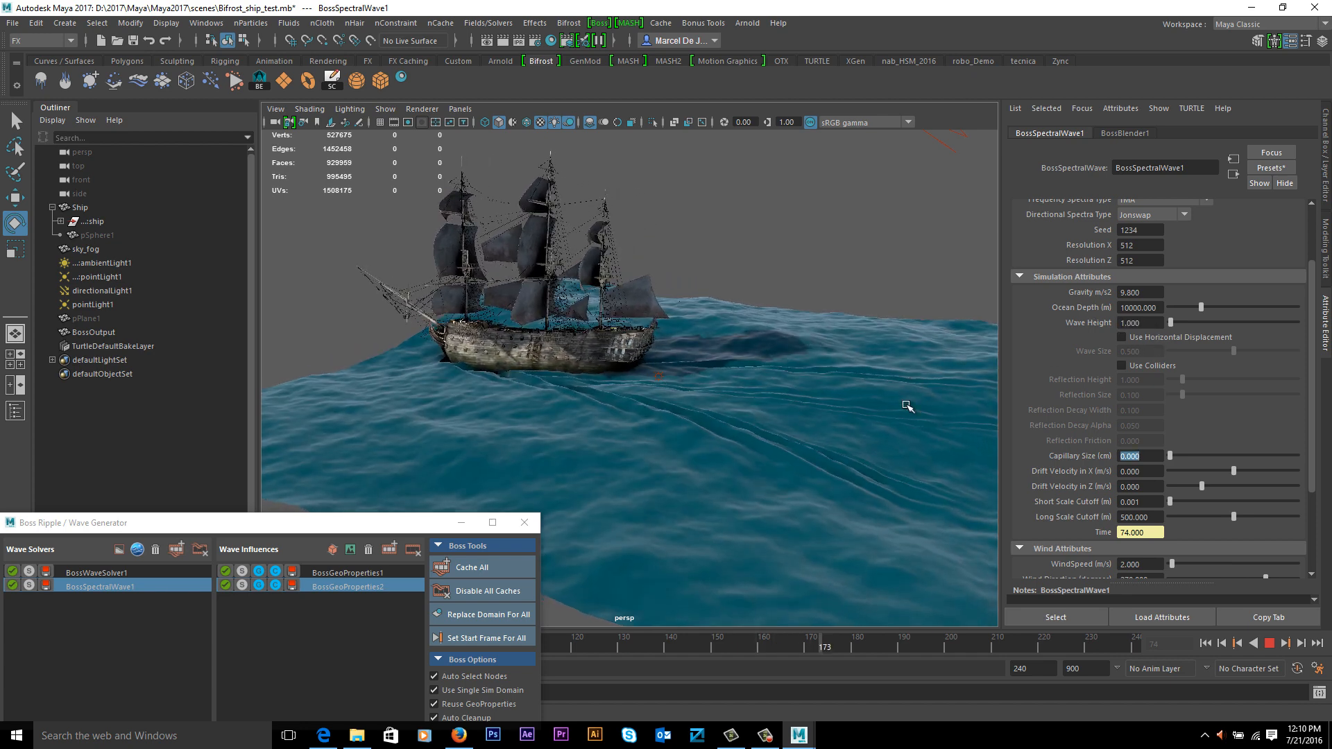
left_click(1272, 643)
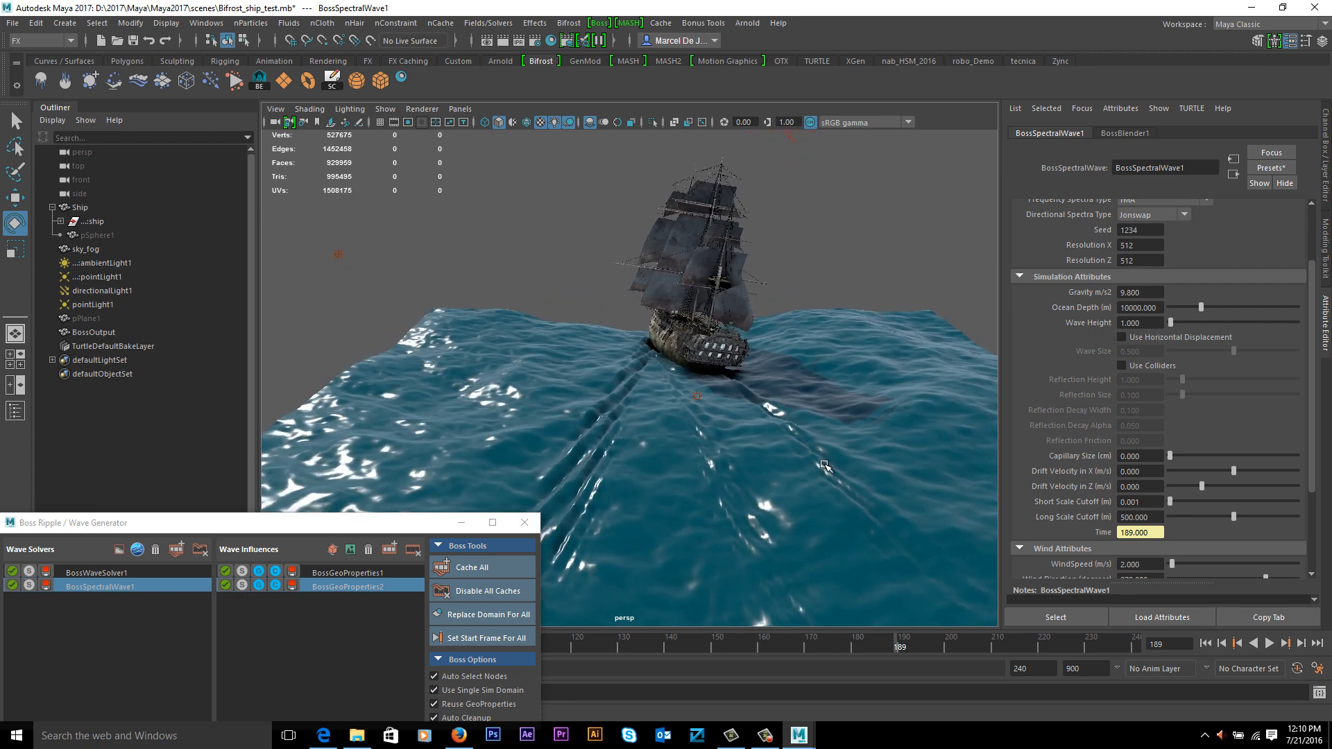
mouse_move(736, 434)
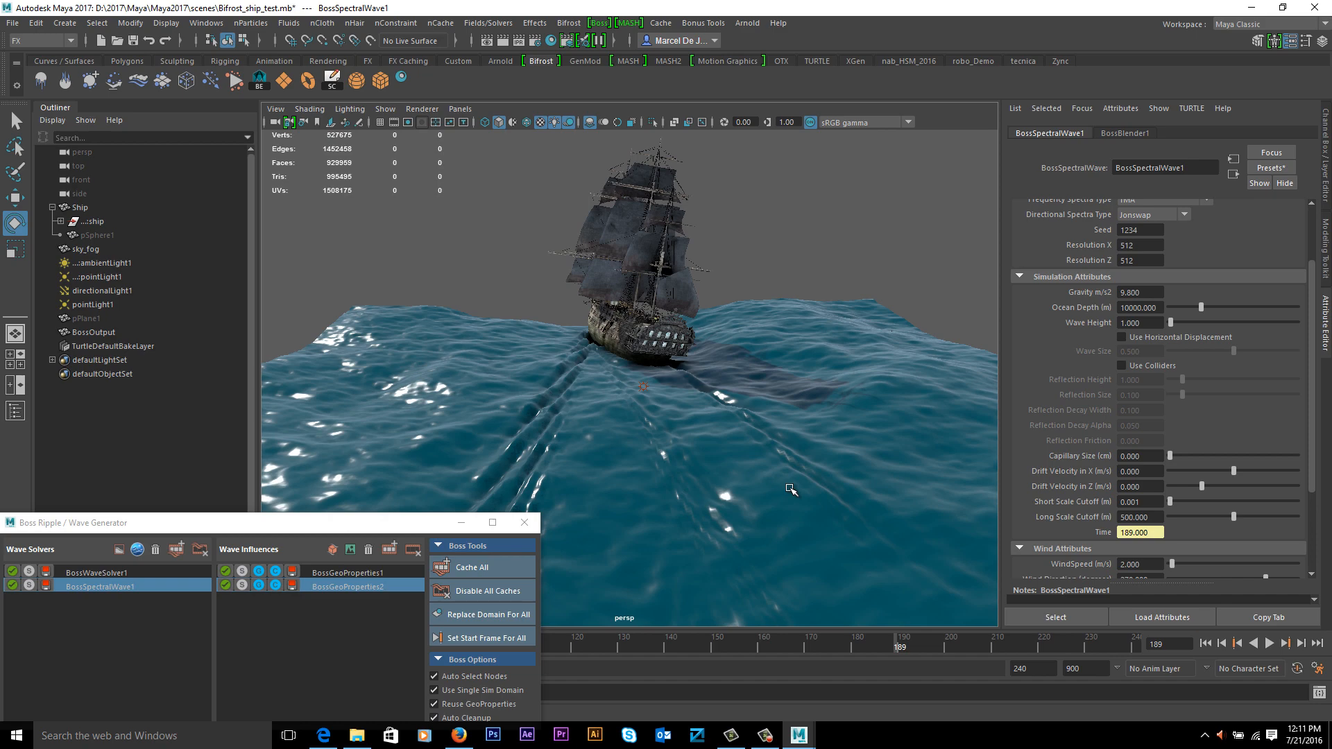
mouse_move(834, 453)
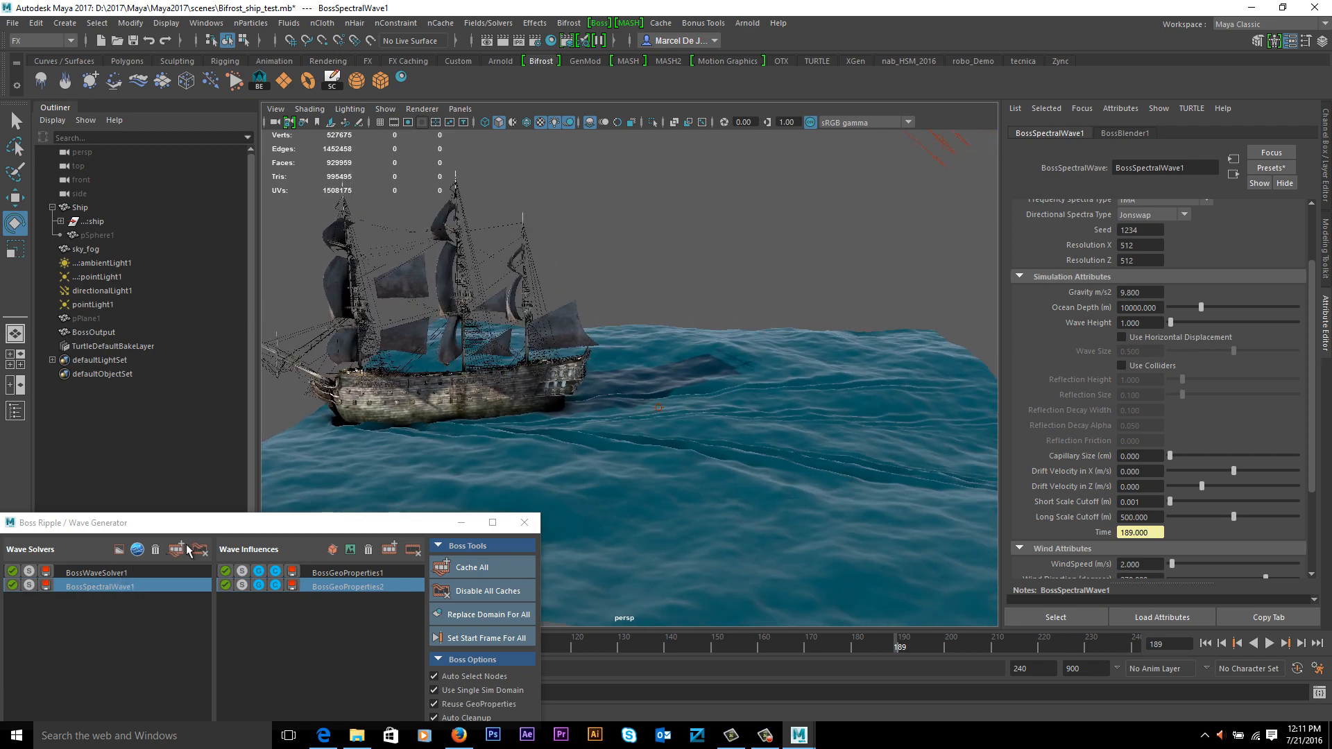
left_click(100, 585)
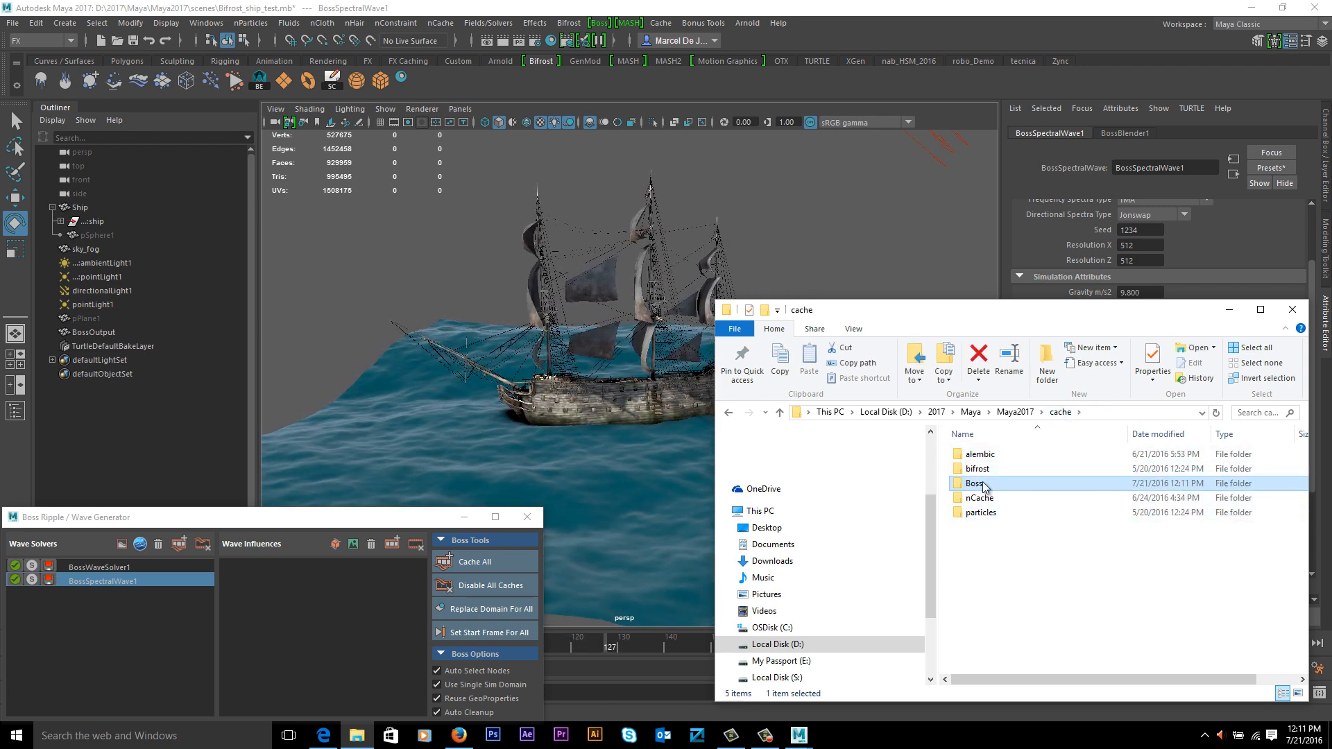
- Navigate into Boss \ Bifrost_ship_test.mb \ BossSpectralWave1 to list the cached EXR frames
double_click(975, 483)
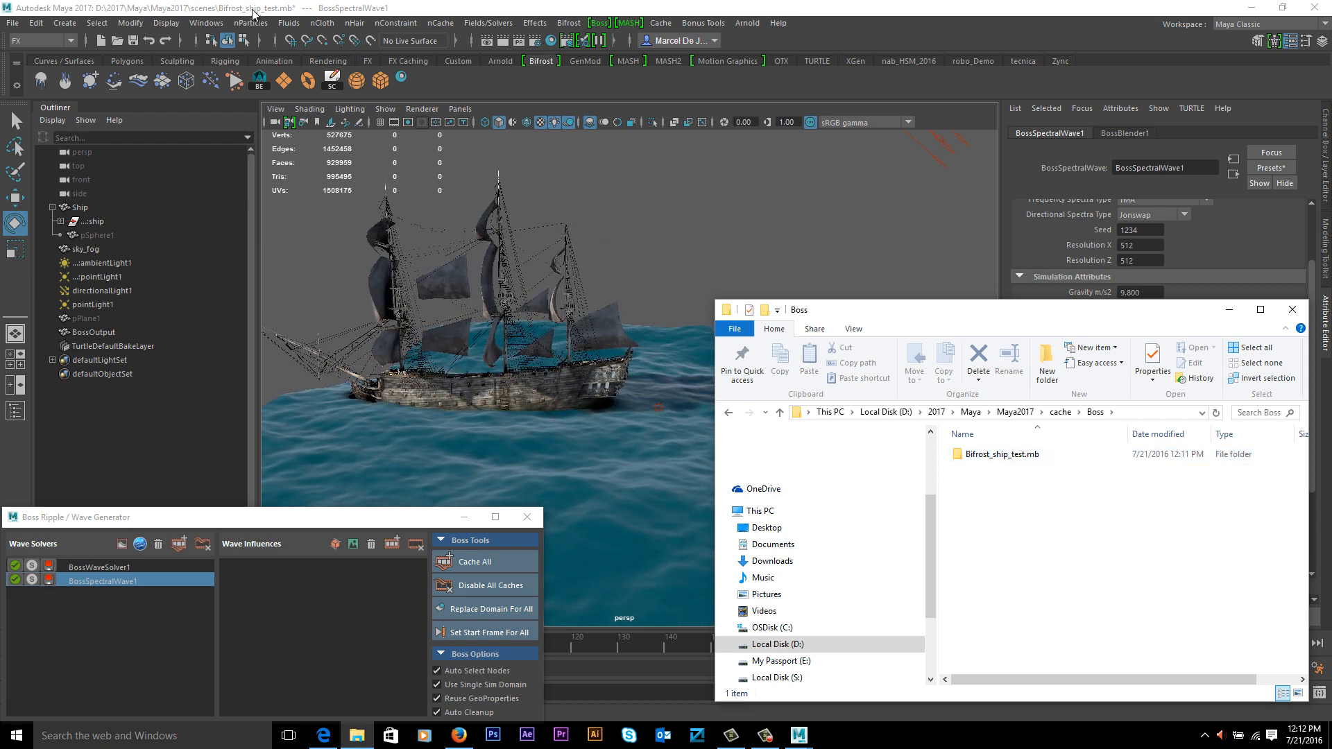
double_click(1000, 454)
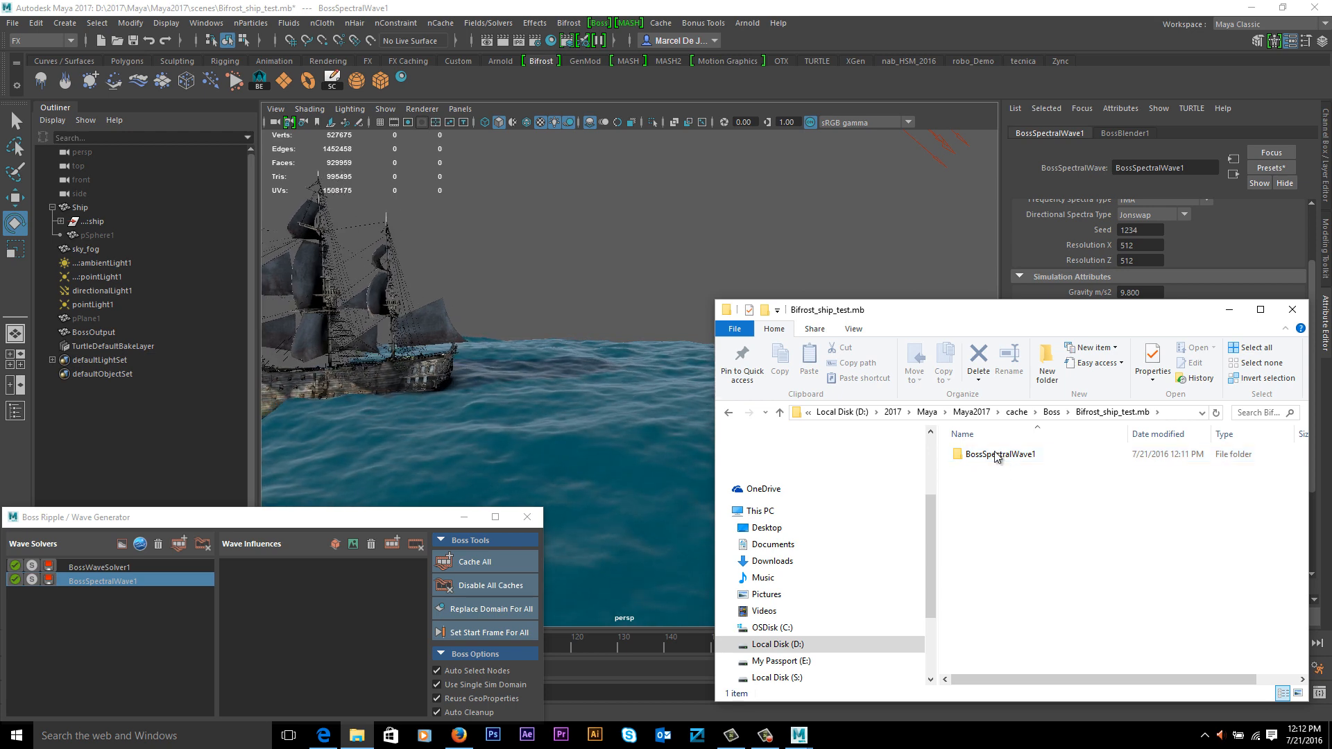
double_click(1003, 453)
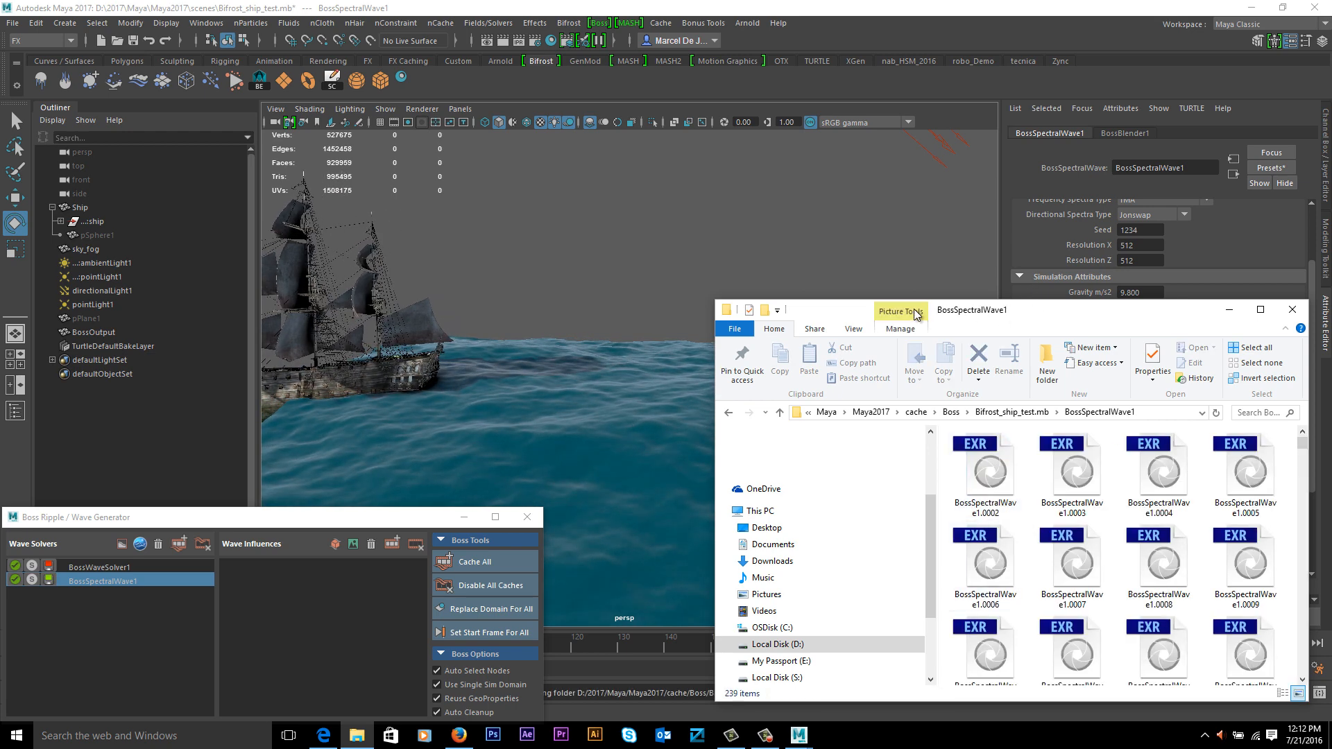